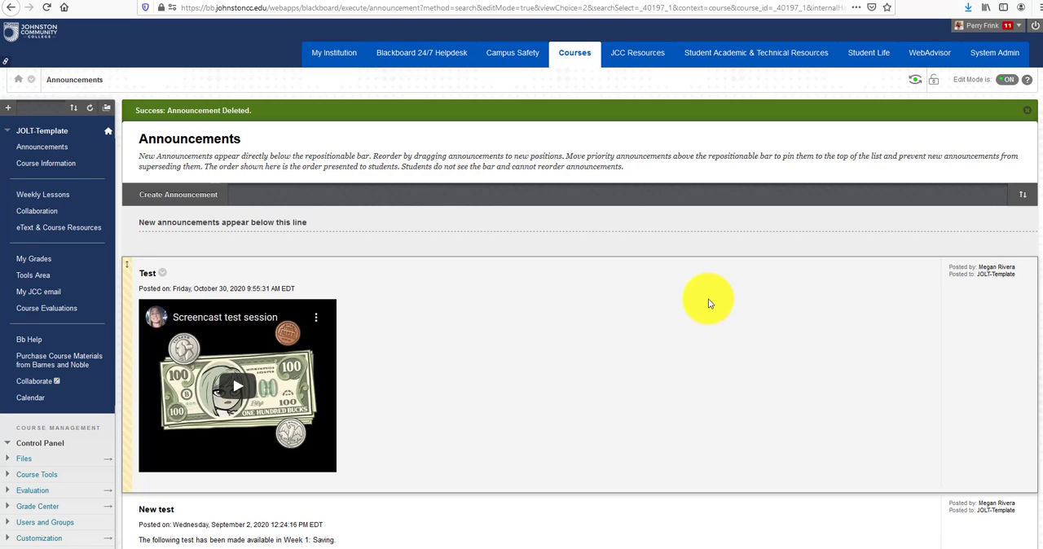
{"action": "mouse_move", "coordinate": [742, 294]}
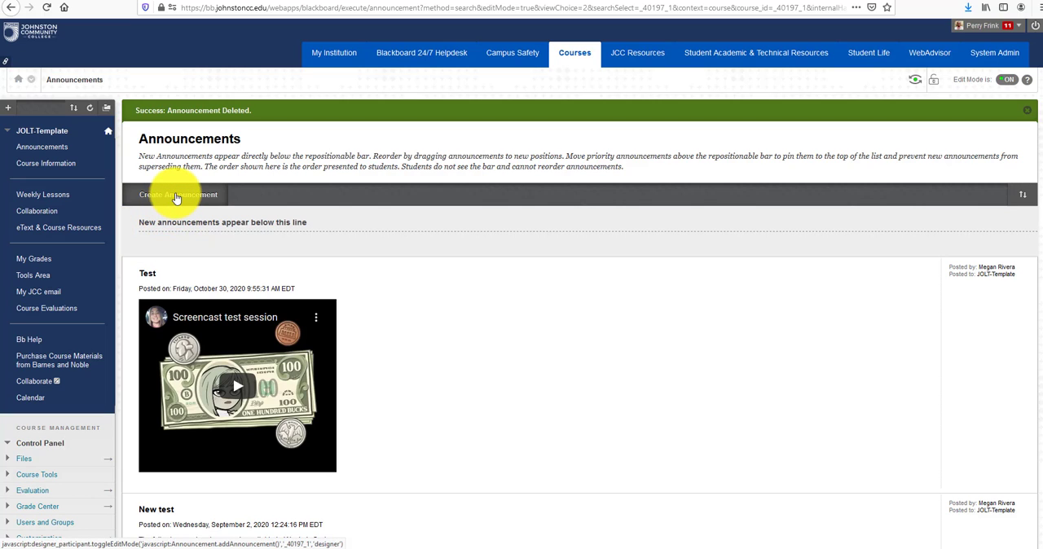
- Start a new announcement with subject 'Test' and reach for embeddable content for its message
{"action": "left_click", "coordinate": [178, 194]}
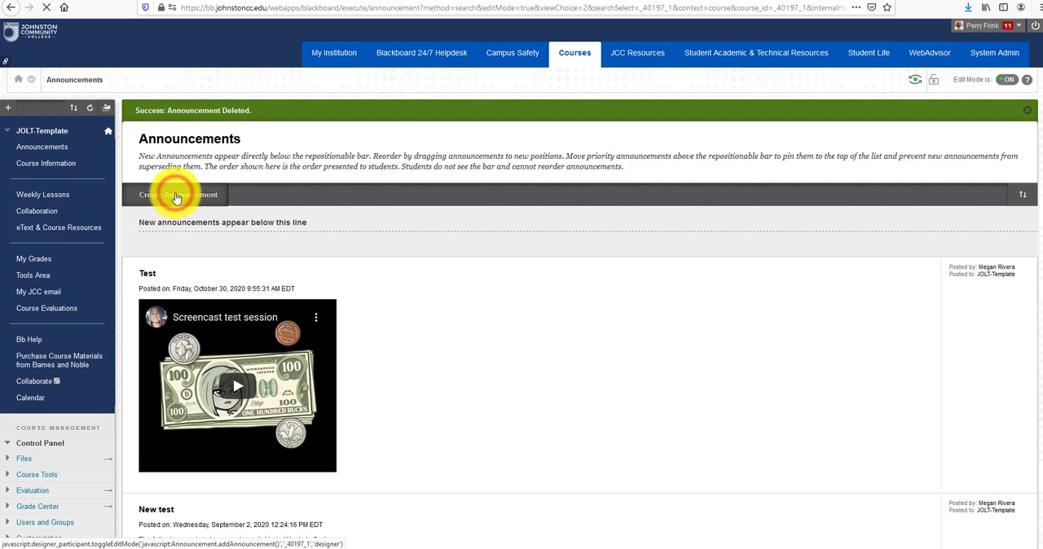
{"action": "left_click", "coordinate": [177, 194]}
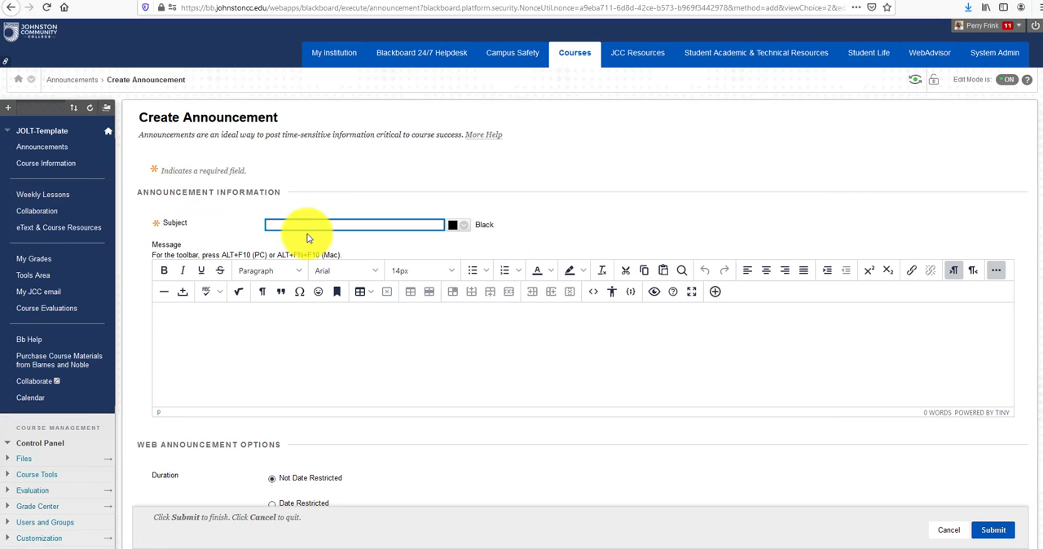
{"action": "type", "text": "Test"}
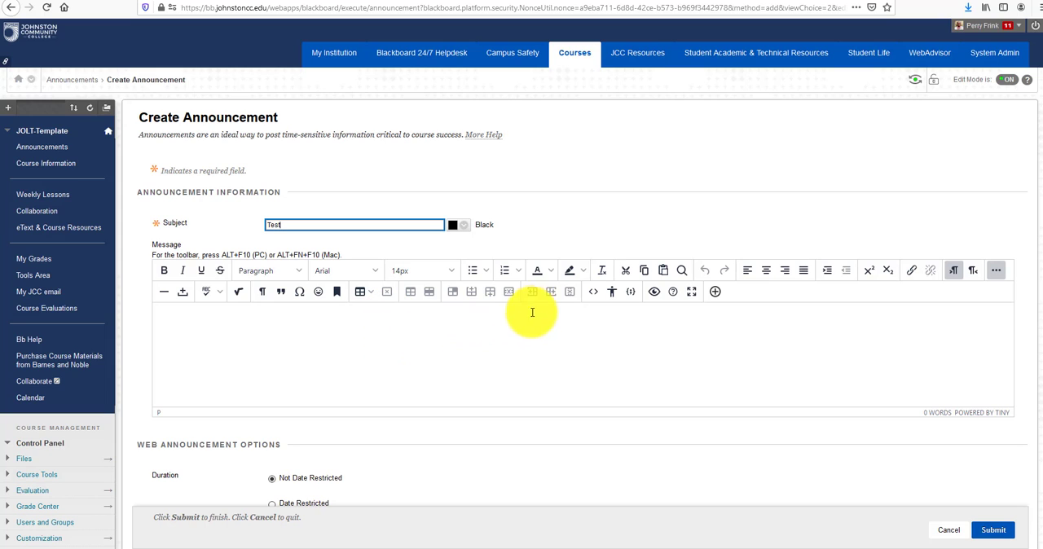
{"action": "mouse_move", "coordinate": [603, 300]}
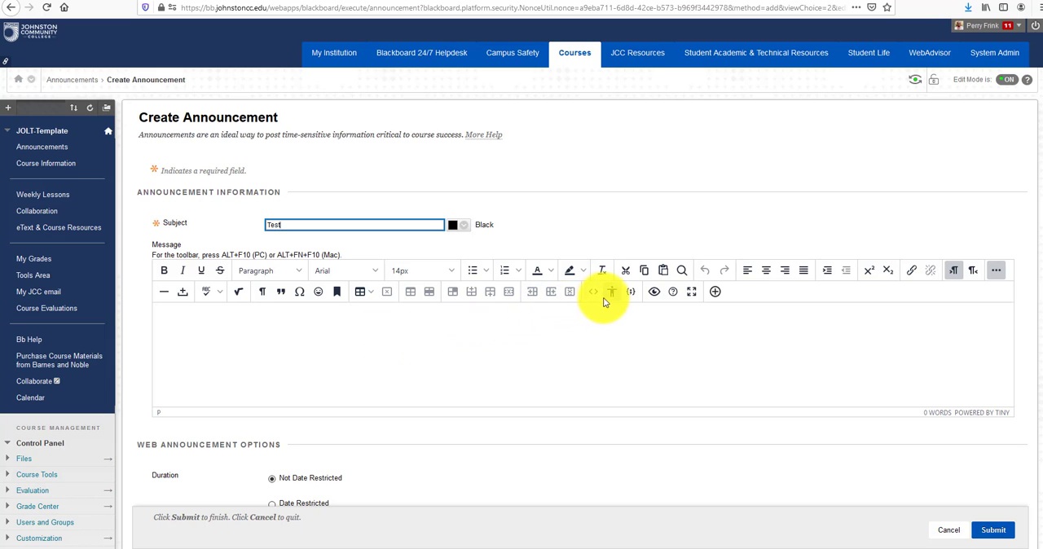
{"action": "mouse_move", "coordinate": [613, 291]}
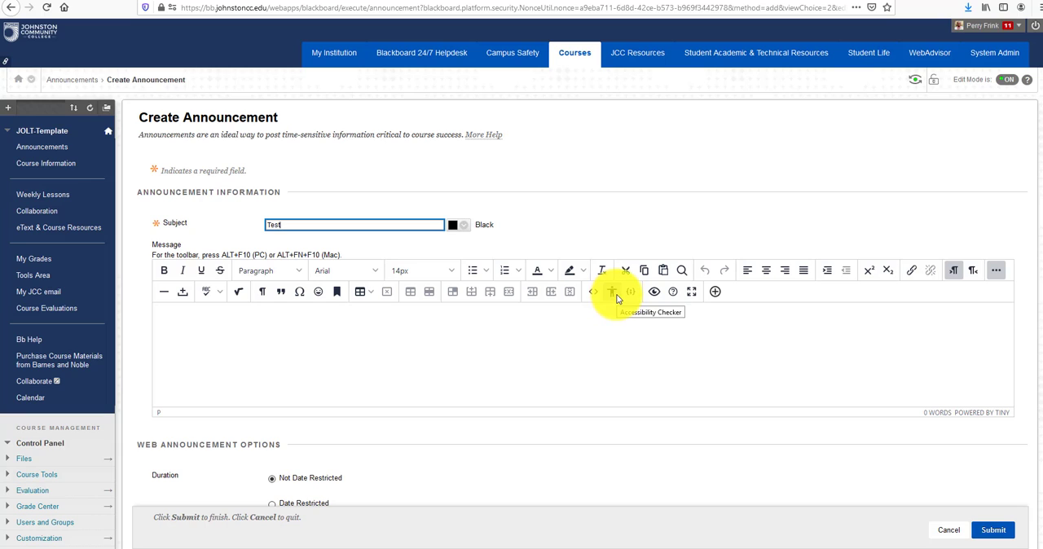
{"action": "mouse_move", "coordinate": [653, 291]}
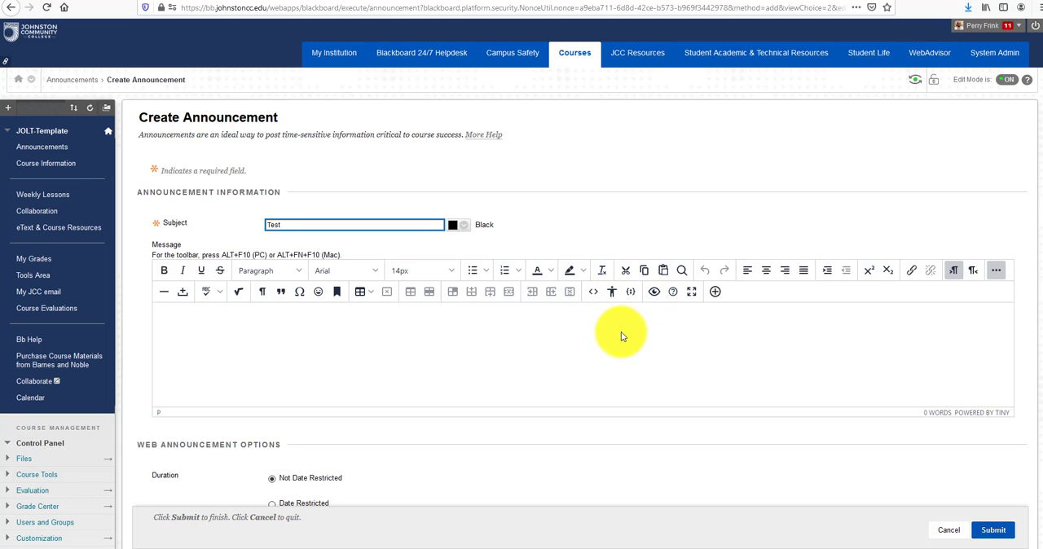
{"action": "mouse_move", "coordinate": [704, 321]}
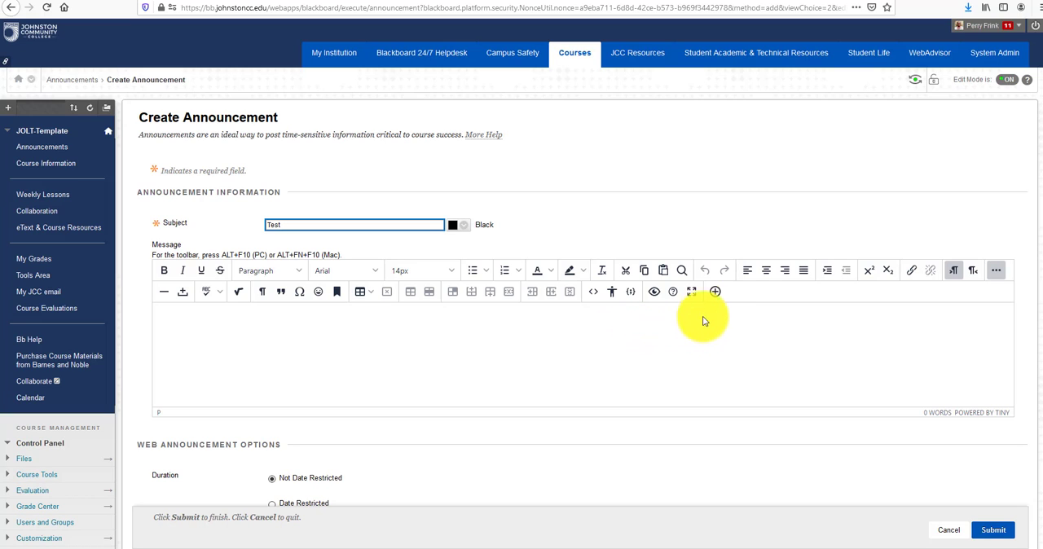
{"action": "mouse_move", "coordinate": [714, 290]}
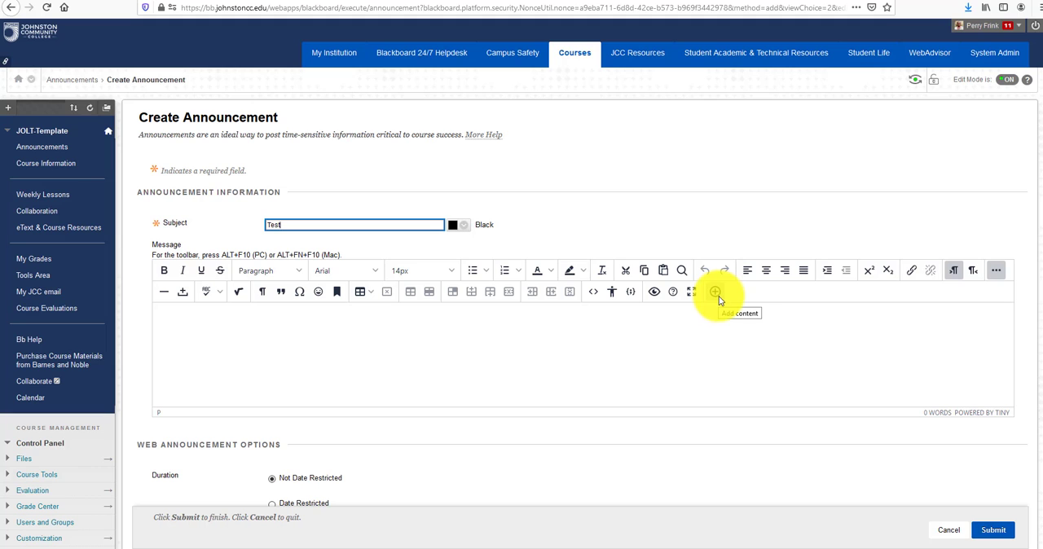
{"action": "left_click", "coordinate": [716, 292]}
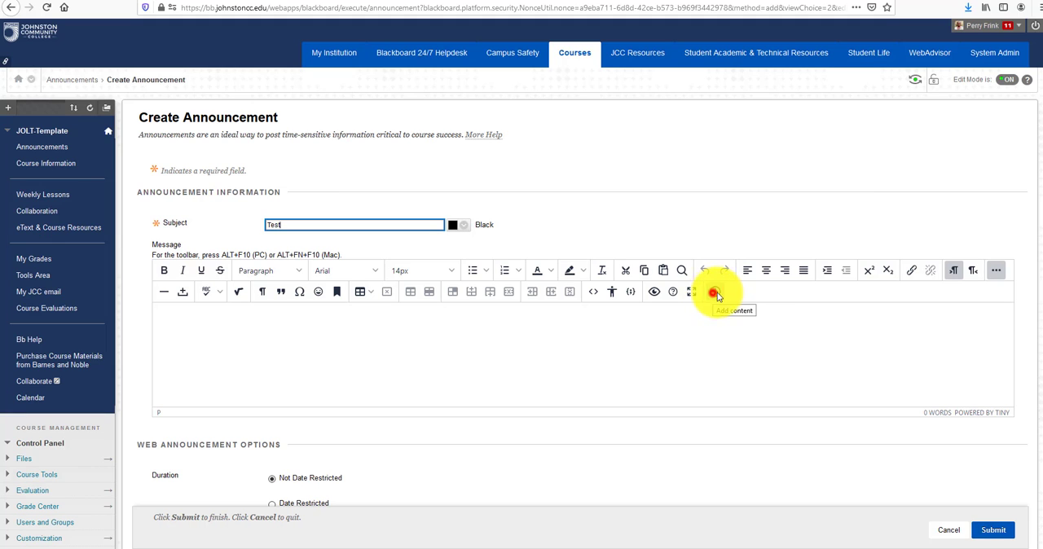
- Browse the Add Content list of embeddable tools such as Dropbox, Flickr, Kaltura and YouTube
{"action": "left_click", "coordinate": [714, 292]}
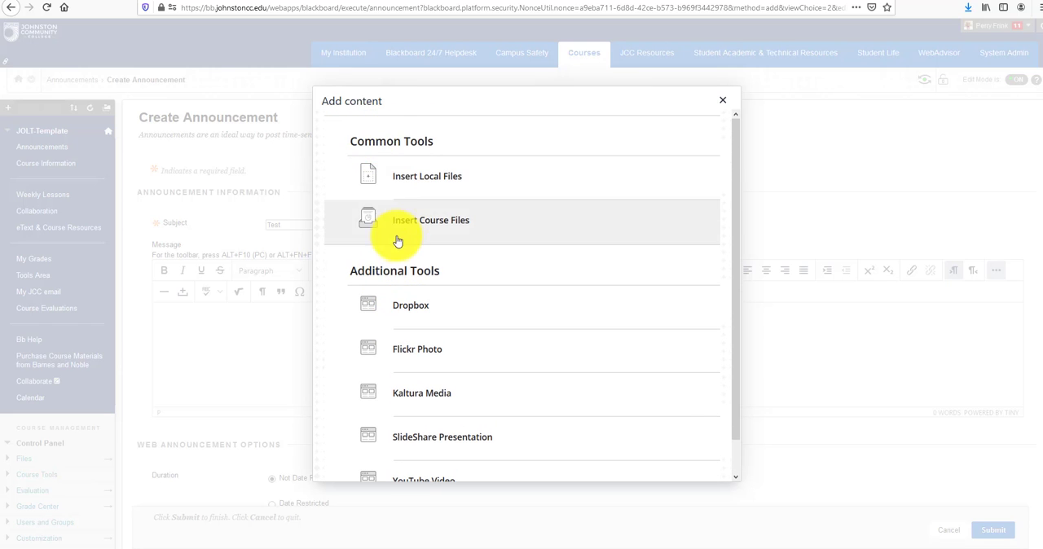
{"action": "mouse_move", "coordinate": [375, 264]}
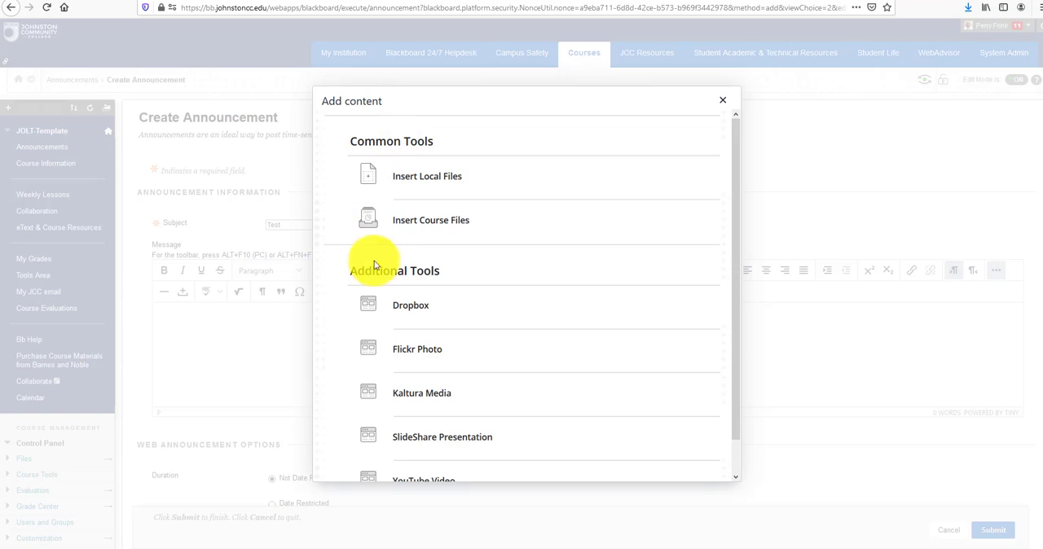
{"action": "mouse_move", "coordinate": [395, 141]}
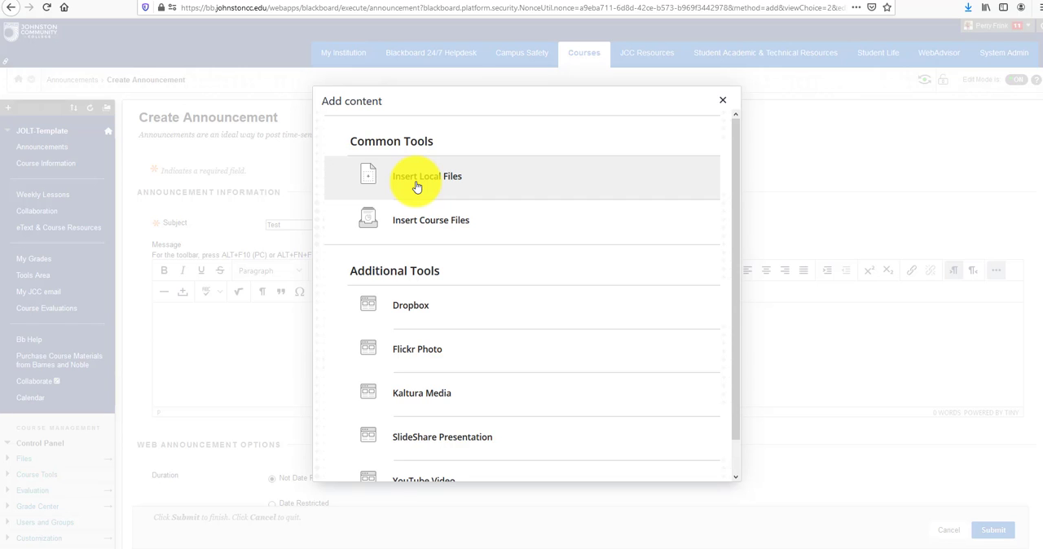
{"action": "mouse_move", "coordinate": [415, 237]}
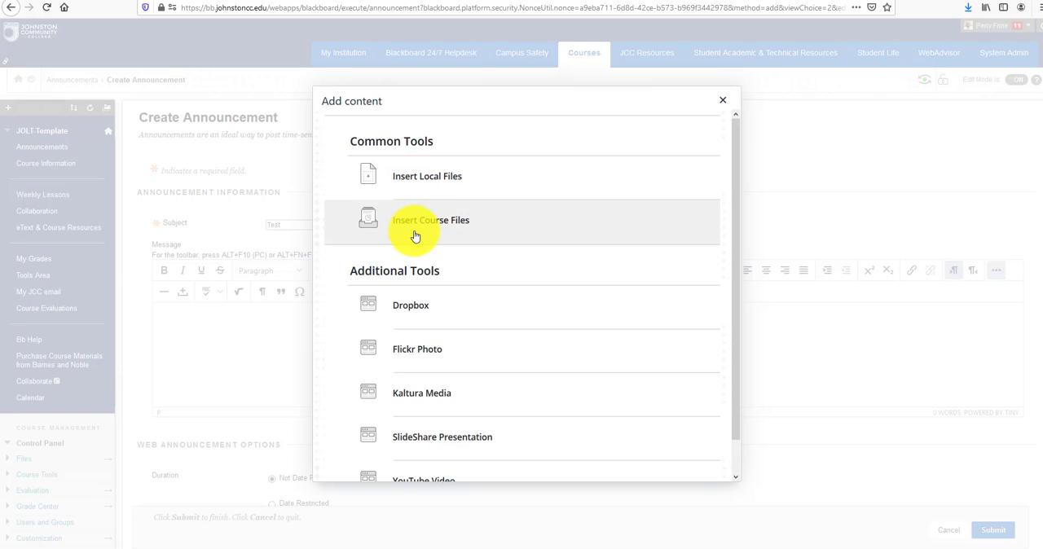
{"action": "mouse_move", "coordinate": [453, 225]}
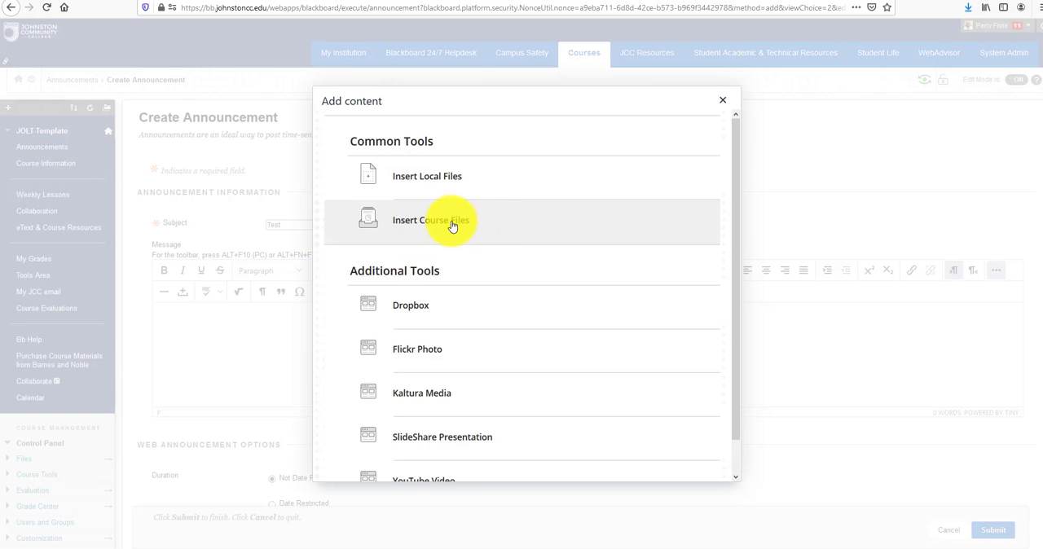
{"action": "mouse_move", "coordinate": [424, 234]}
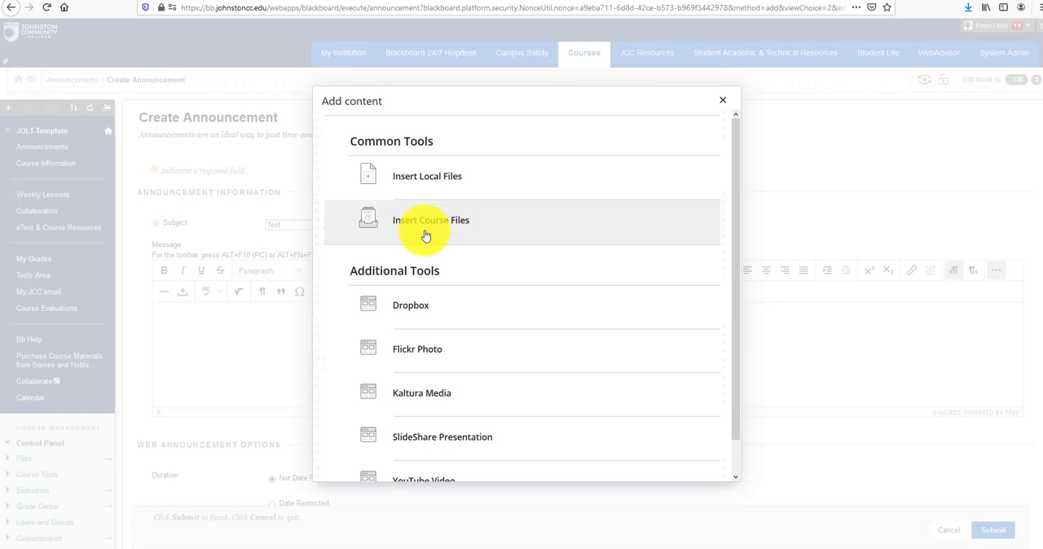
{"action": "mouse_move", "coordinate": [378, 277]}
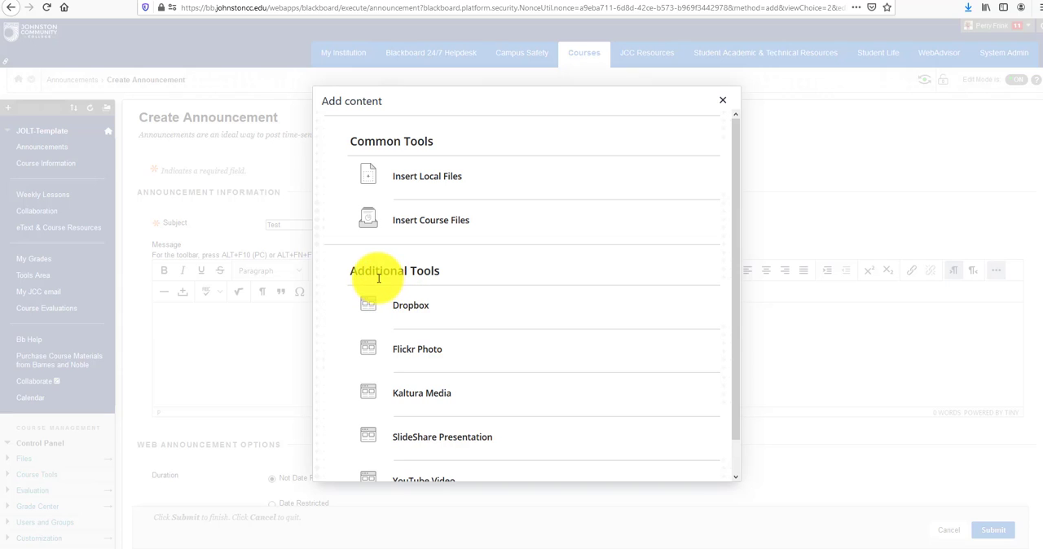
{"action": "scroll", "scroll_direction": "down", "scroll_amount": 3}
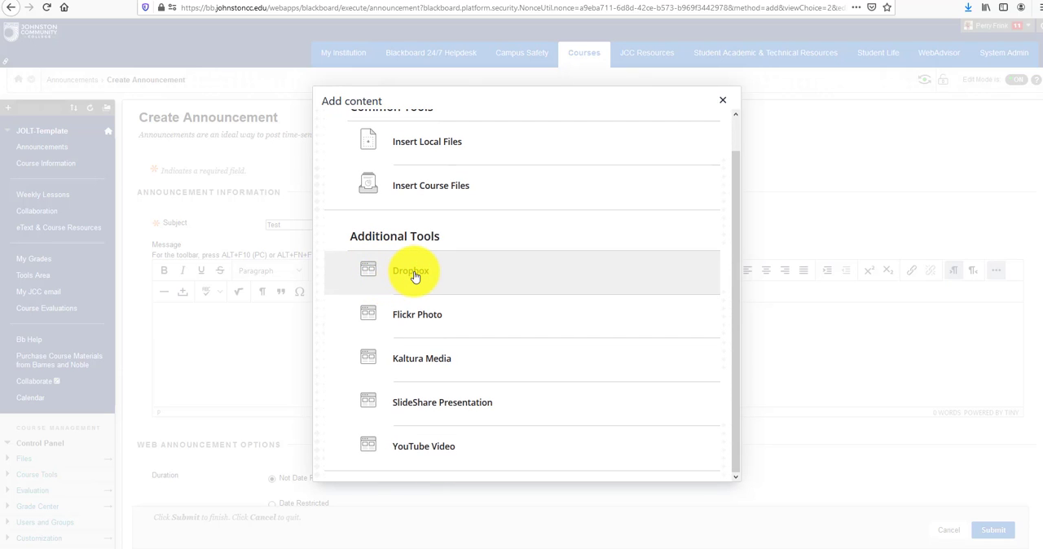
{"action": "mouse_move", "coordinate": [414, 275]}
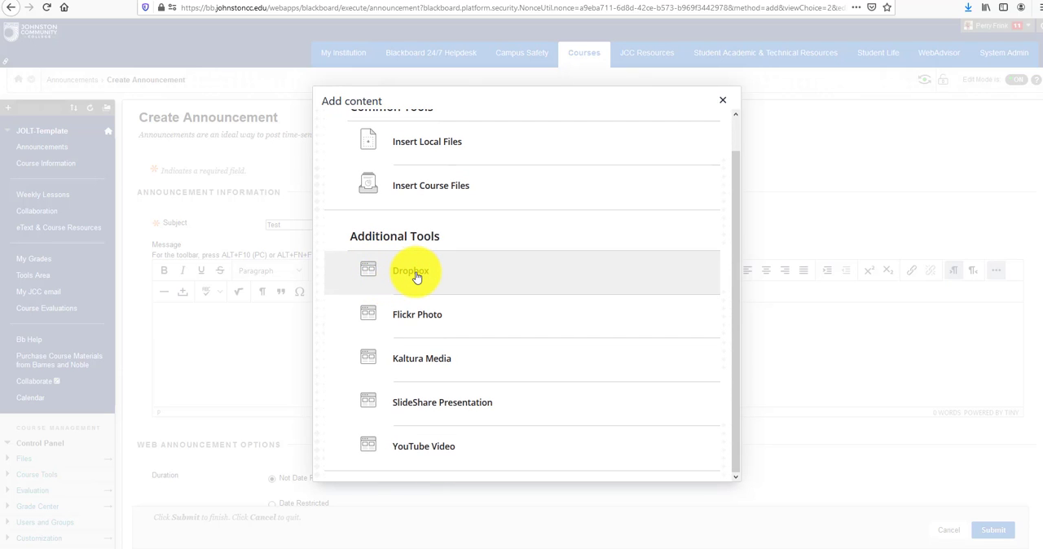
{"action": "mouse_move", "coordinate": [414, 341]}
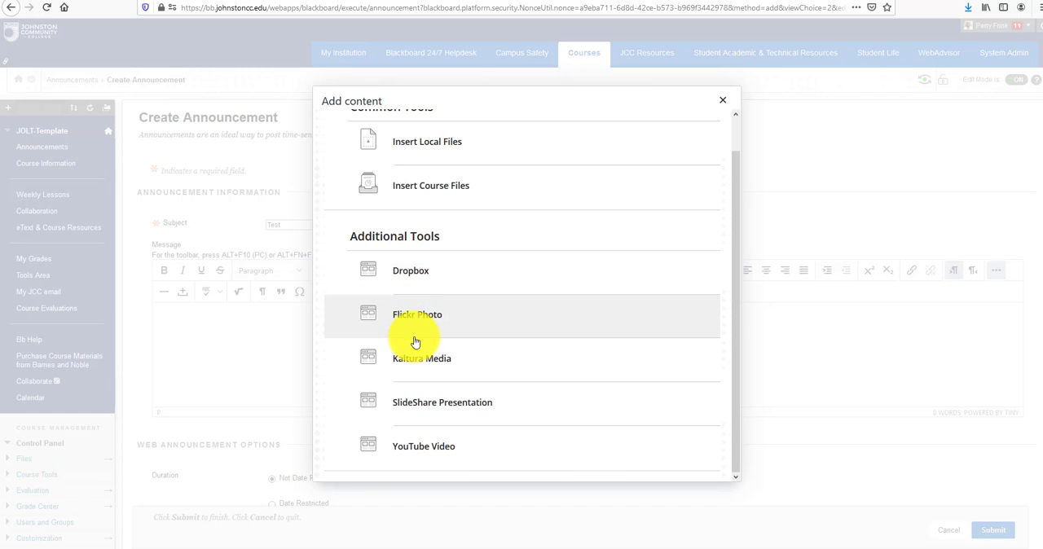
{"action": "mouse_move", "coordinate": [407, 329]}
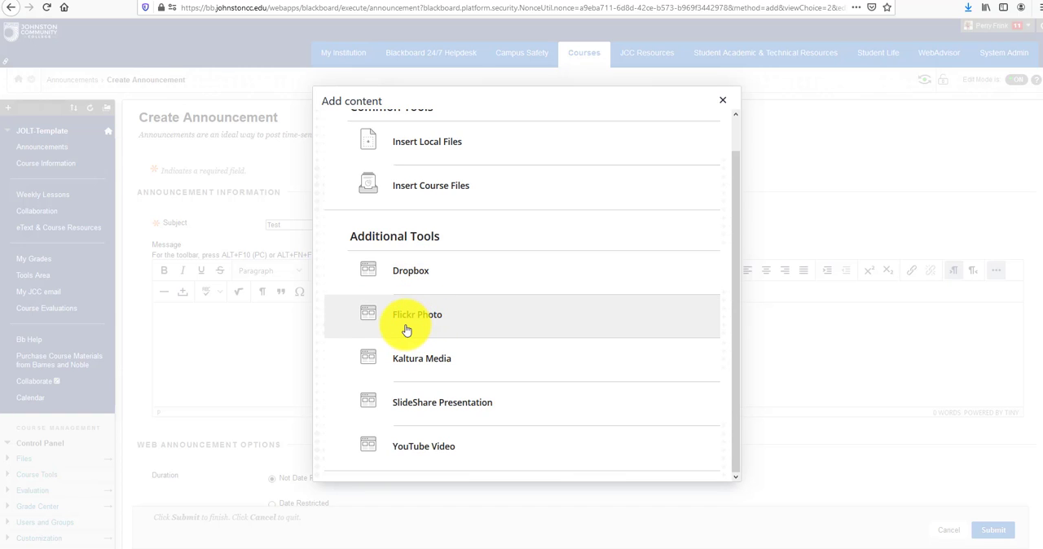
{"action": "mouse_move", "coordinate": [430, 366]}
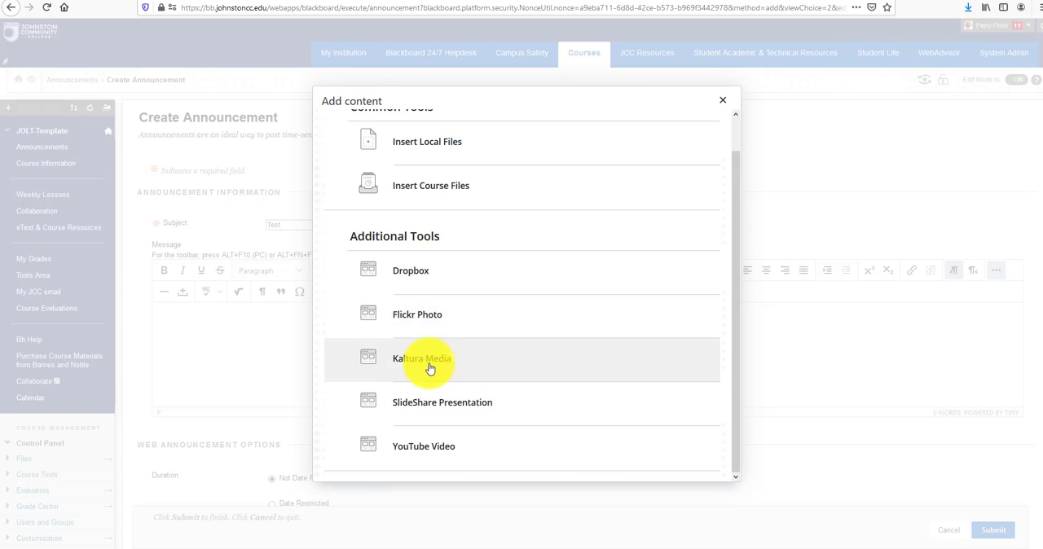
{"action": "mouse_move", "coordinate": [456, 424]}
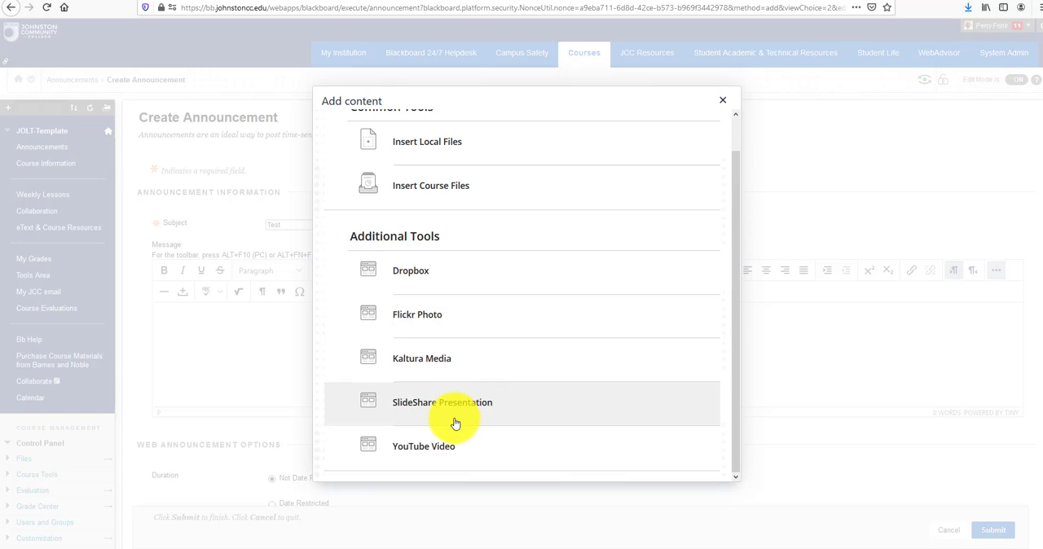
{"action": "mouse_move", "coordinate": [414, 454]}
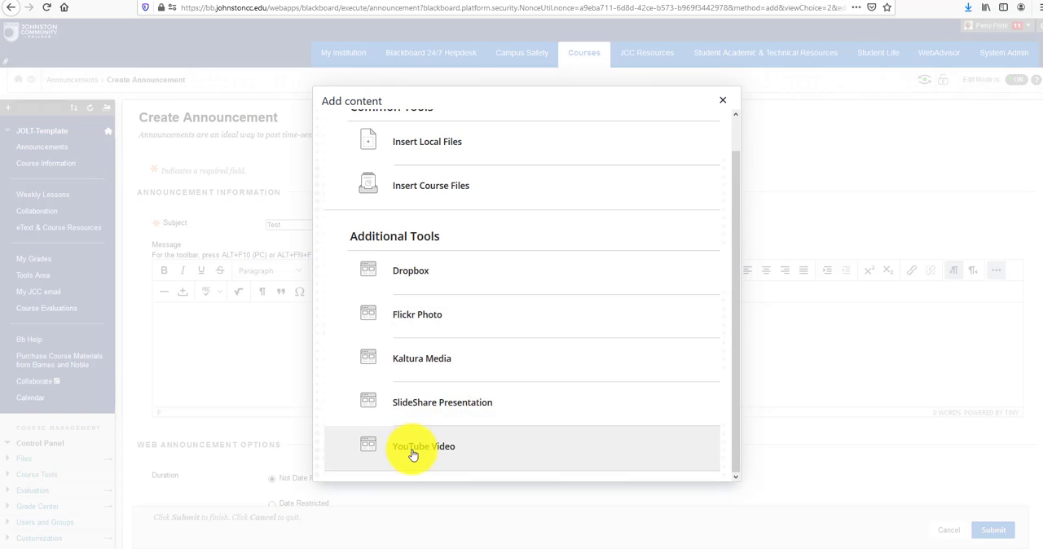
{"action": "mouse_move", "coordinate": [415, 455]}
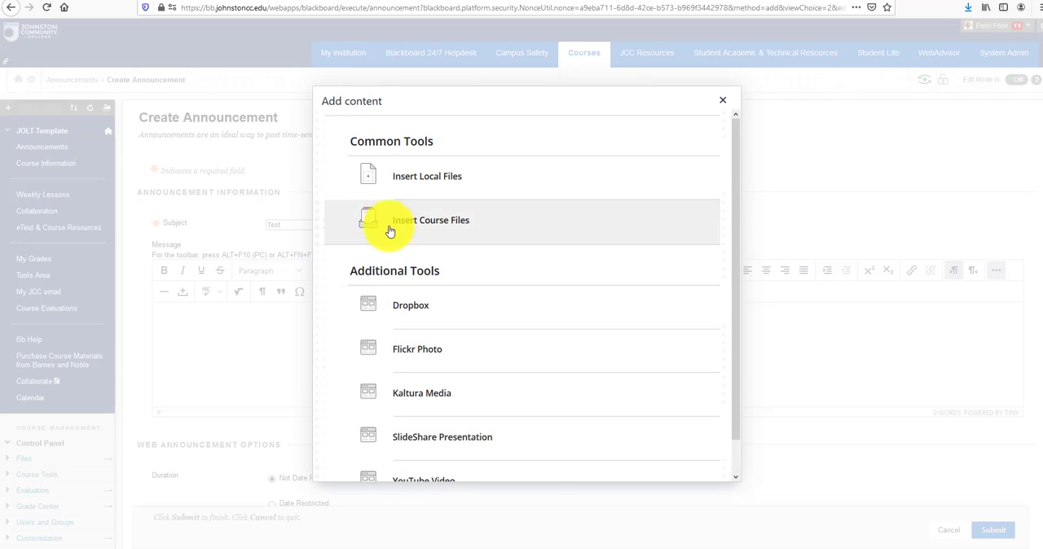
{"action": "mouse_move", "coordinate": [418, 176]}
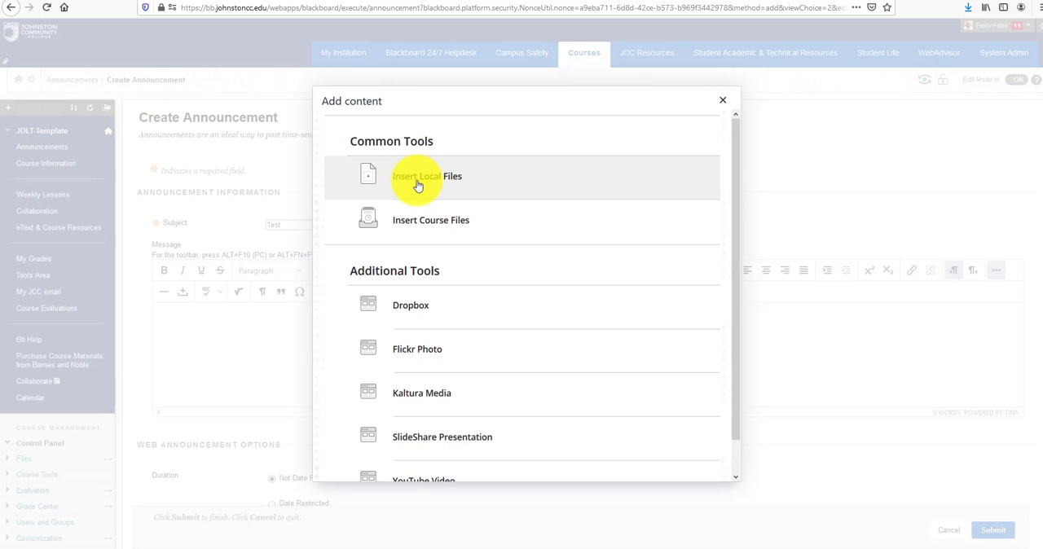
- Insert the Jags photo from the Pictures folder into the announcement message
{"action": "left_click", "coordinate": [418, 176]}
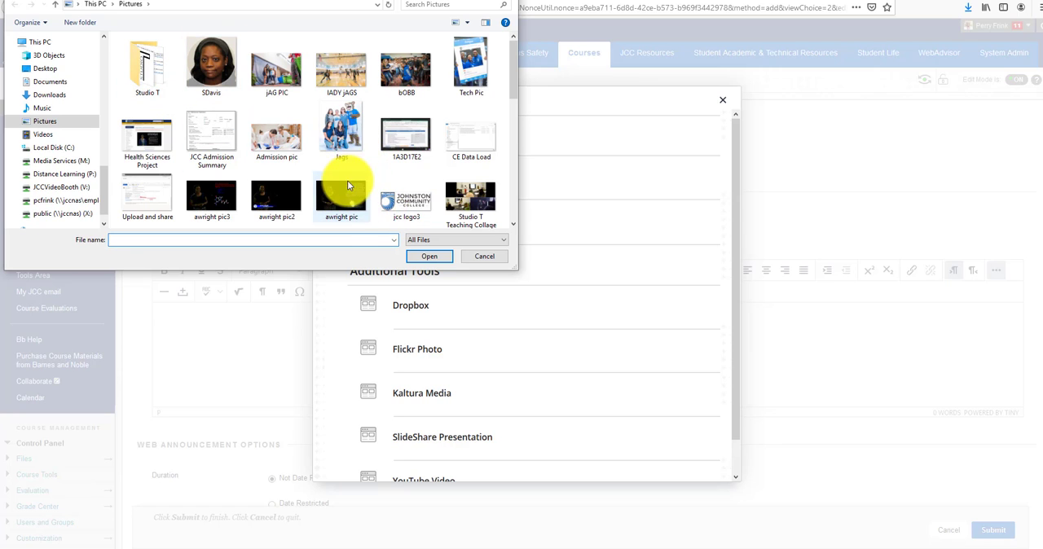
{"action": "left_click", "coordinate": [342, 130]}
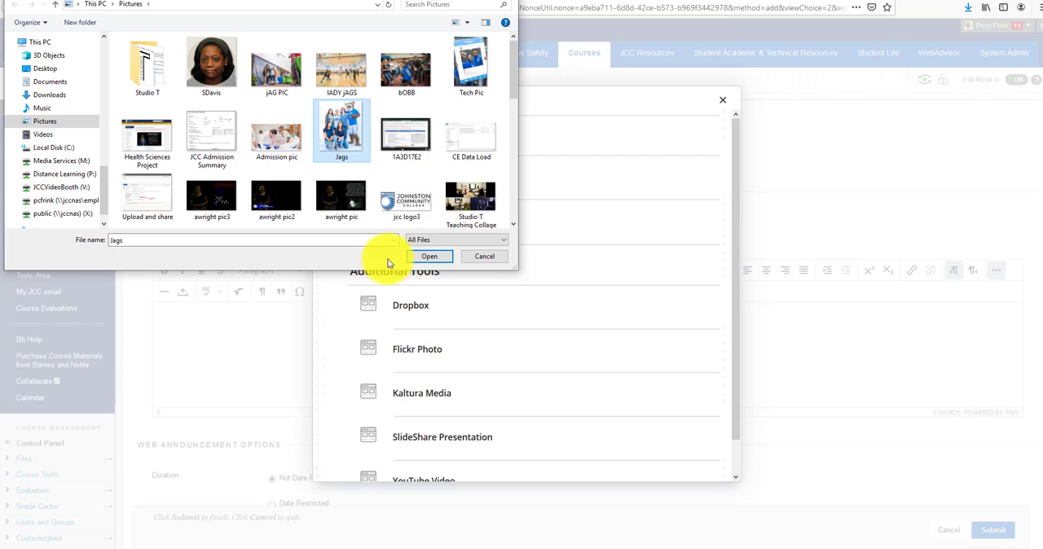
{"action": "left_click", "coordinate": [428, 256]}
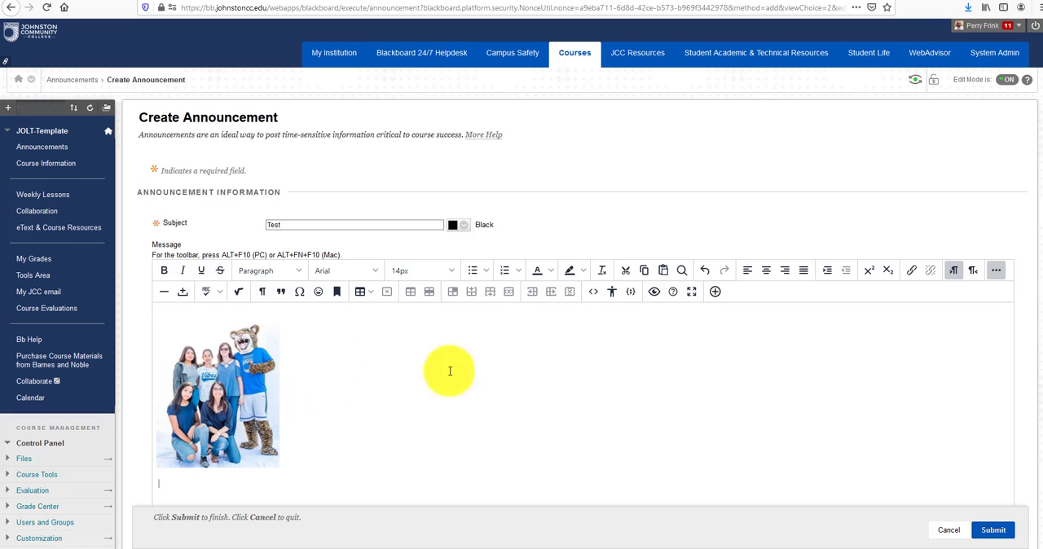
{"action": "mouse_move", "coordinate": [202, 388]}
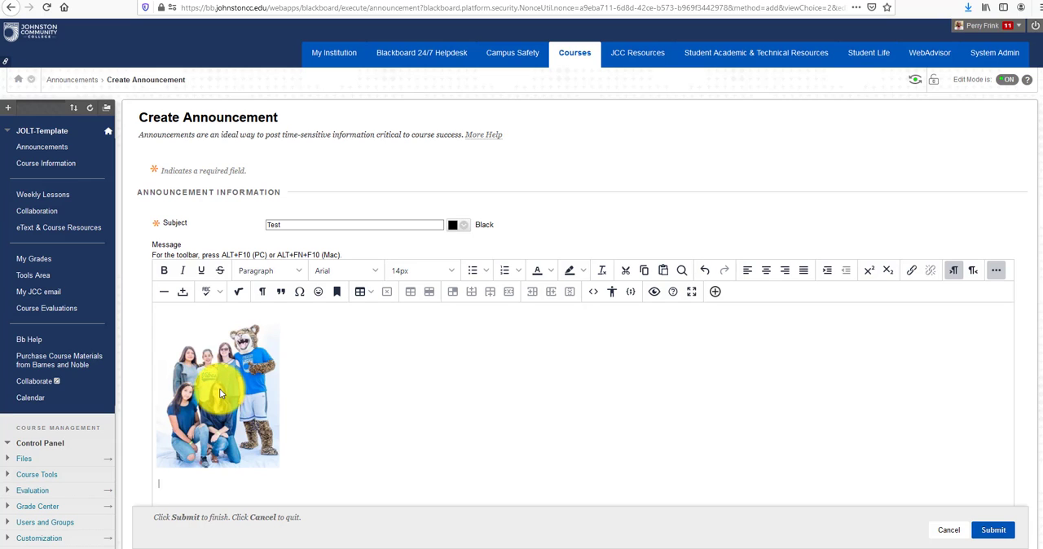
- Bring up the Insert/edit image dialog for the inserted Jags photo
{"action": "right_click", "coordinate": [220, 394]}
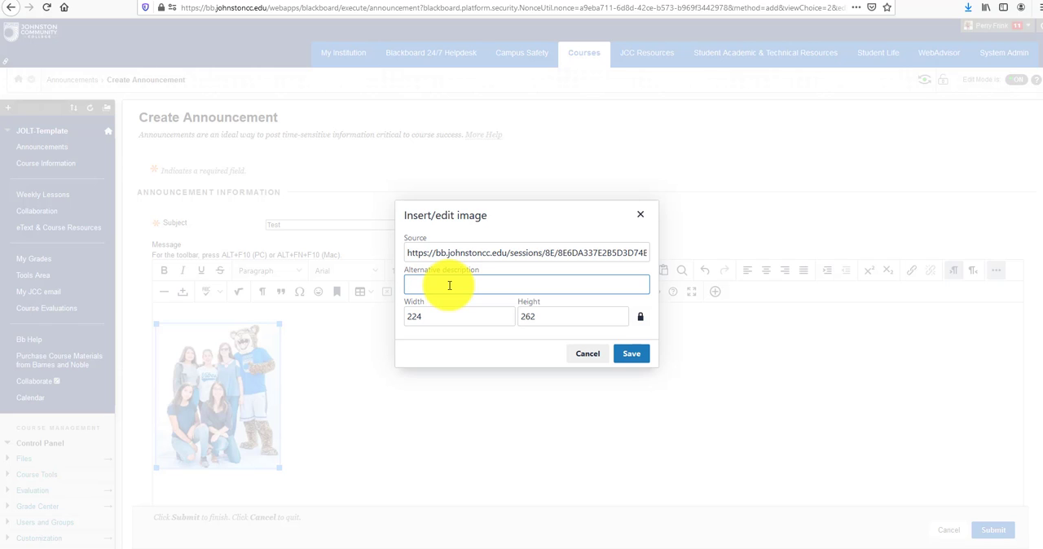
- Enter 'Jagger and the students' as the photo's alternative description
{"action": "type", "text": "j"}
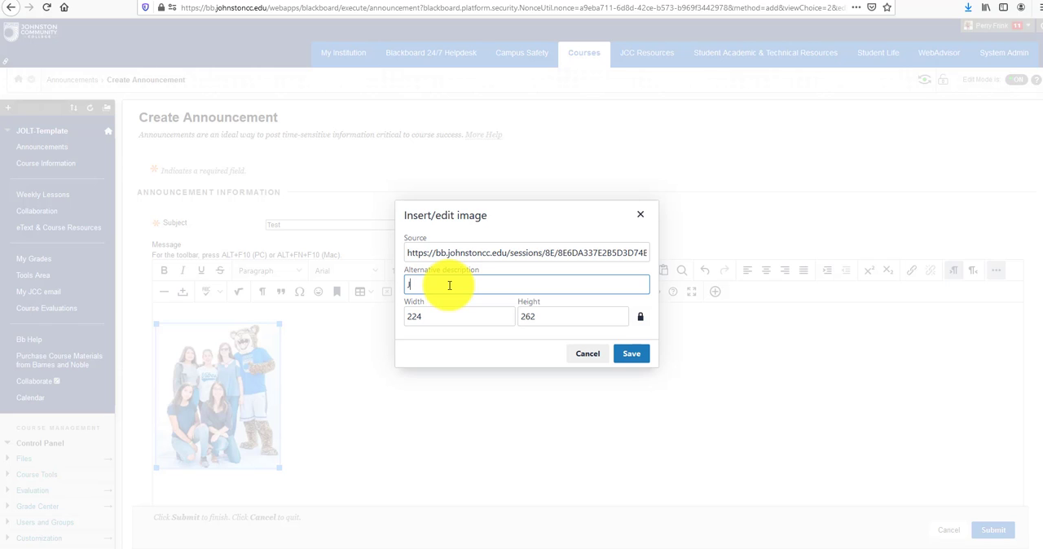
{"action": "type", "text": "Jagger"}
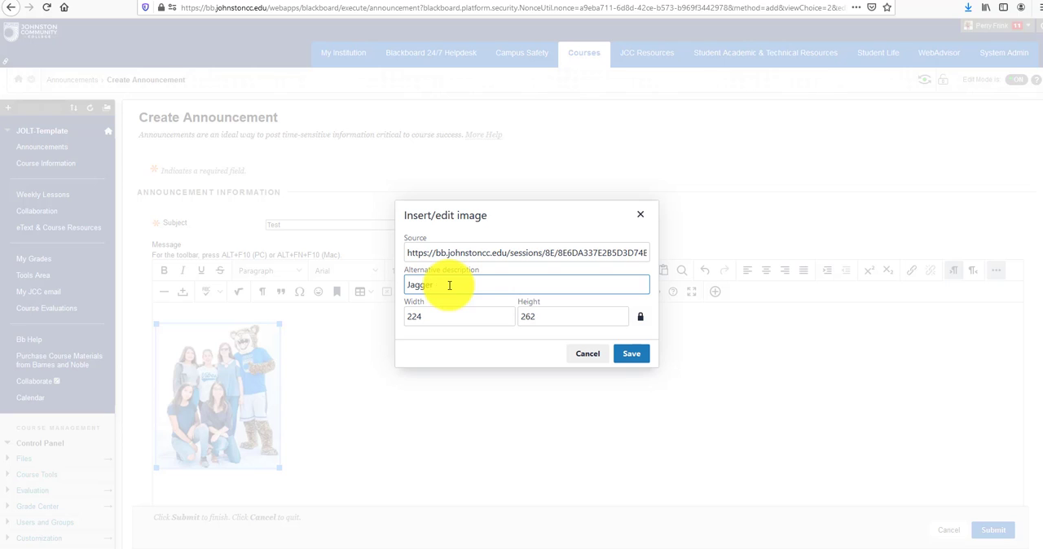
{"action": "type", "text": "and the stude"}
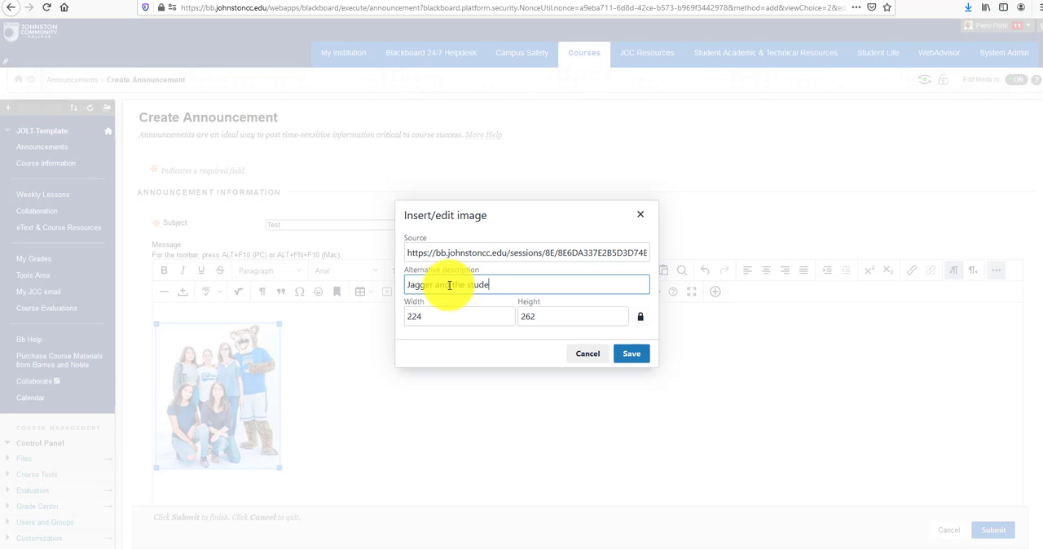
{"action": "type", "text": "nts"}
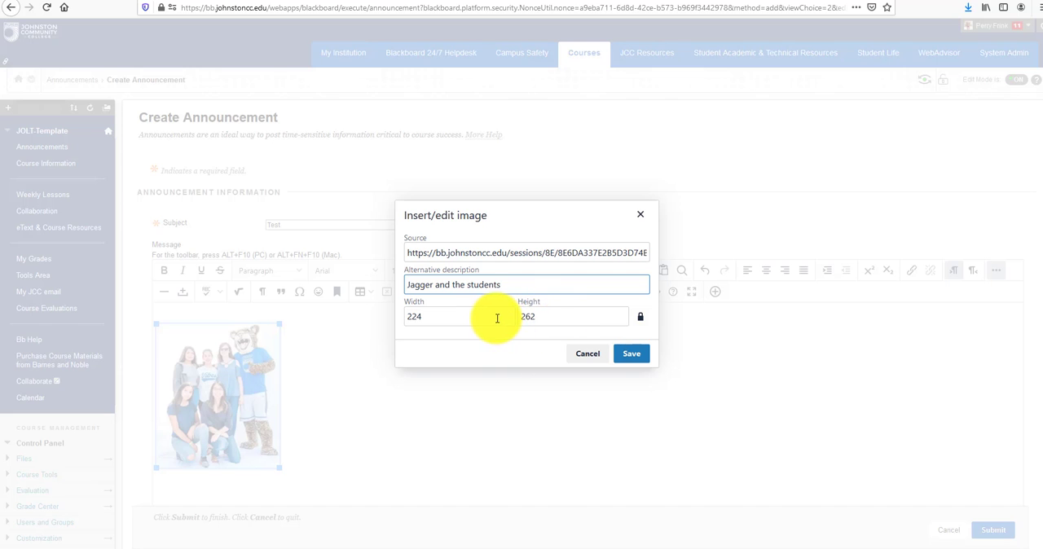
- Save the photo description and submit the Test announcement with the embedded photo
{"action": "left_click", "coordinate": [633, 352]}
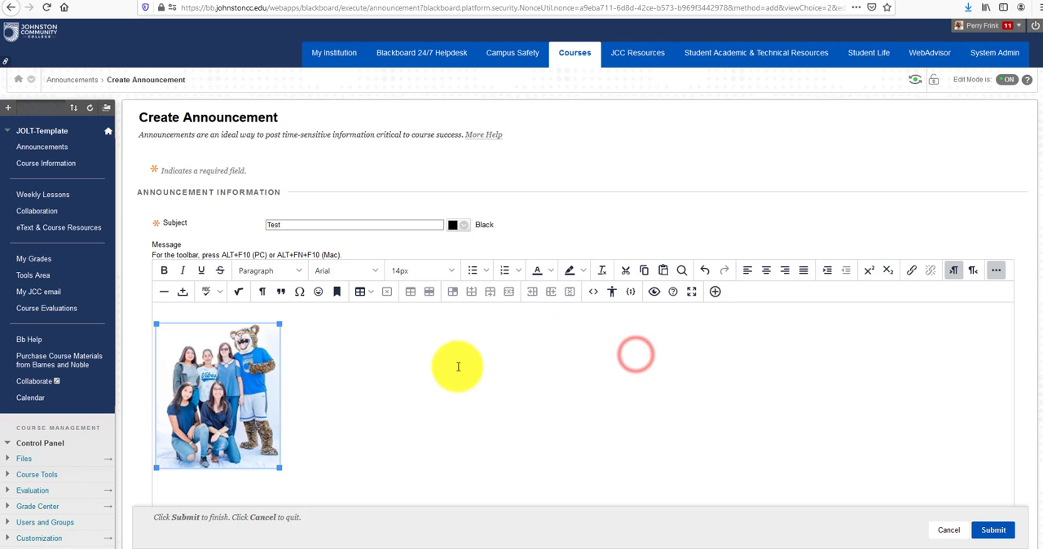
{"action": "scroll", "scroll_direction": "down", "scroll_amount": 3}
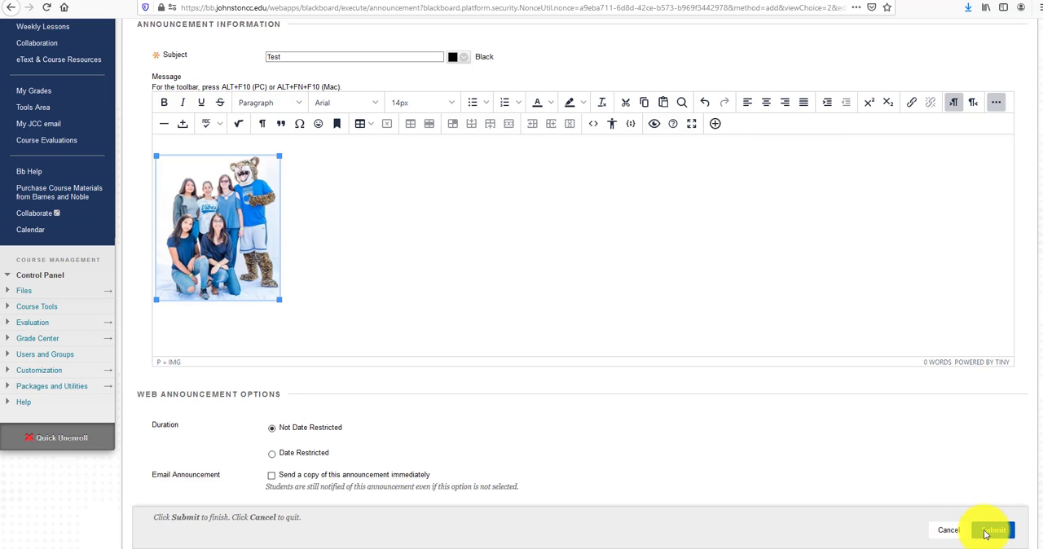
{"action": "scroll", "scroll_direction": "down", "scroll_amount": 3}
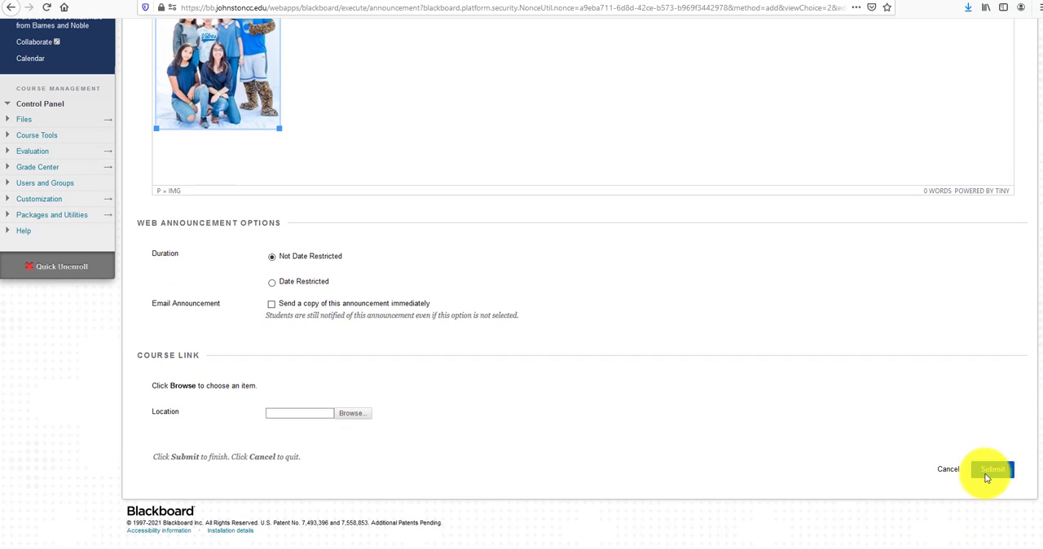
{"action": "left_click", "coordinate": [993, 469]}
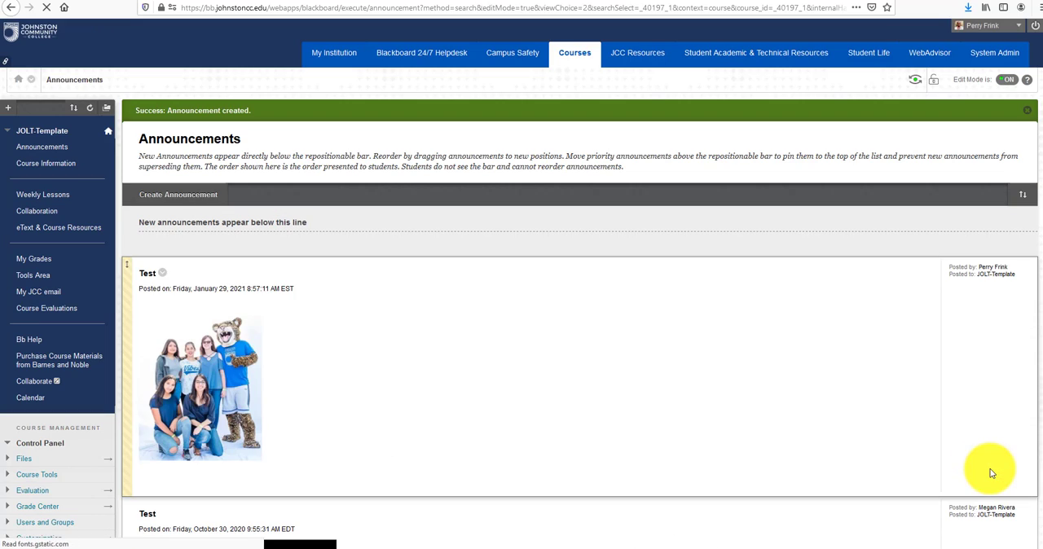
{"action": "mouse_move", "coordinate": [205, 385]}
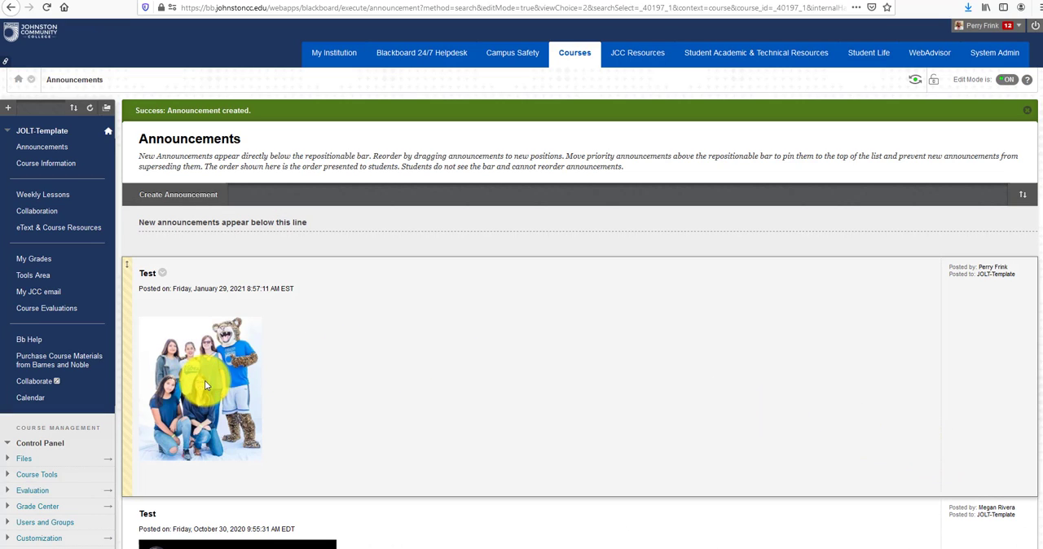
{"action": "mouse_move", "coordinate": [218, 385]}
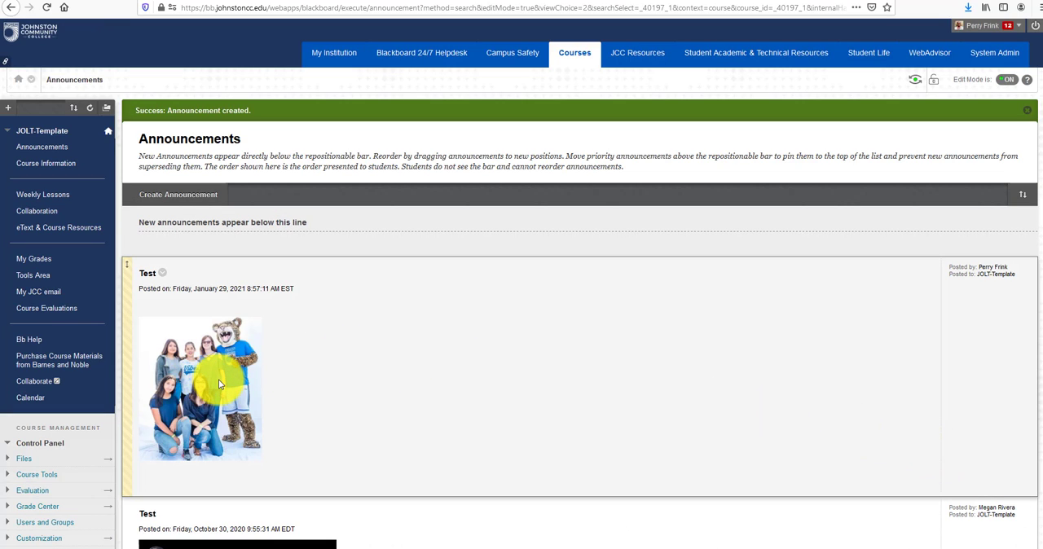
{"action": "mouse_move", "coordinate": [357, 362]}
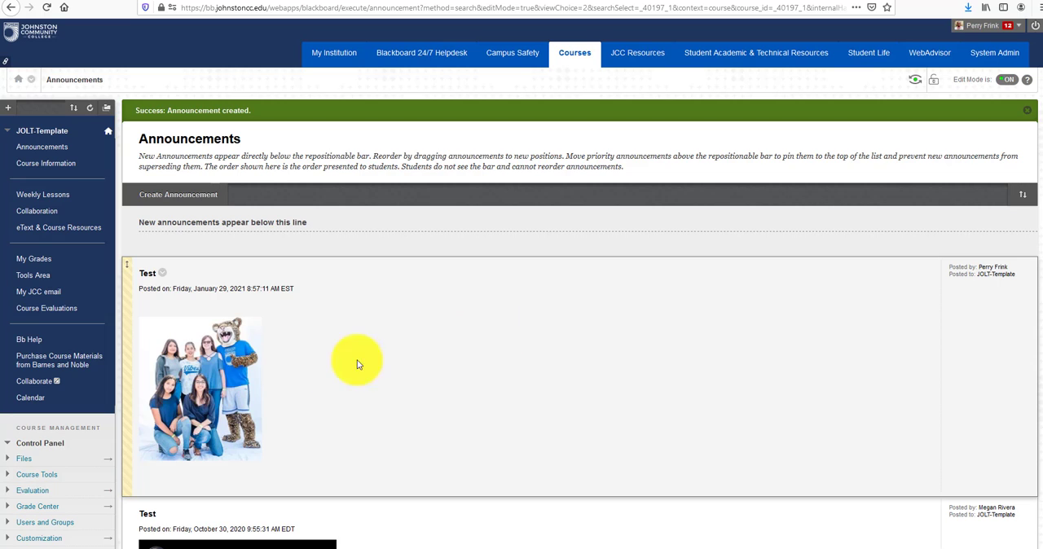
{"action": "mouse_move", "coordinate": [199, 398]}
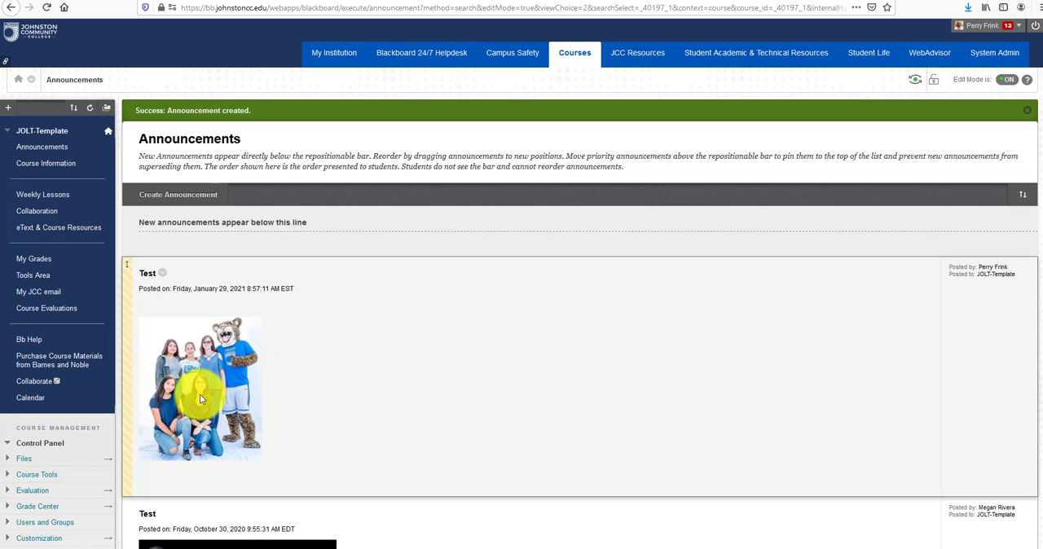
{"action": "mouse_move", "coordinate": [206, 389]}
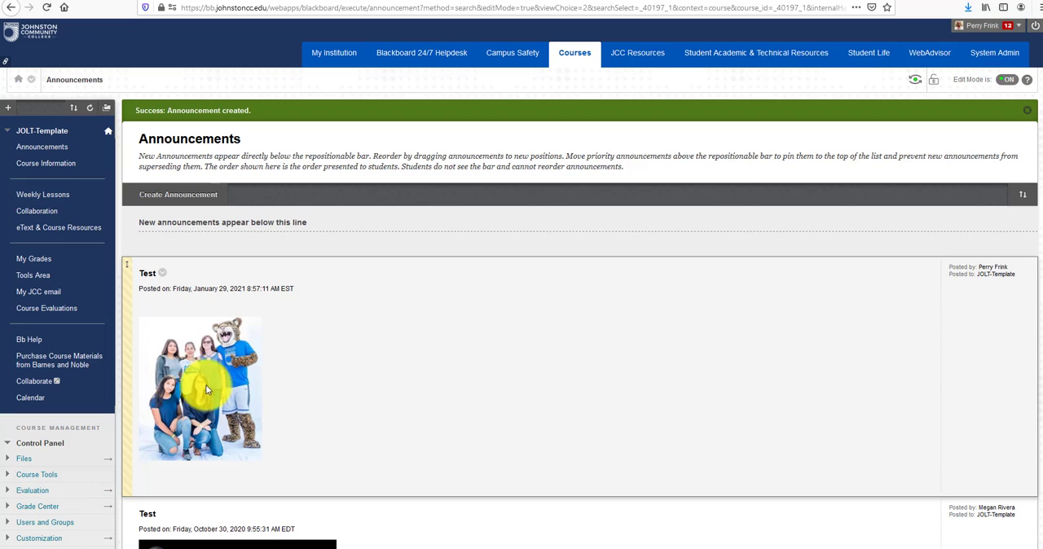
{"action": "mouse_move", "coordinate": [202, 385]}
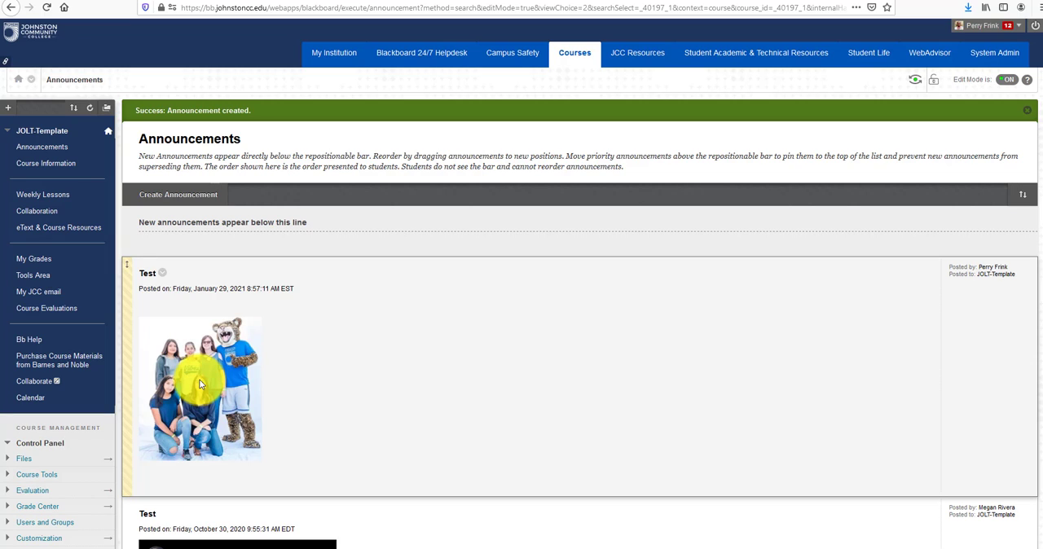
{"action": "mouse_move", "coordinate": [206, 382]}
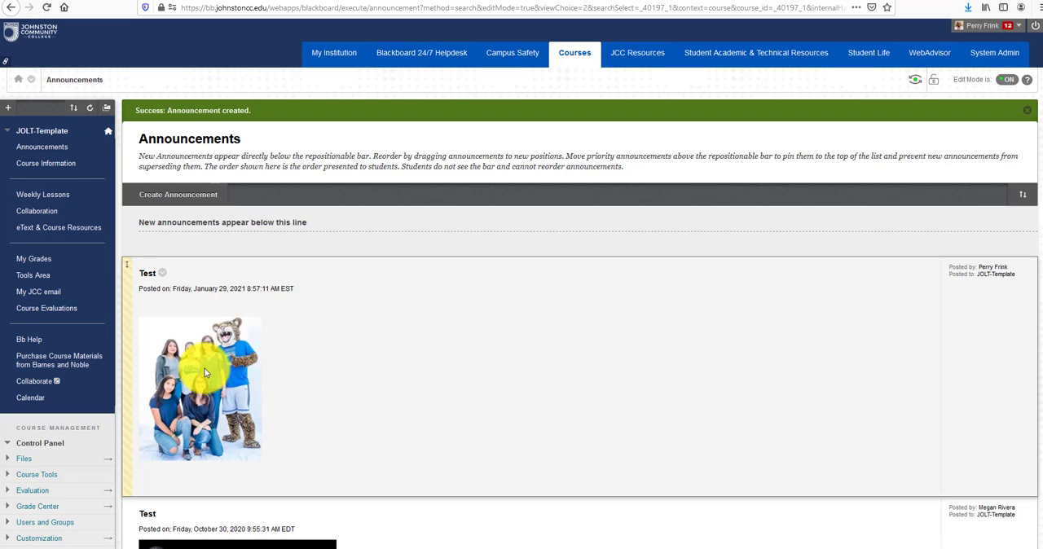
{"action": "mouse_move", "coordinate": [219, 362]}
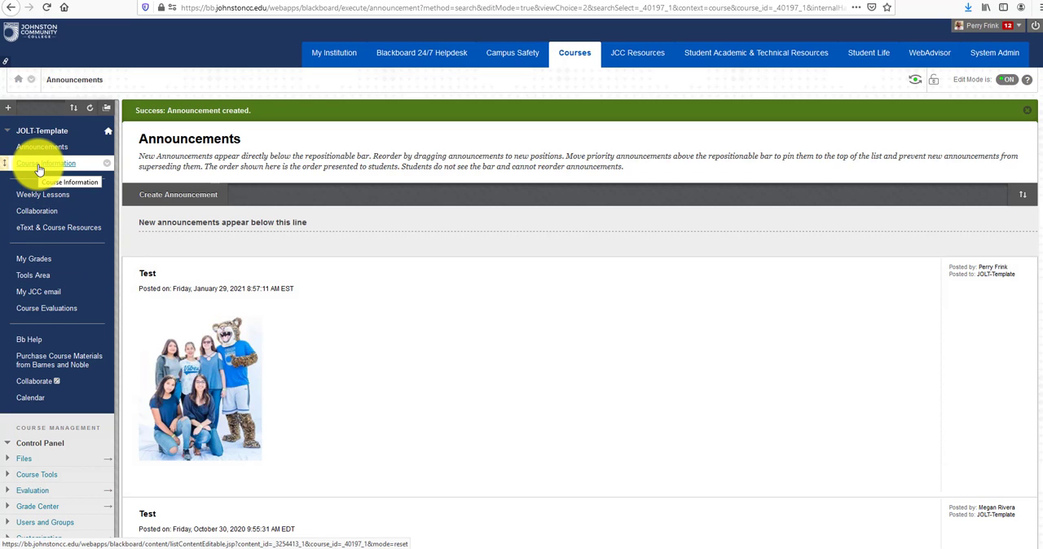
- Go to Course Information's My Instructor contacts and begin a new contact
{"action": "left_click", "coordinate": [46, 163]}
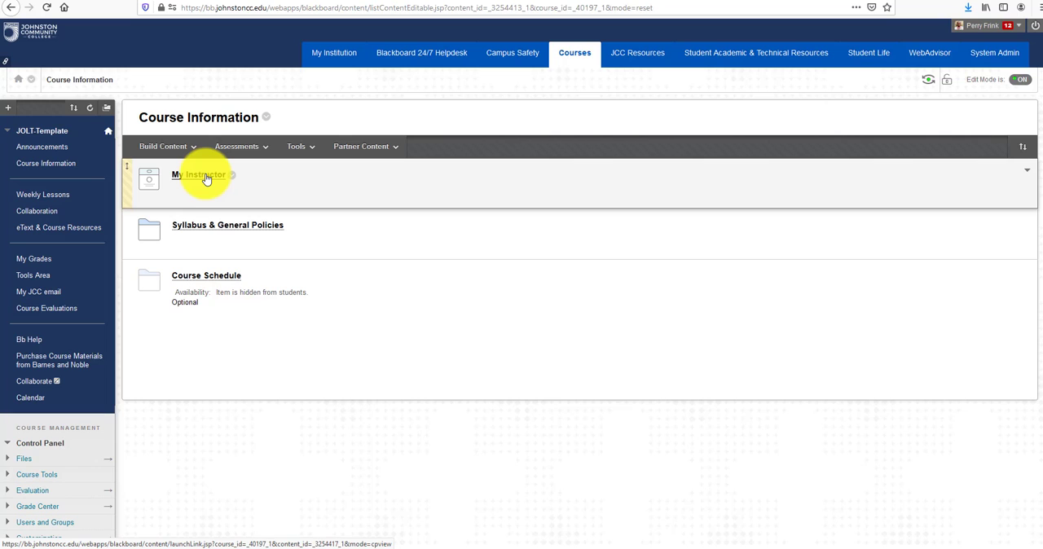
{"action": "left_click", "coordinate": [199, 174]}
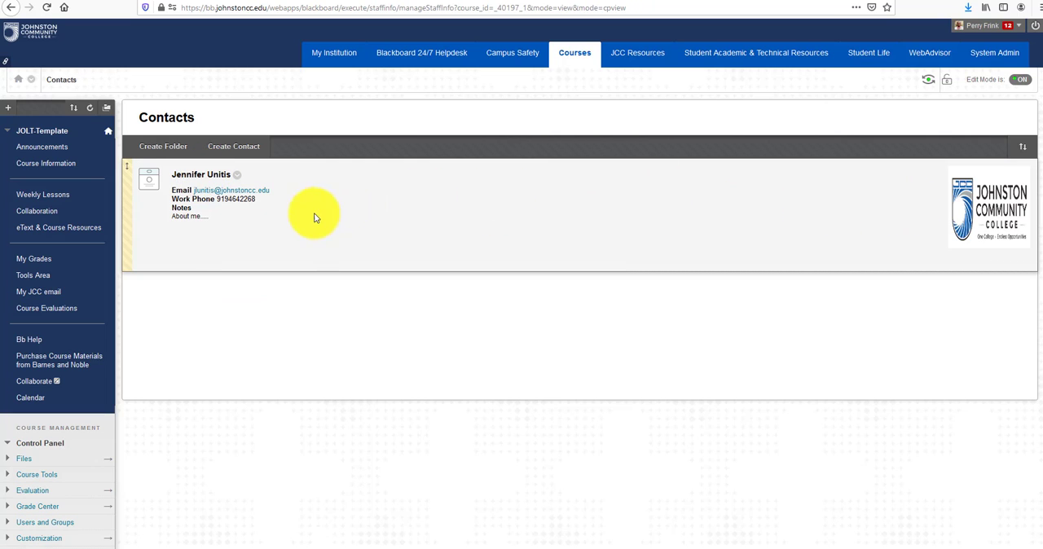
{"action": "mouse_move", "coordinate": [322, 265]}
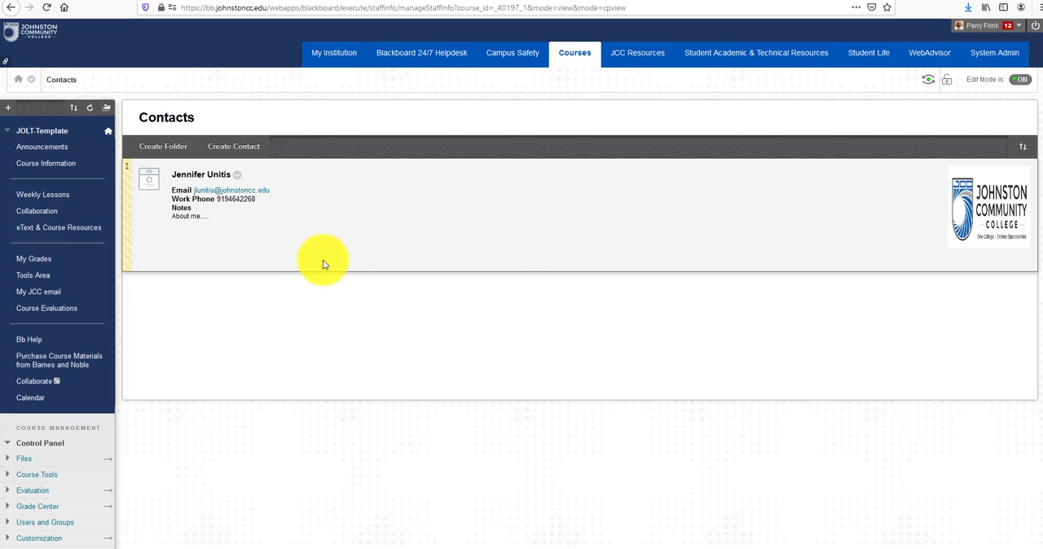
{"action": "mouse_move", "coordinate": [766, 206]}
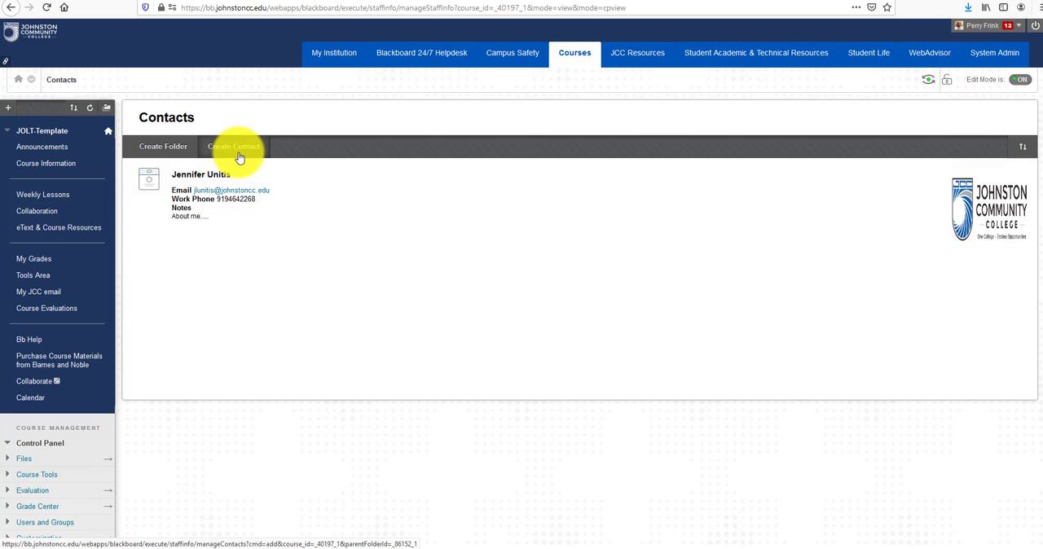
{"action": "left_click", "coordinate": [234, 147]}
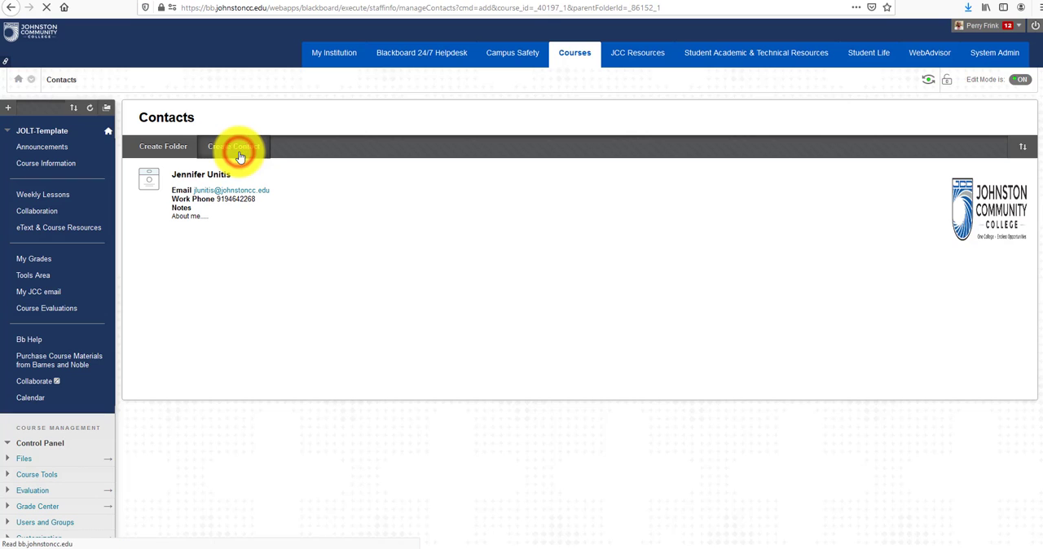
- Enter first name Josh and last name Doe for the new contact
{"action": "left_click", "coordinate": [235, 147]}
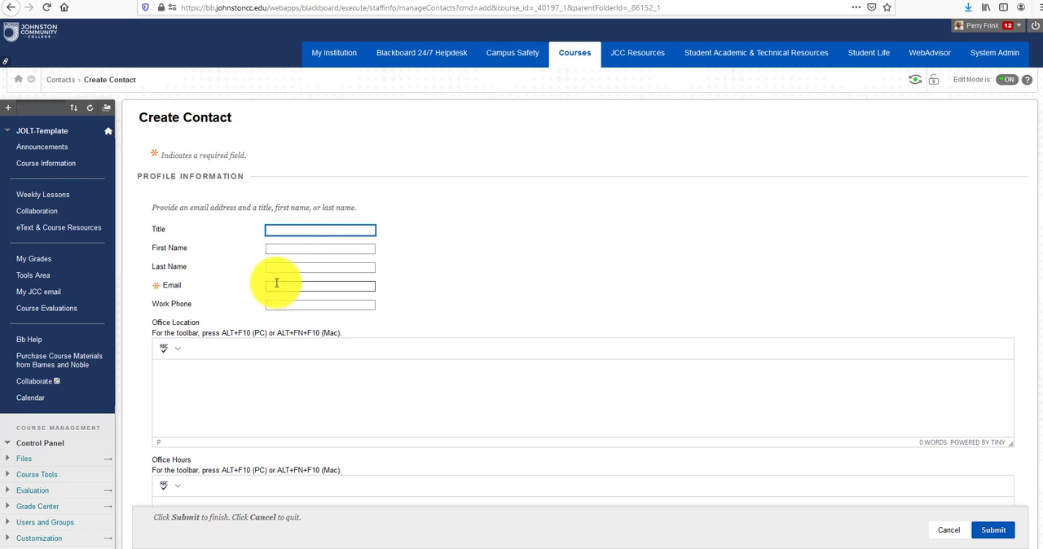
{"action": "left_click", "coordinate": [319, 248]}
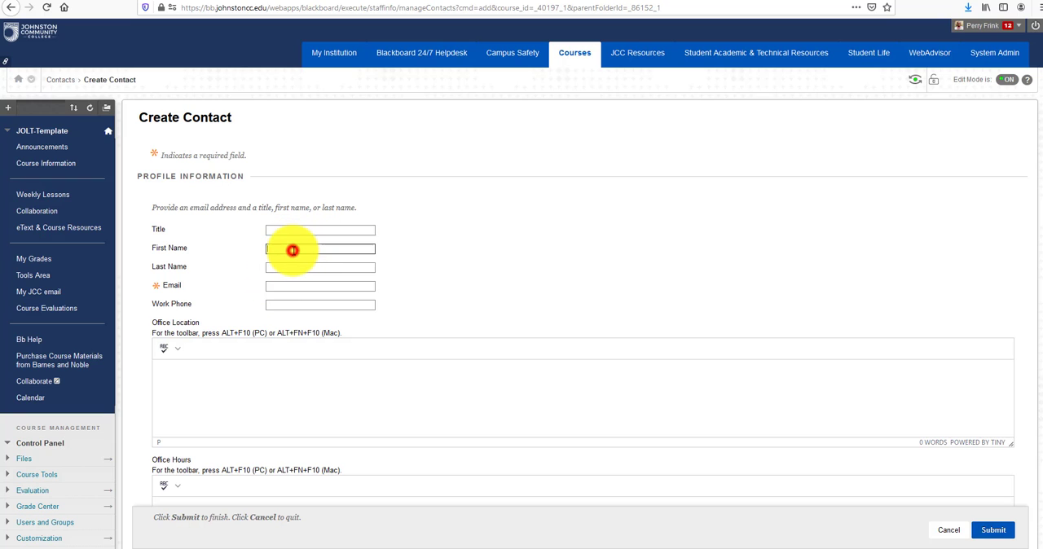
{"action": "type", "text": "Josh"}
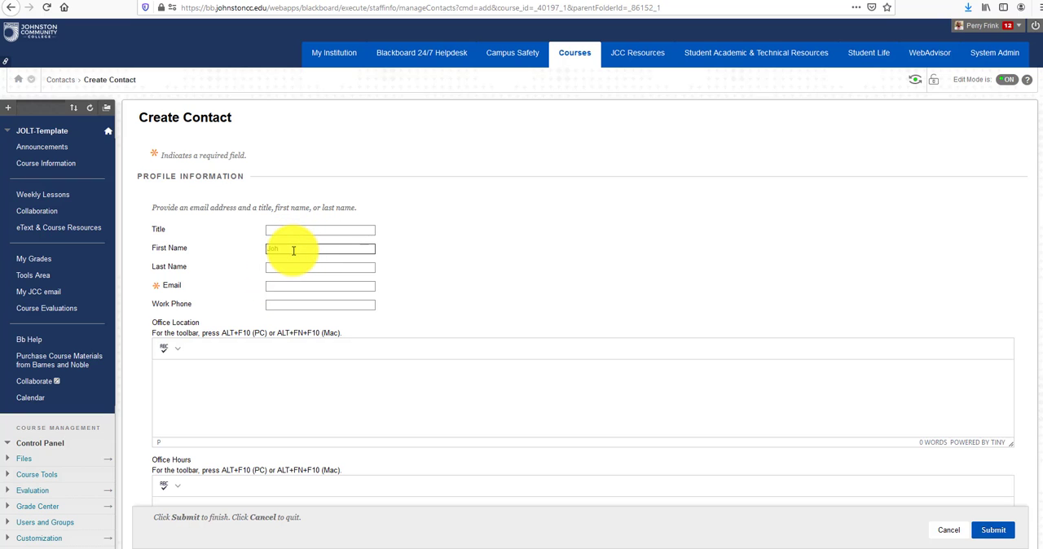
{"action": "left_click", "coordinate": [319, 267]}
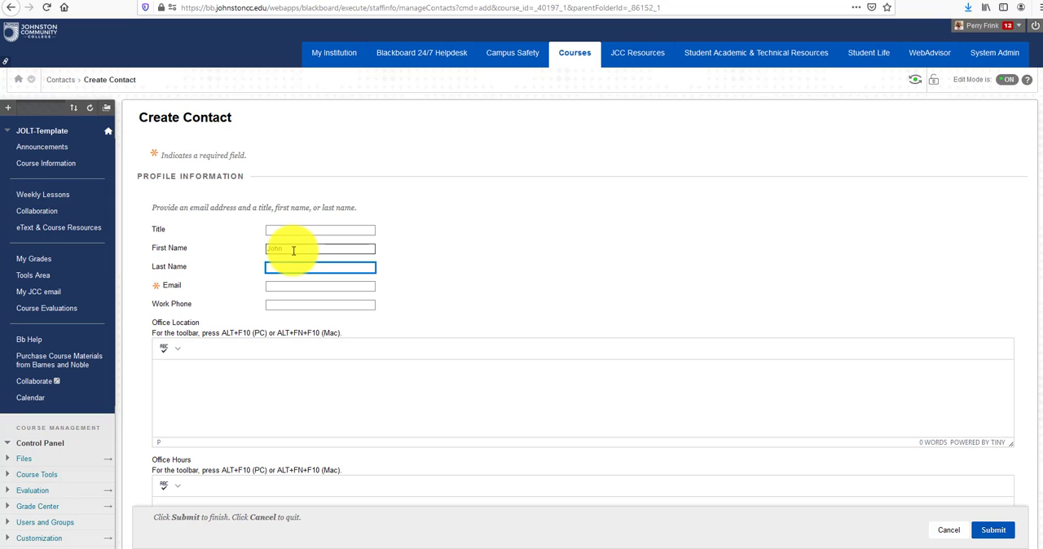
{"action": "type", "text": "Doe"}
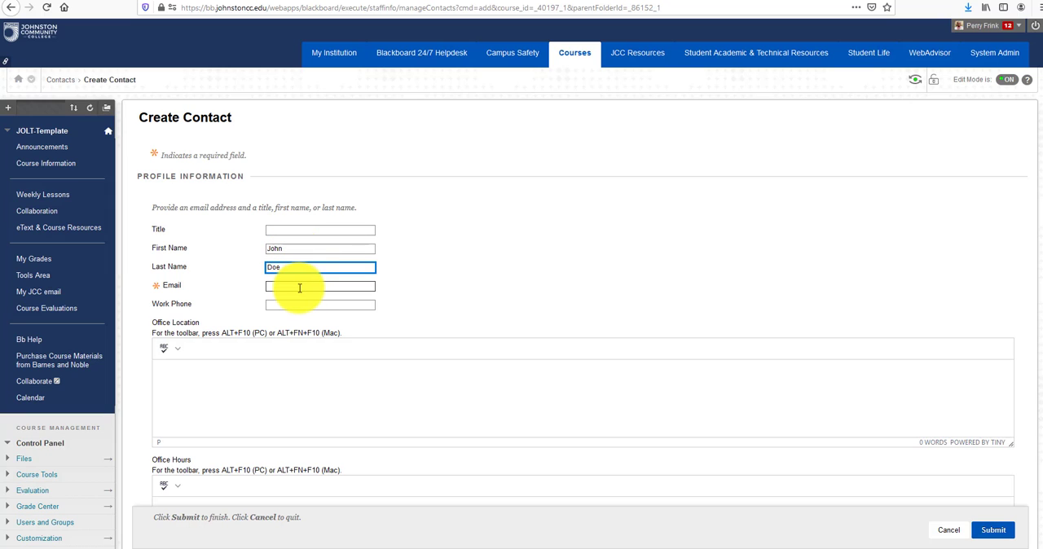
{"action": "left_click", "coordinate": [319, 287]}
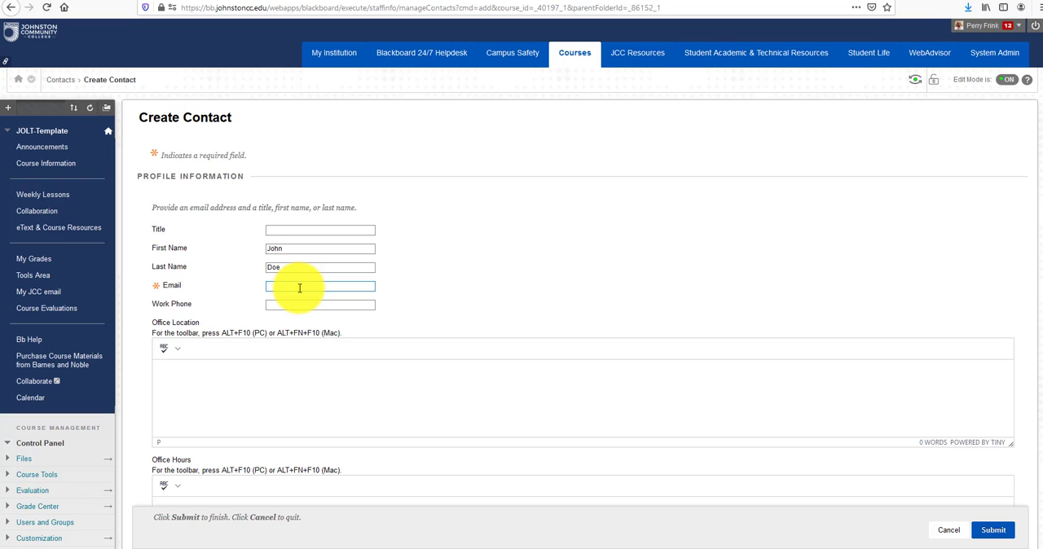
{"action": "type", "text": "pcfrink"}
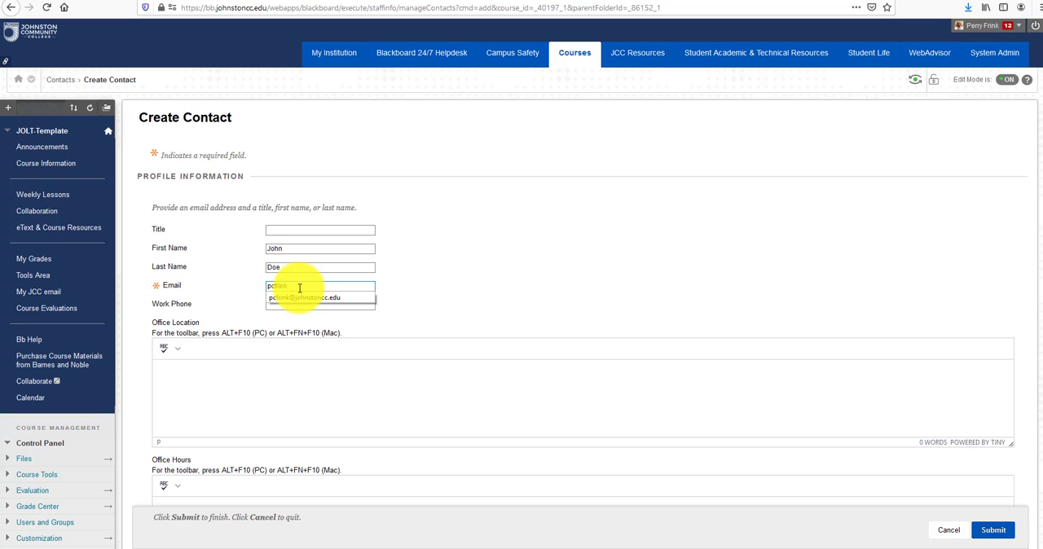
{"action": "left_click", "coordinate": [319, 297]}
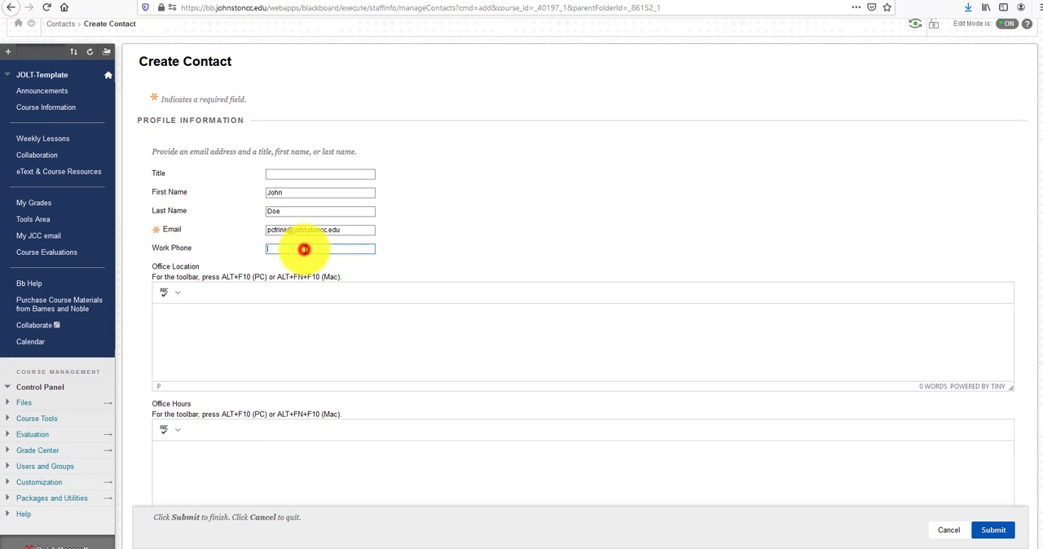
{"action": "type", "text": "919-464"}
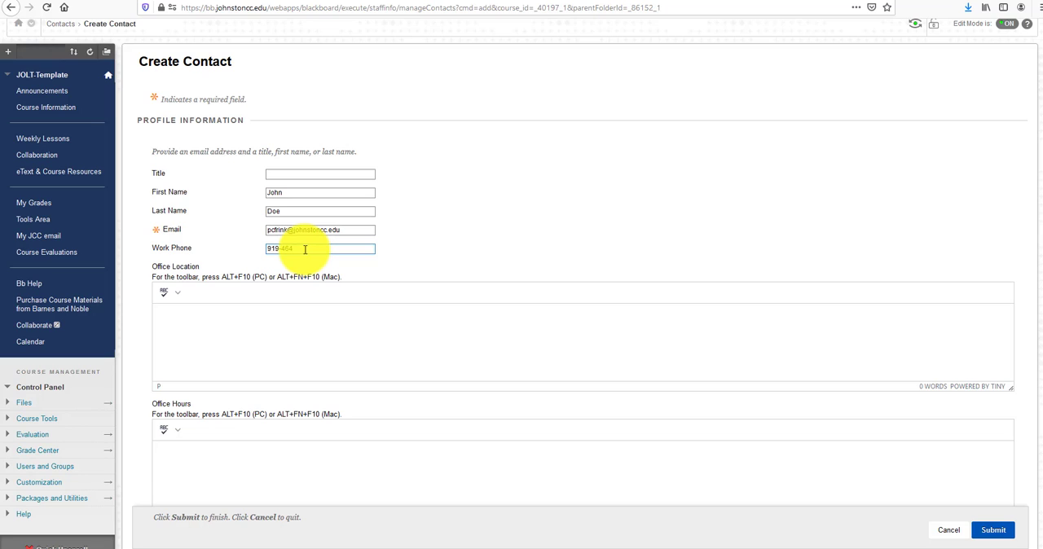
{"action": "type", "text": "-2255"}
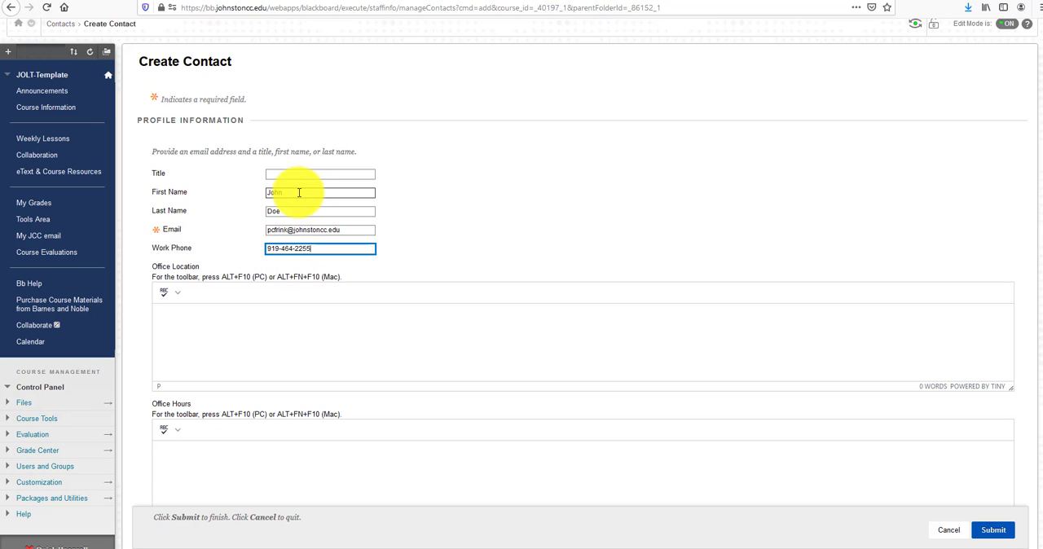
{"action": "left_click", "coordinate": [320, 192]}
{"action": "type", "text": "Perry"}
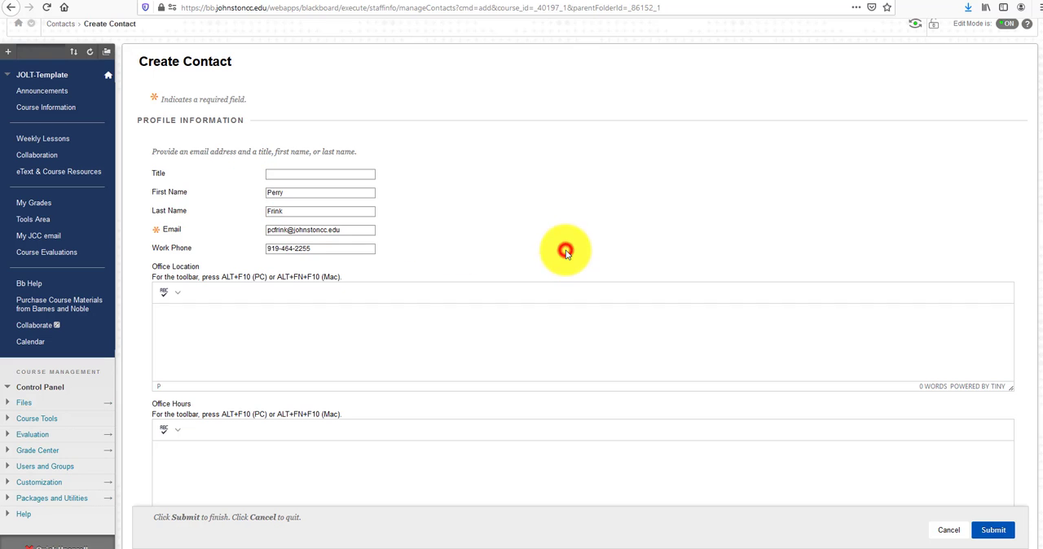
- Under Options, set Make the Profile Available to Yes
{"action": "scroll", "scroll_direction": "down", "scroll_amount": 3}
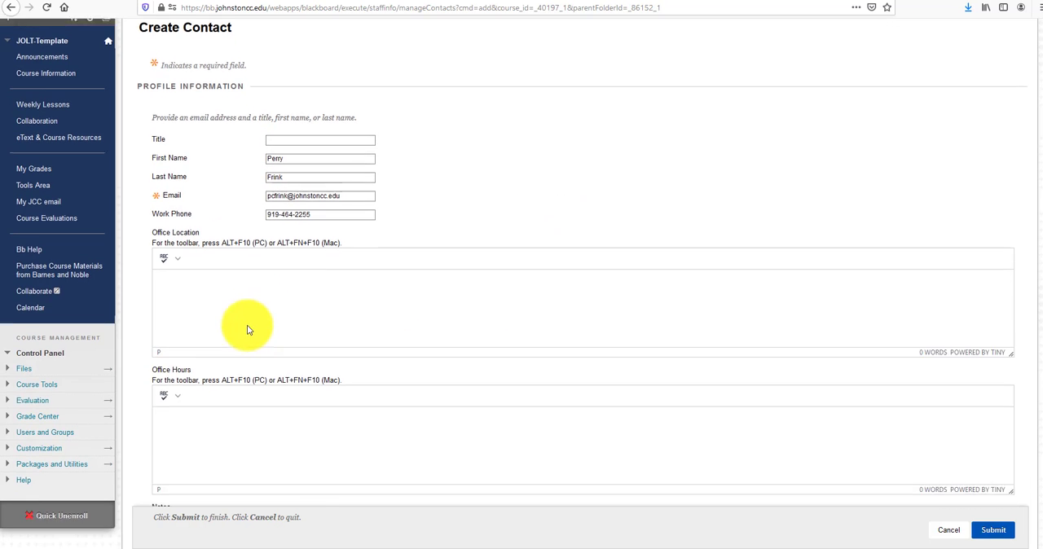
{"action": "scroll", "scroll_direction": "down", "scroll_amount": 3}
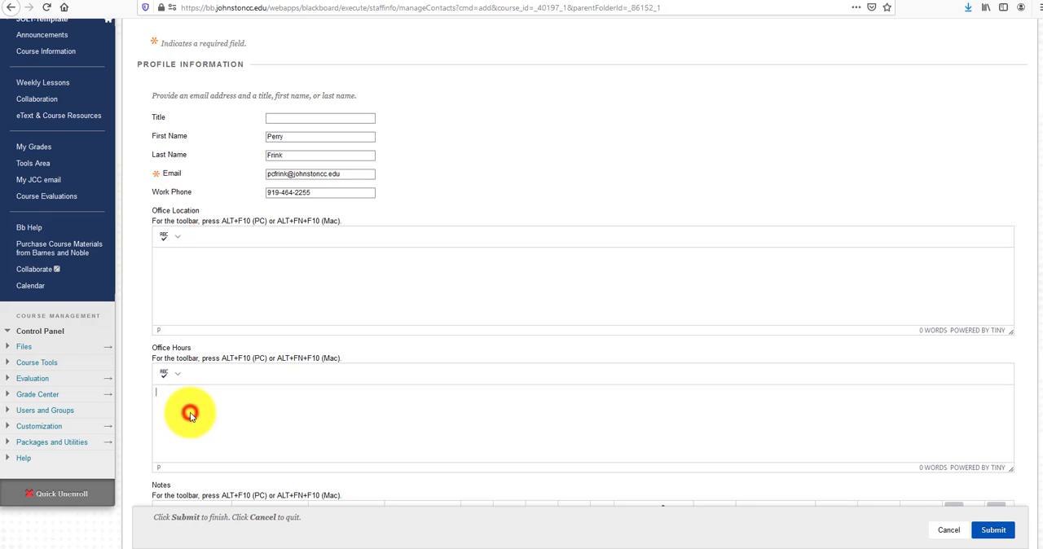
{"action": "scroll", "scroll_direction": "down", "scroll_amount": 3}
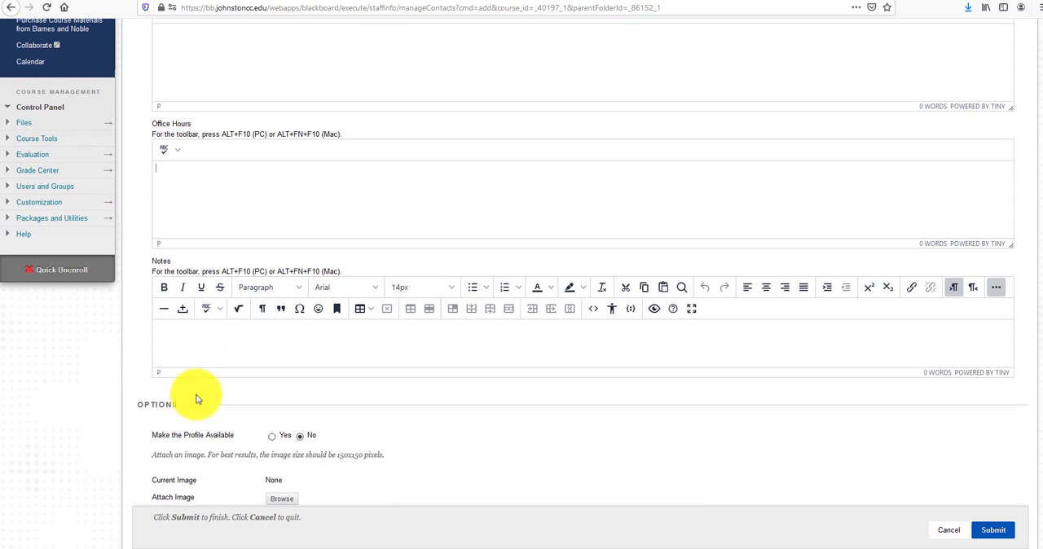
{"action": "scroll", "scroll_direction": "down", "scroll_amount": 3}
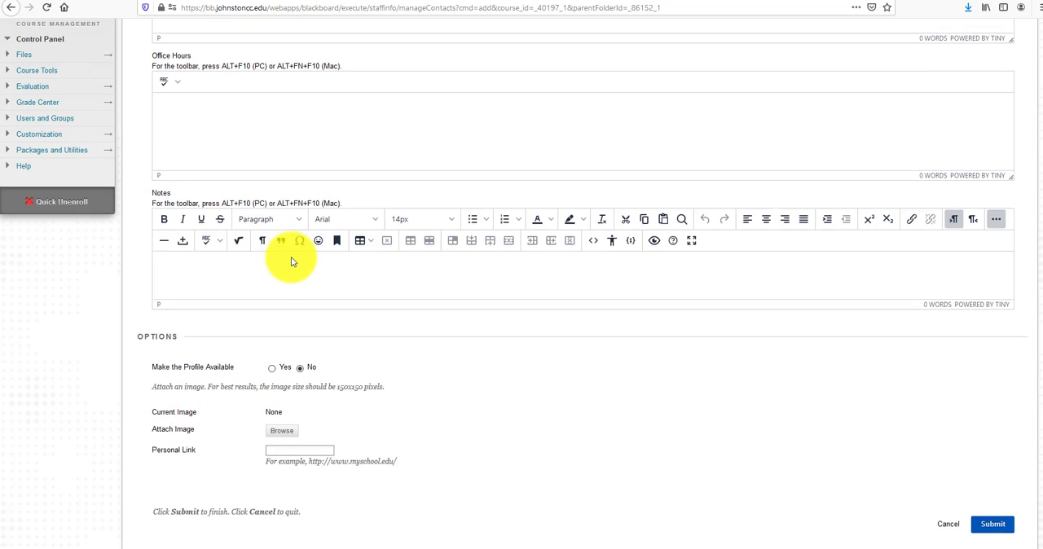
{"action": "scroll", "scroll_direction": "up", "scroll_amount": 3}
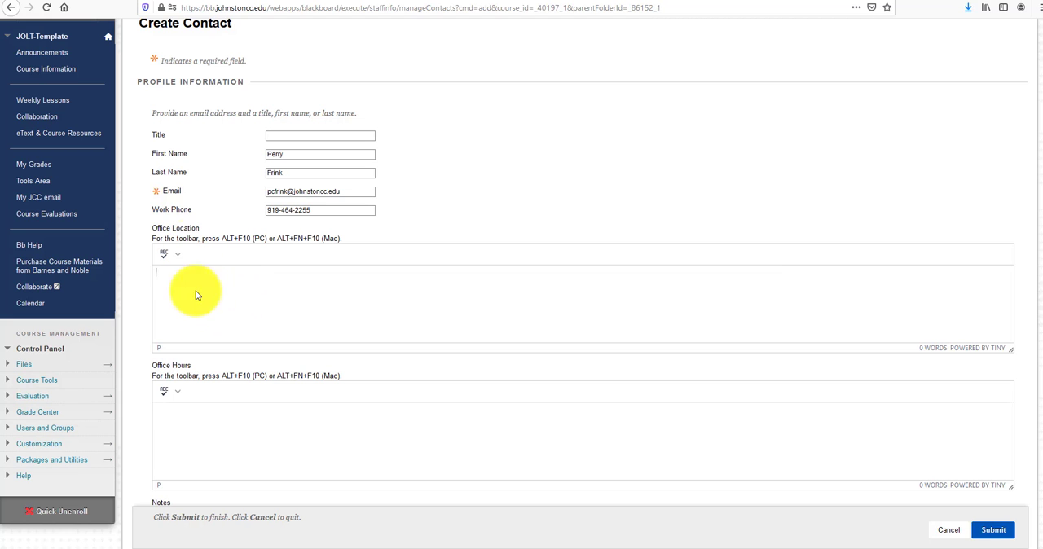
{"action": "scroll", "scroll_direction": "down", "scroll_amount": 3}
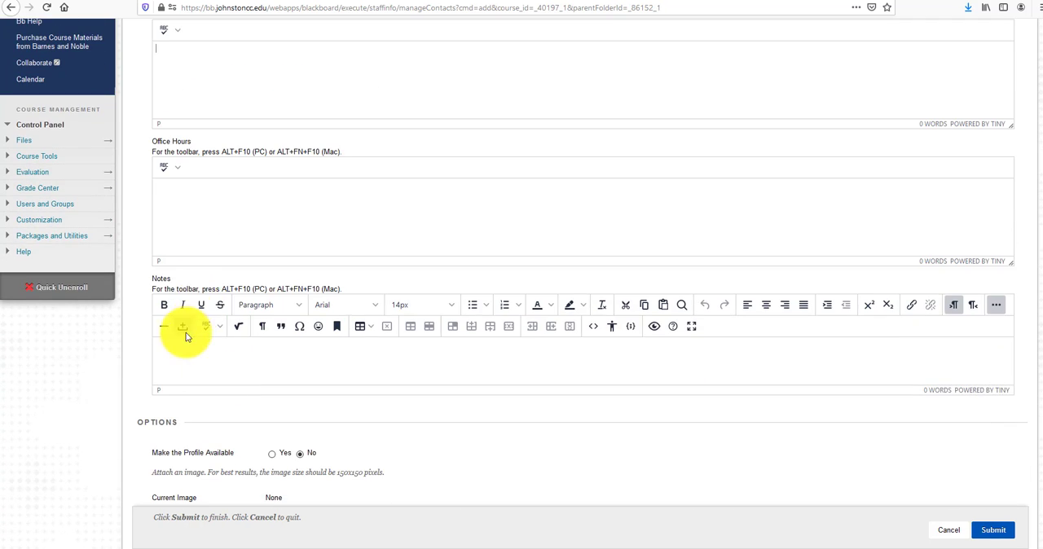
{"action": "scroll", "scroll_direction": "down", "scroll_amount": 3}
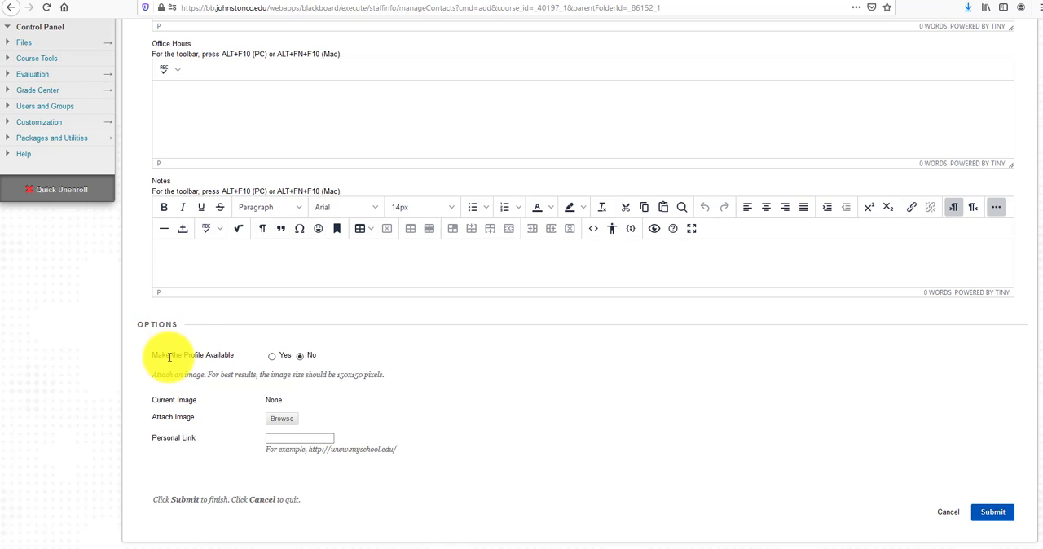
{"action": "mouse_move", "coordinate": [318, 365]}
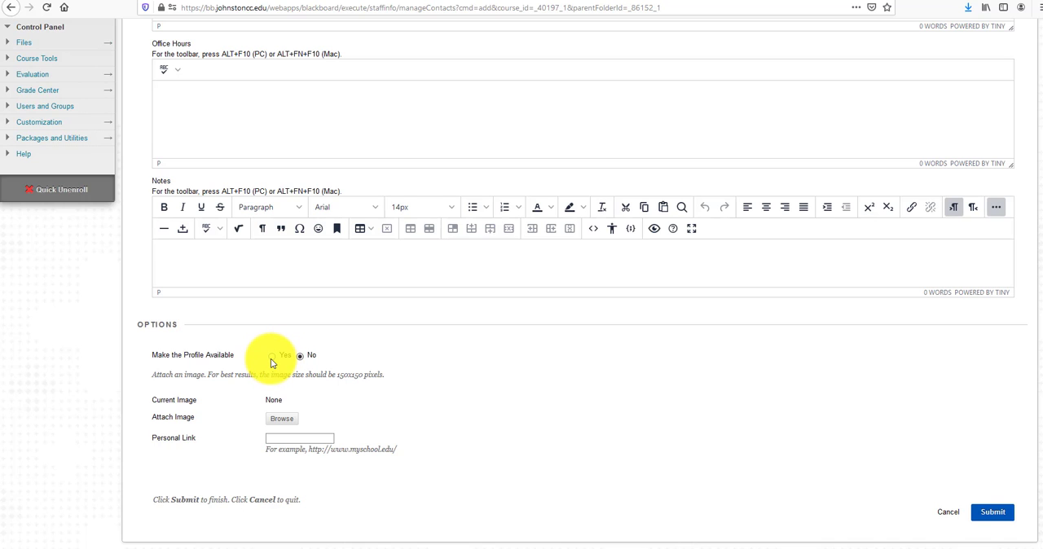
{"action": "left_click", "coordinate": [274, 355]}
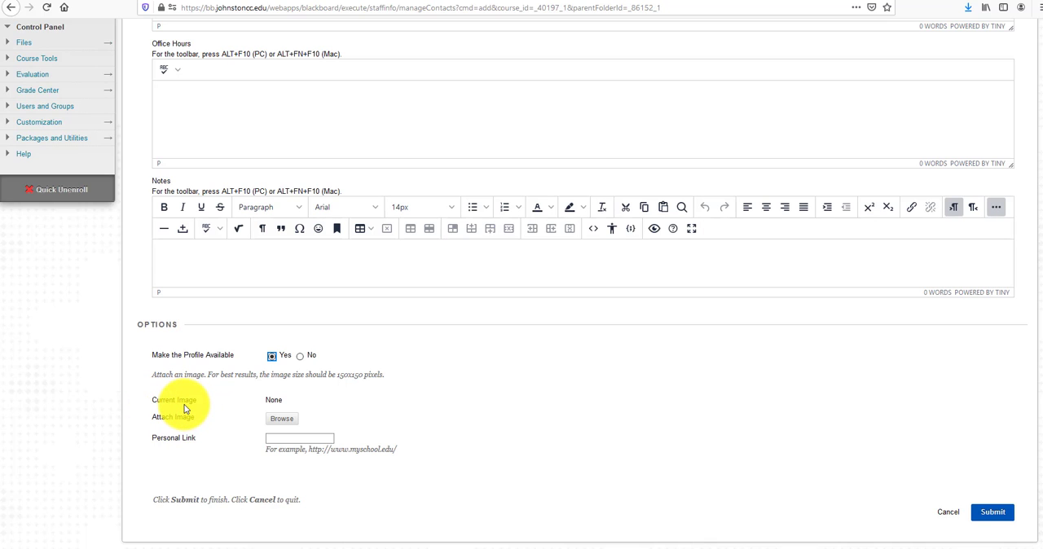
{"action": "mouse_move", "coordinate": [273, 400]}
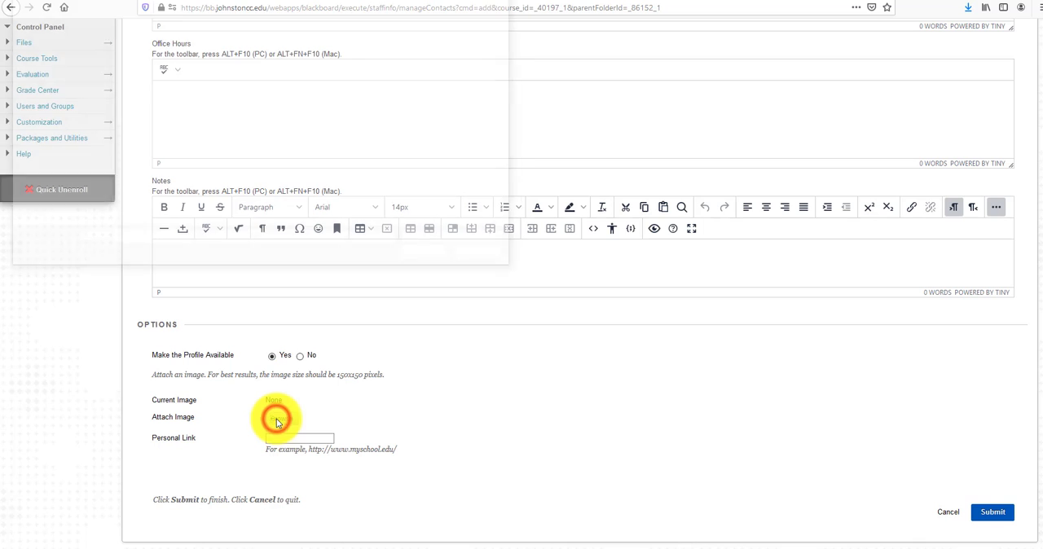
- Attach Jags.jpg from the Pictures folder as the contact's profile image
{"action": "left_click", "coordinate": [281, 417]}
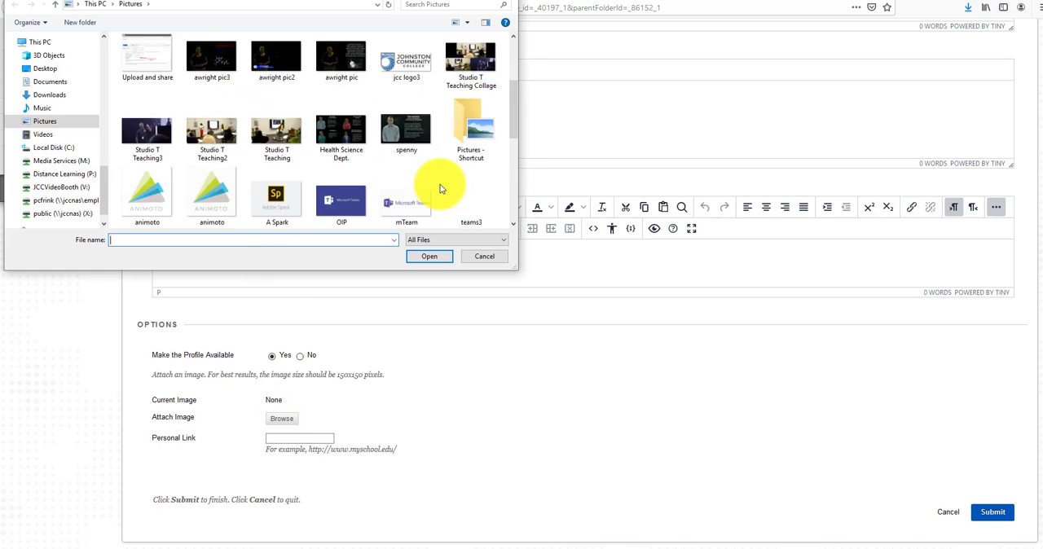
{"action": "scroll", "scroll_direction": "down", "scroll_amount": 3}
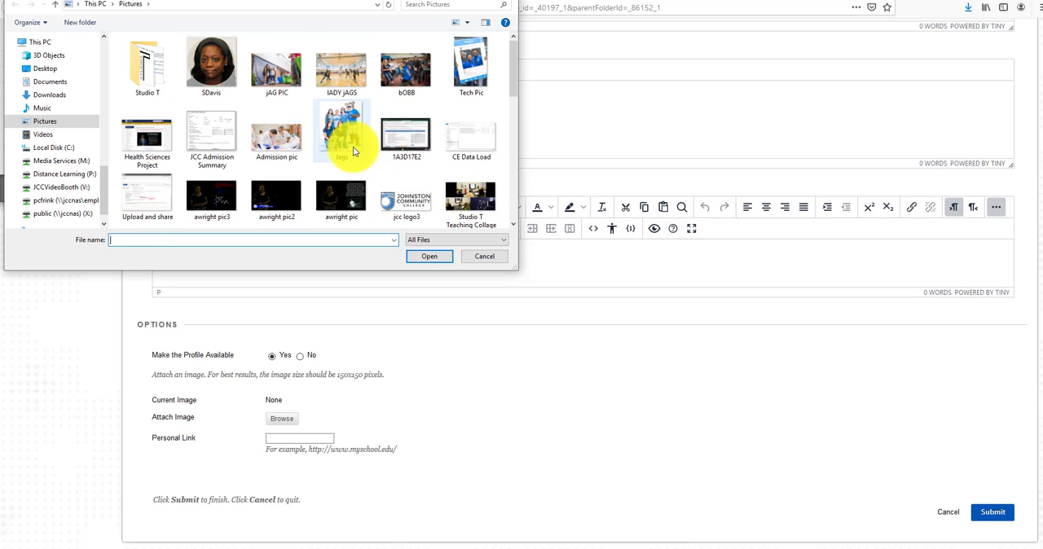
{"action": "left_click", "coordinate": [342, 131]}
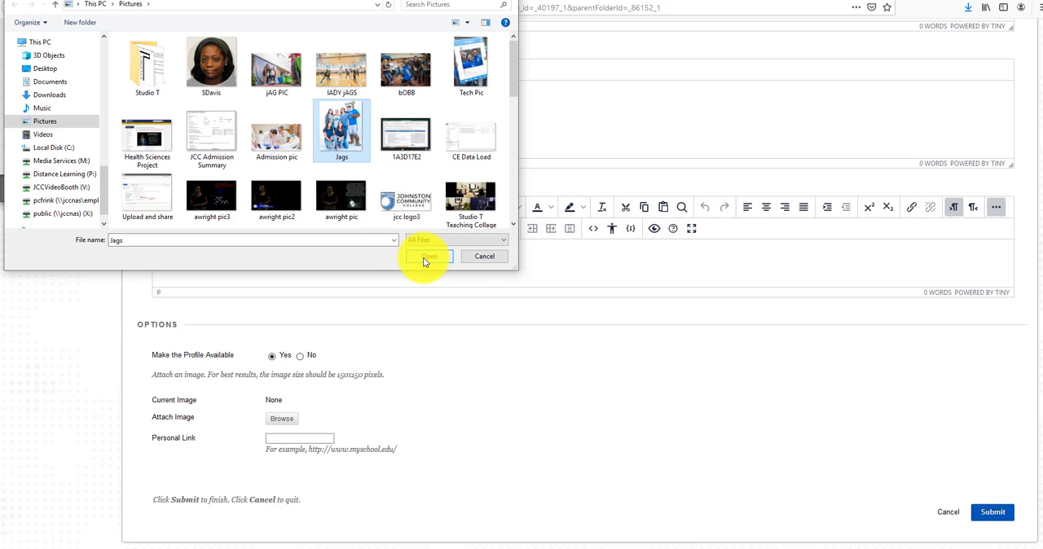
{"action": "left_click", "coordinate": [427, 256]}
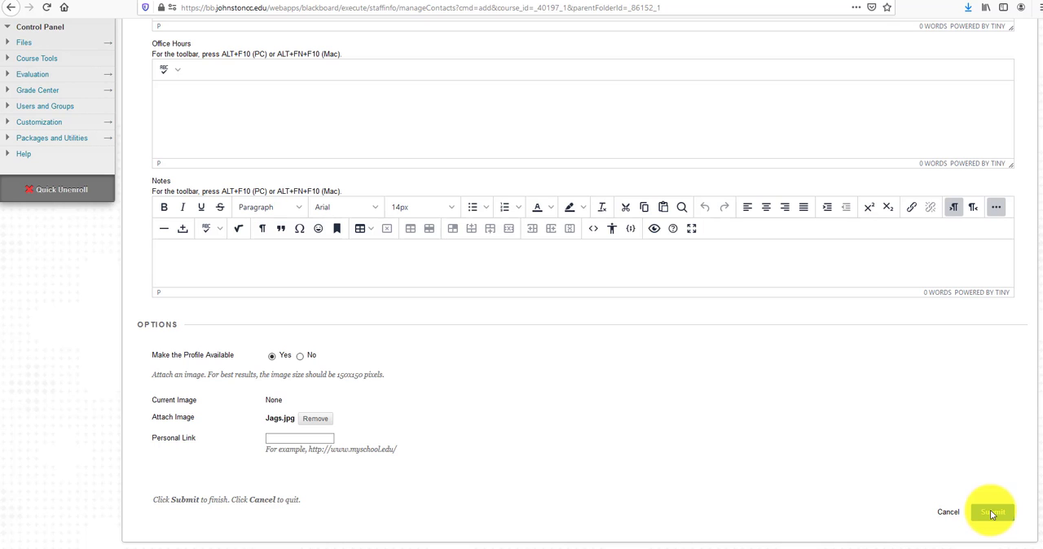
{"action": "left_click", "coordinate": [991, 512]}
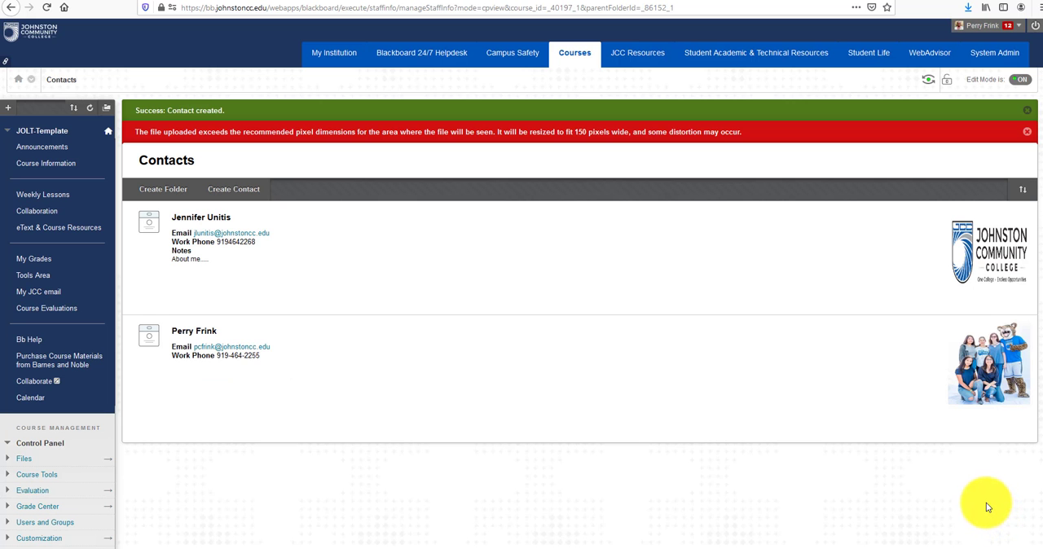
{"action": "mouse_move", "coordinate": [936, 486]}
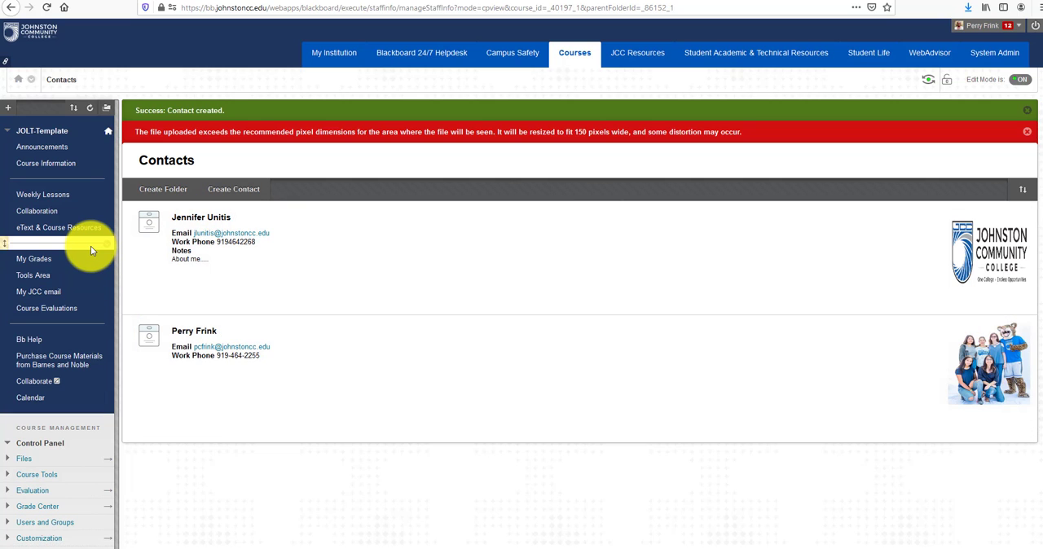
{"action": "mouse_move", "coordinate": [35, 257]}
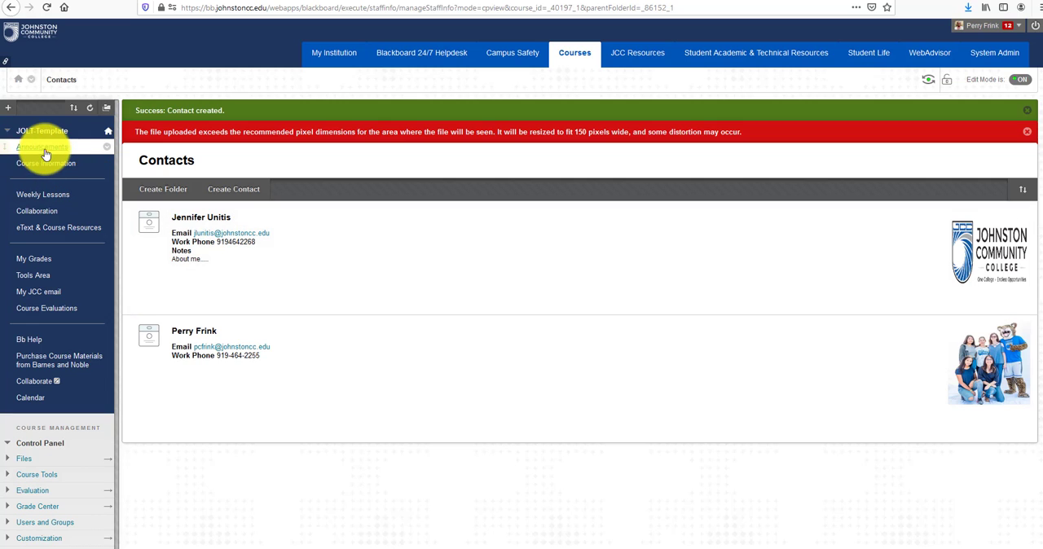
- Create a new announcement and give it the subject 'Test'
{"action": "left_click", "coordinate": [41, 146]}
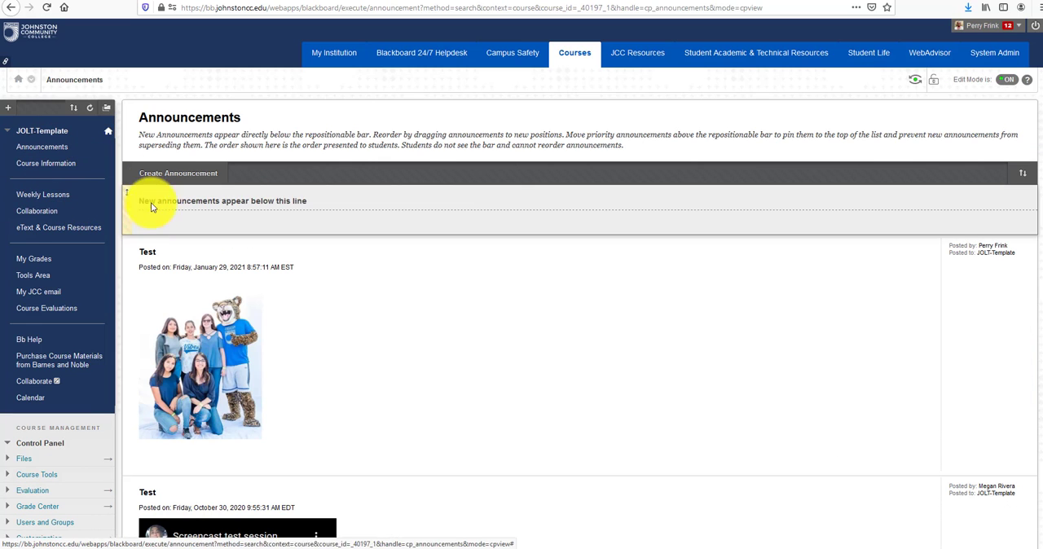
{"action": "left_click", "coordinate": [177, 173]}
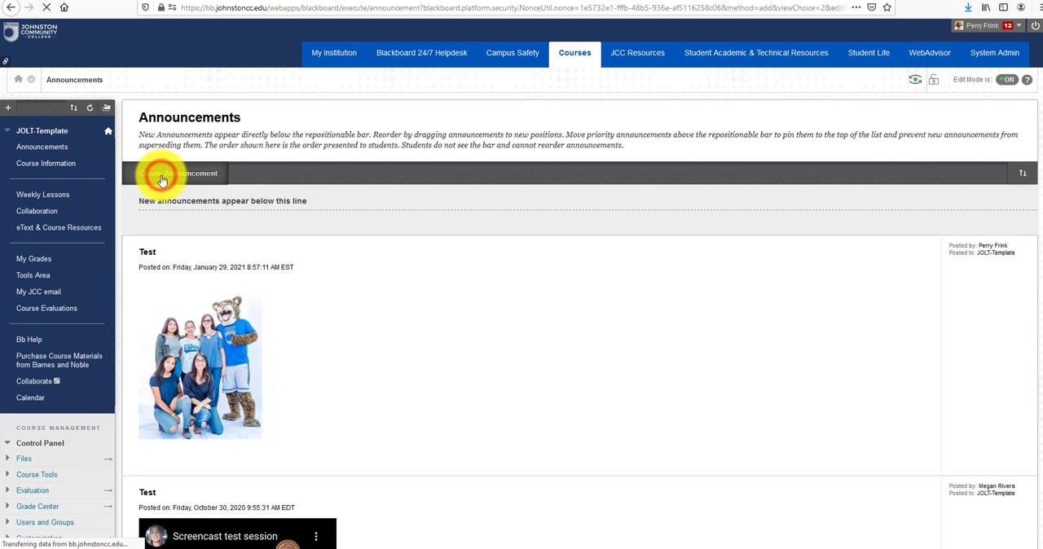
{"action": "left_click", "coordinate": [162, 173]}
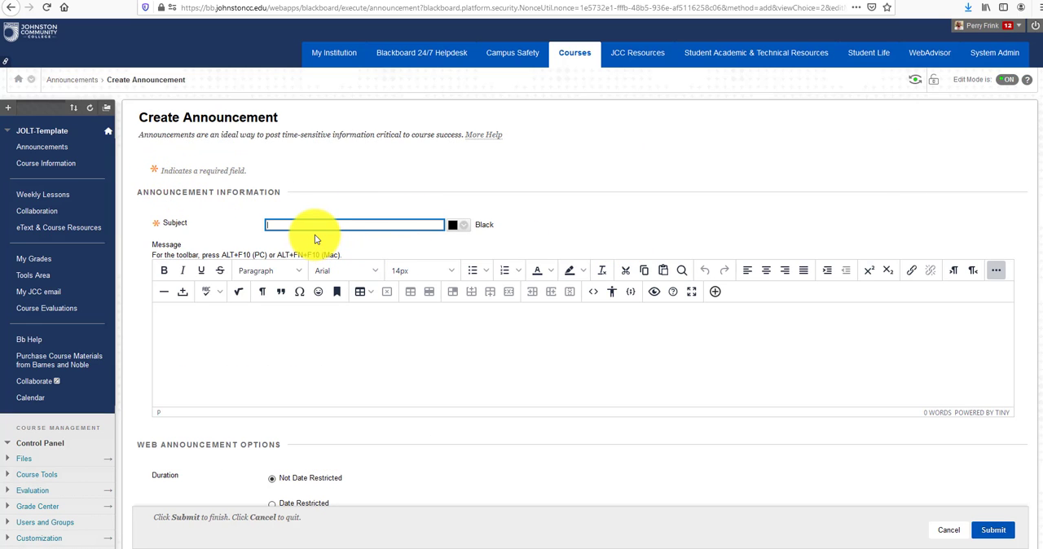
{"action": "type", "text": "Test"}
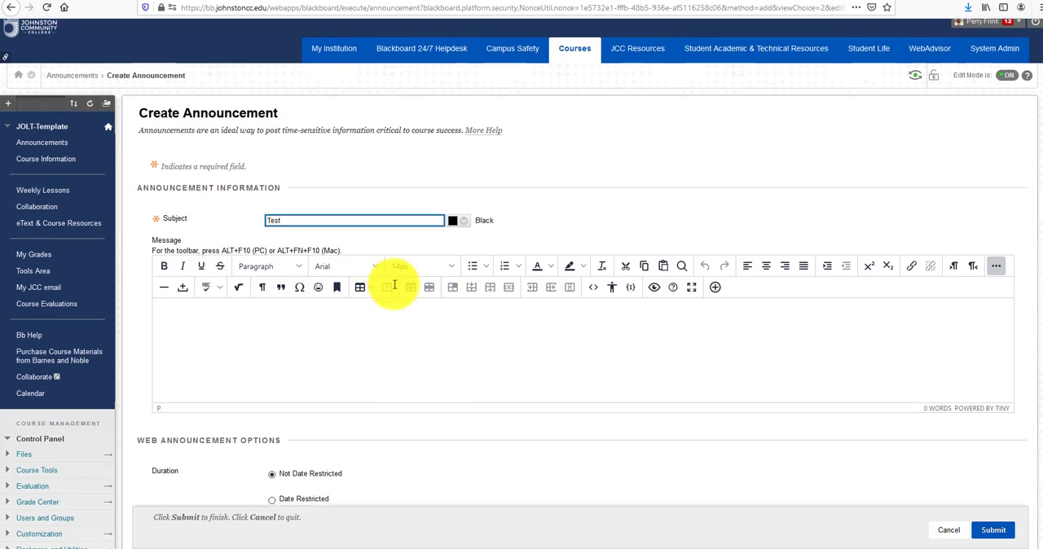
{"action": "scroll", "scroll_direction": "down", "scroll_amount": 3}
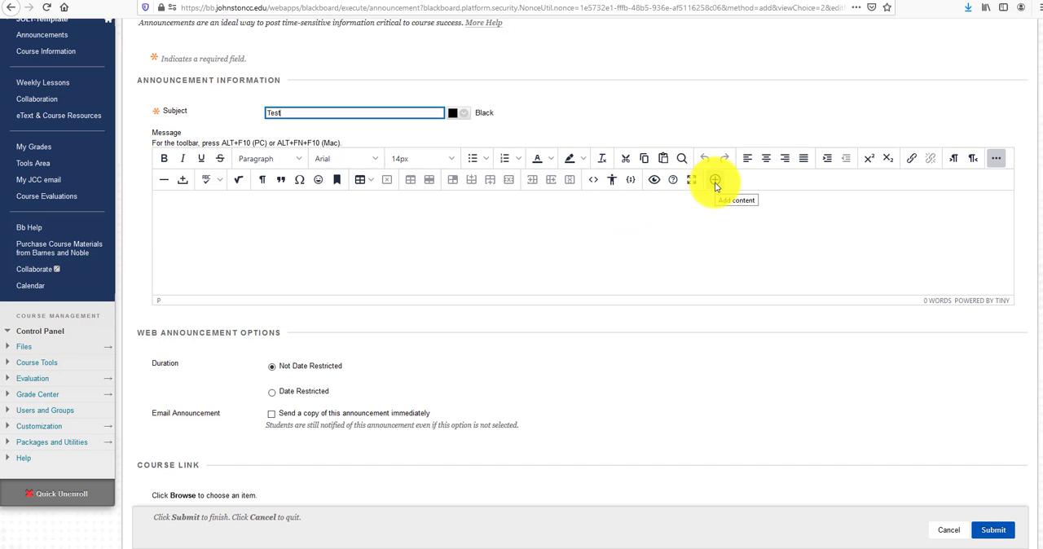
- Show the Add content list of embeddable tools for the announcement message
{"action": "left_click", "coordinate": [715, 180]}
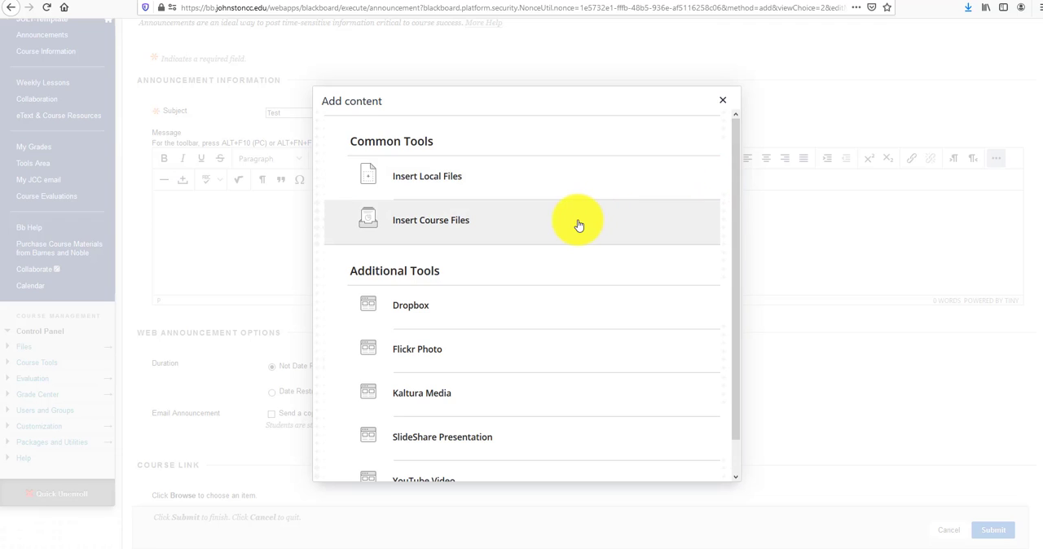
{"action": "mouse_move", "coordinate": [511, 207]}
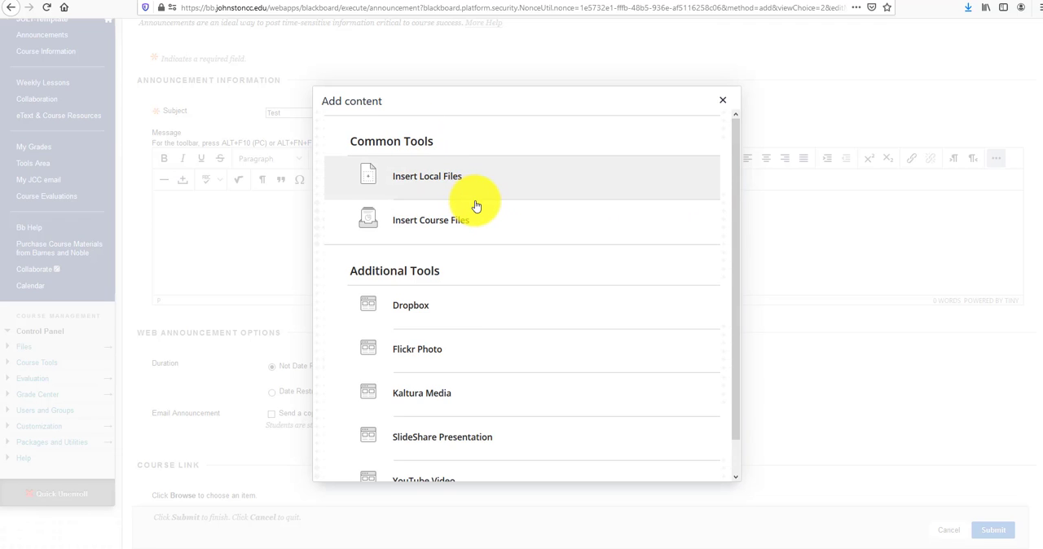
{"action": "scroll", "scroll_direction": "down", "scroll_amount": 3}
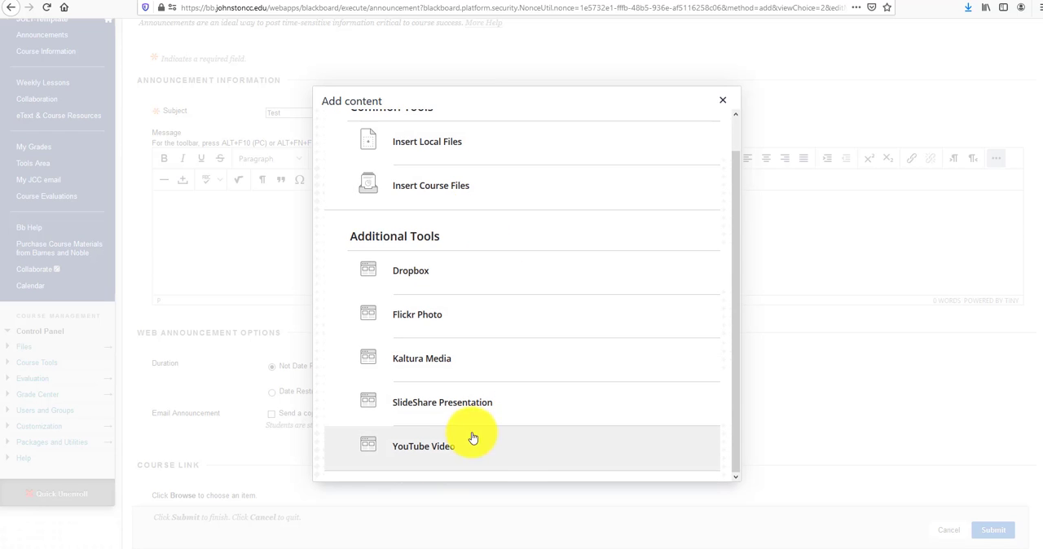
{"action": "mouse_move", "coordinate": [434, 455]}
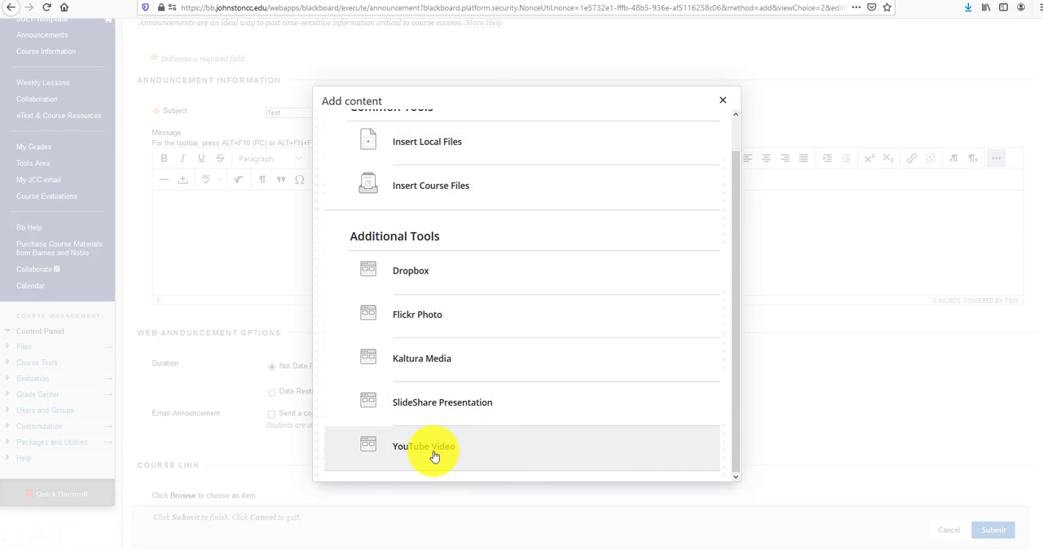
{"action": "mouse_move", "coordinate": [431, 453]}
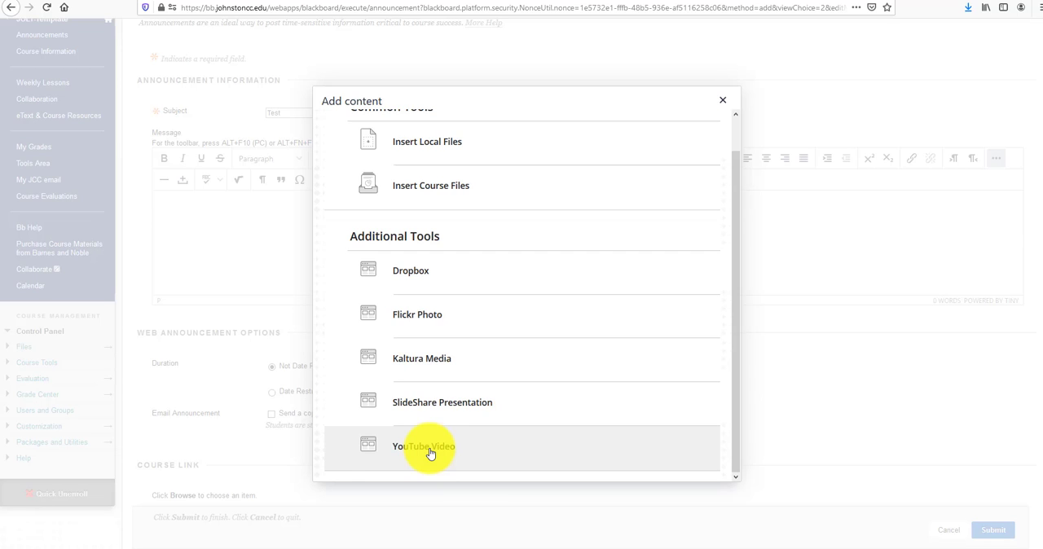
{"action": "mouse_move", "coordinate": [431, 453]}
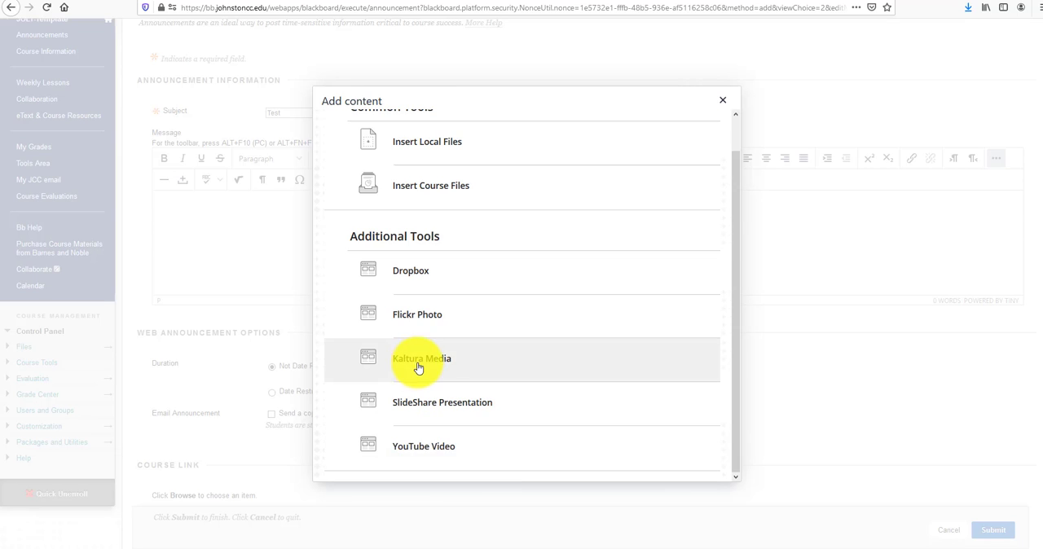
{"action": "mouse_move", "coordinate": [416, 450]}
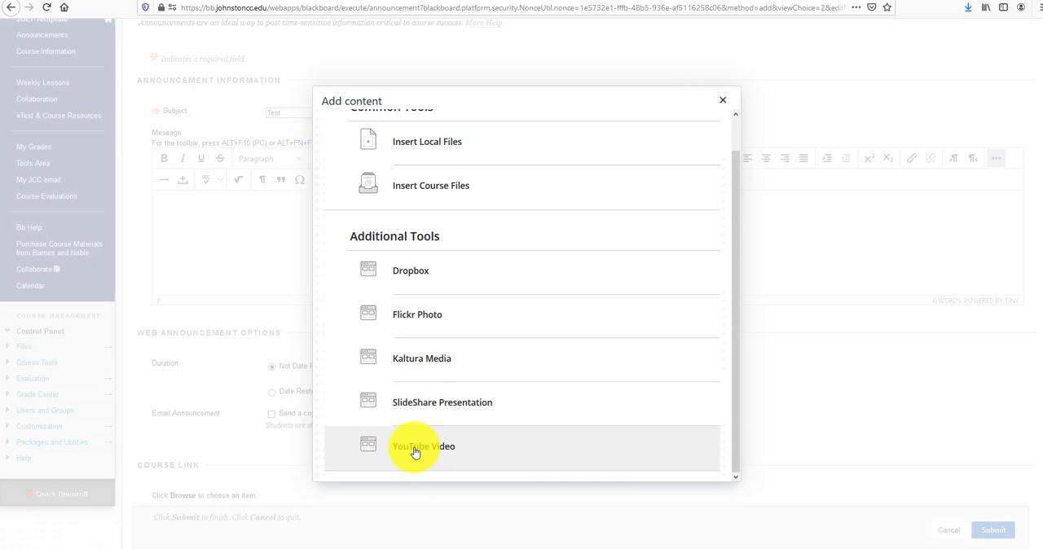
- Choose YouTube Video and search for 'Education'
{"action": "left_click", "coordinate": [422, 446]}
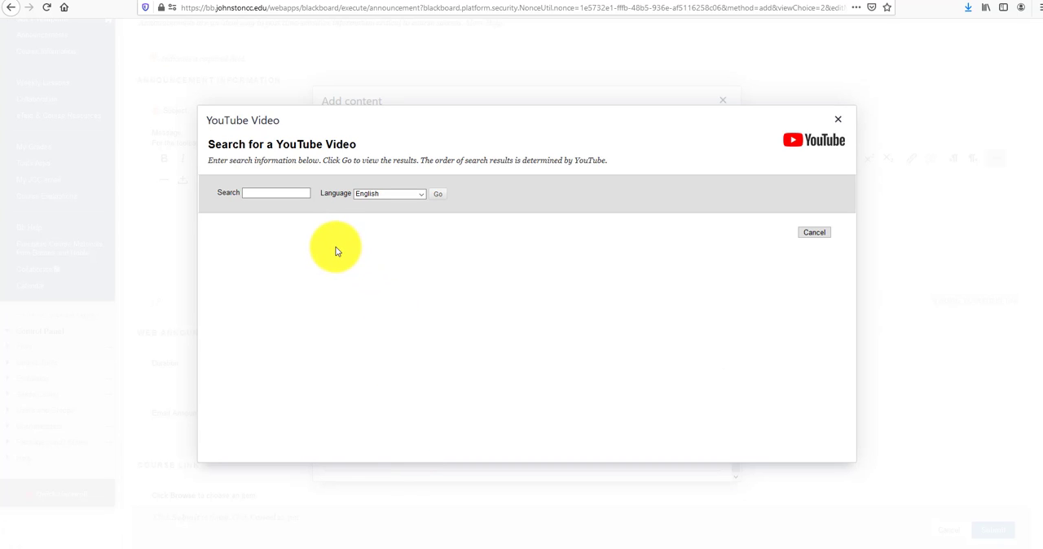
{"action": "left_click", "coordinate": [276, 192]}
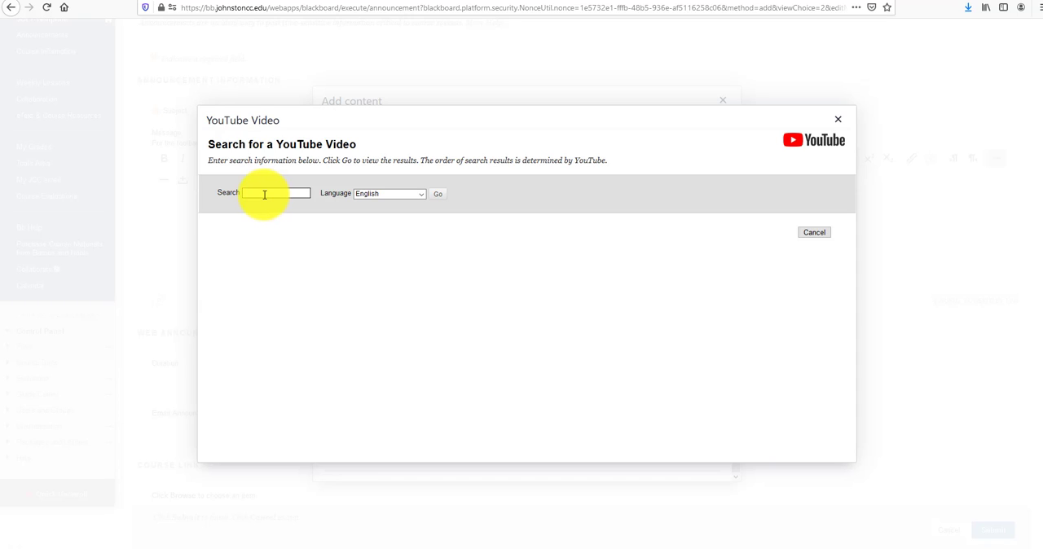
{"action": "left_click", "coordinate": [274, 192]}
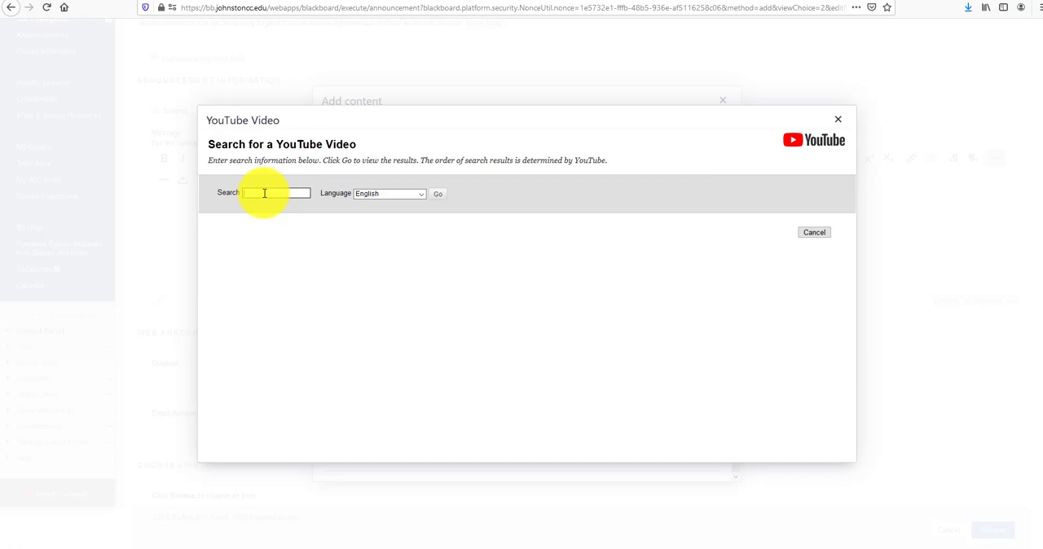
{"action": "type", "text": "Ed"}
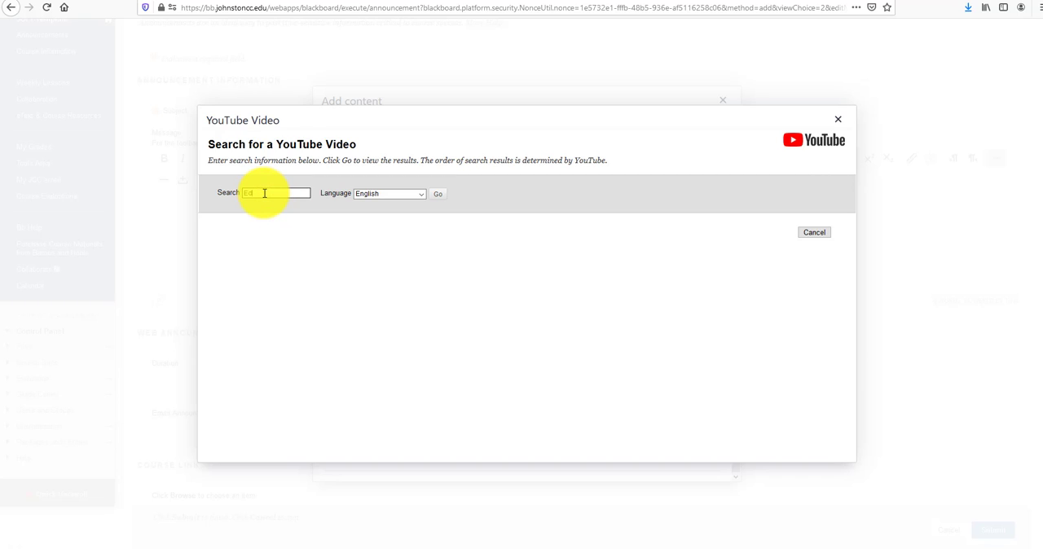
{"action": "type", "text": "Education"}
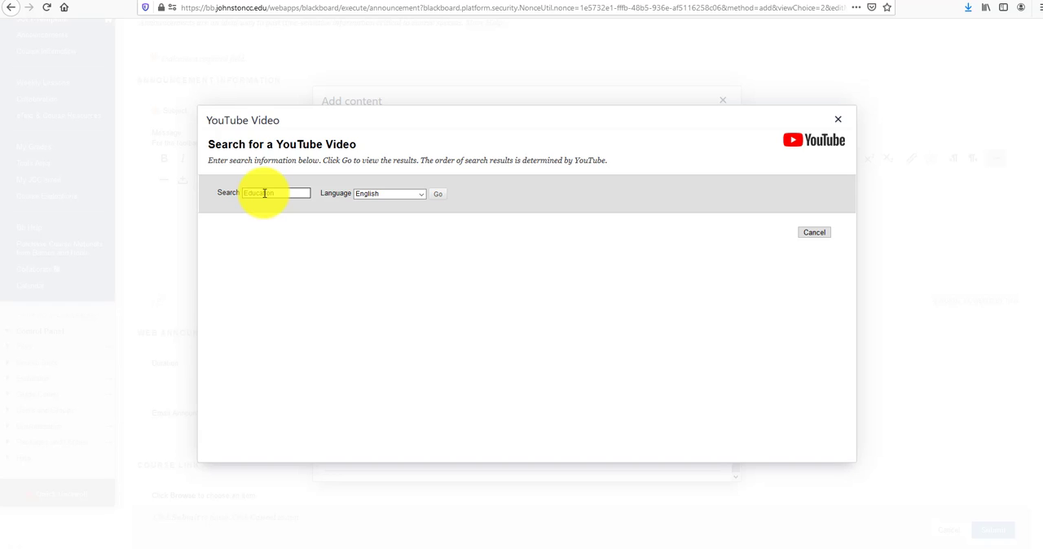
{"action": "left_click", "coordinate": [438, 194]}
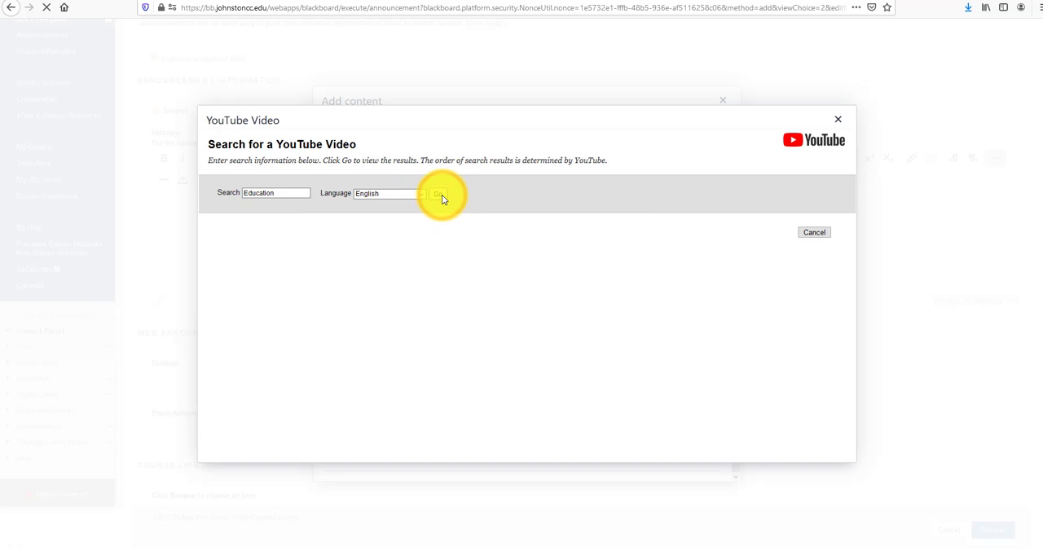
- Select 'What's Education For?' as a thumbnail with Show URL No and Show information Yes
{"action": "left_click", "coordinate": [438, 194]}
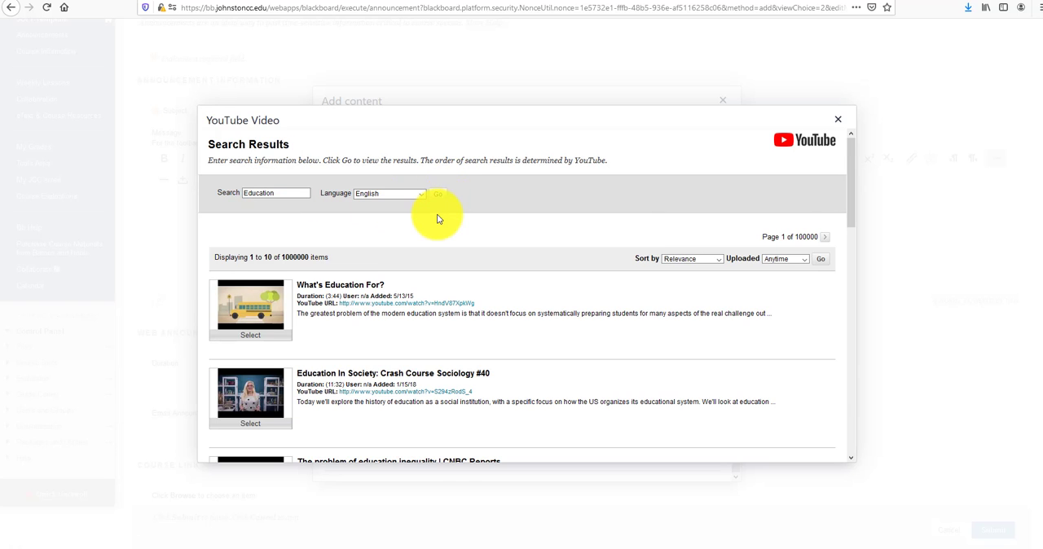
{"action": "mouse_move", "coordinate": [251, 398]}
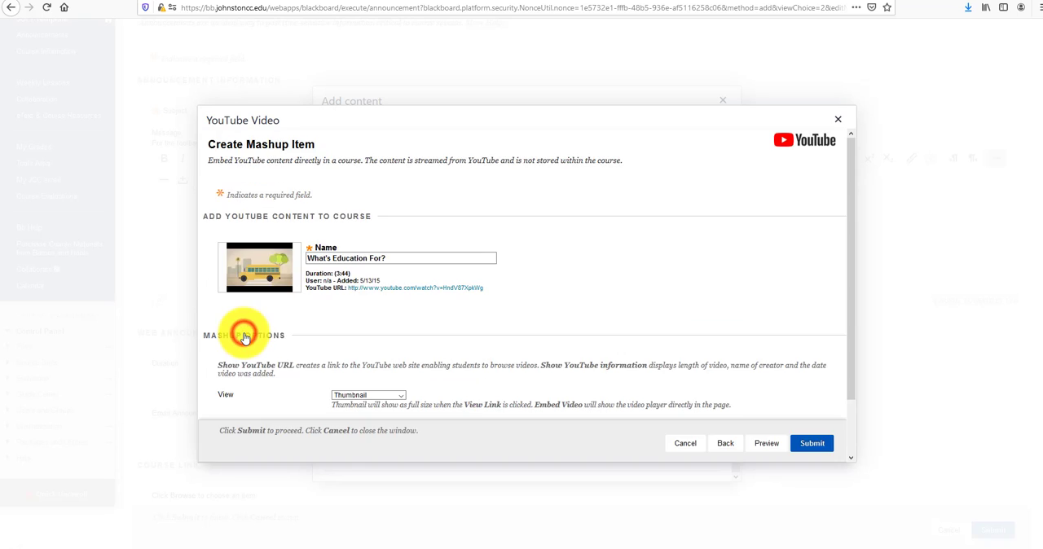
{"action": "scroll", "scroll_direction": "down", "scroll_amount": 3}
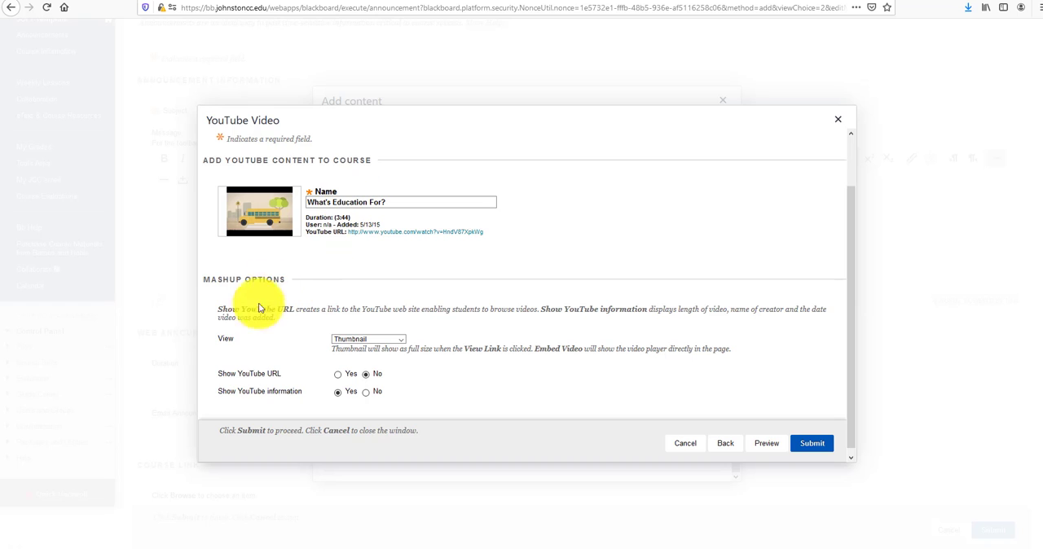
{"action": "mouse_move", "coordinate": [270, 344]}
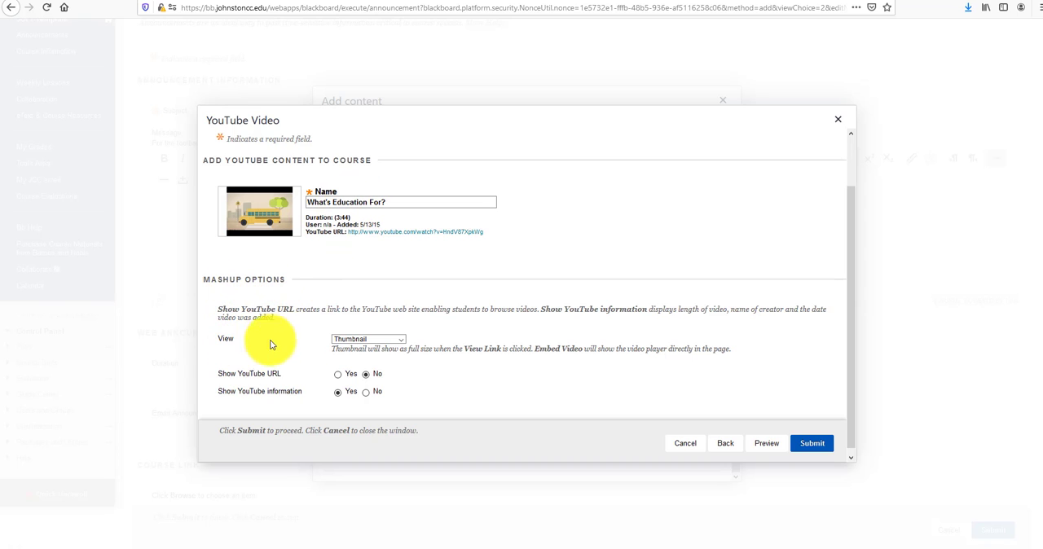
{"action": "left_click", "coordinate": [367, 339]}
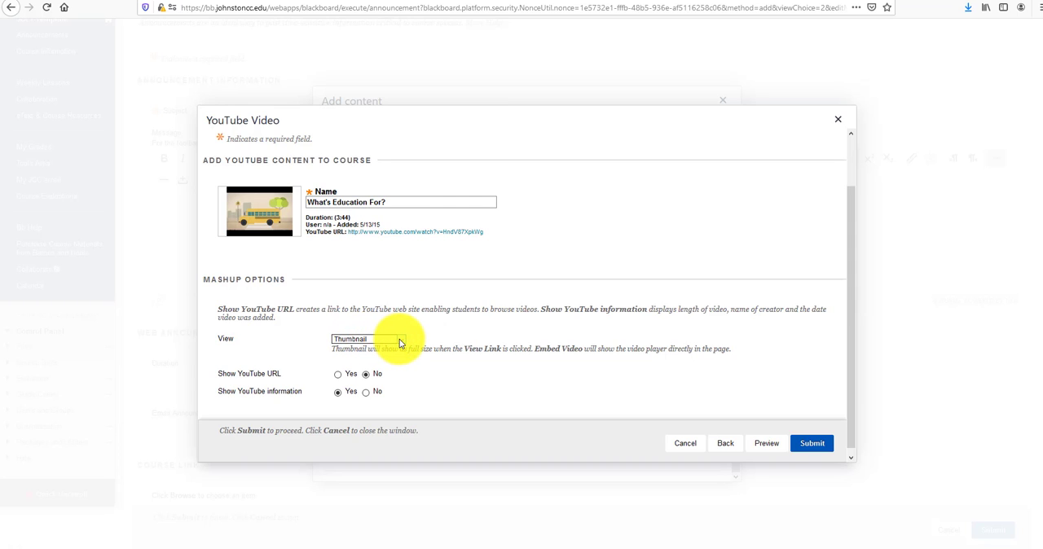
{"action": "mouse_move", "coordinate": [401, 342]}
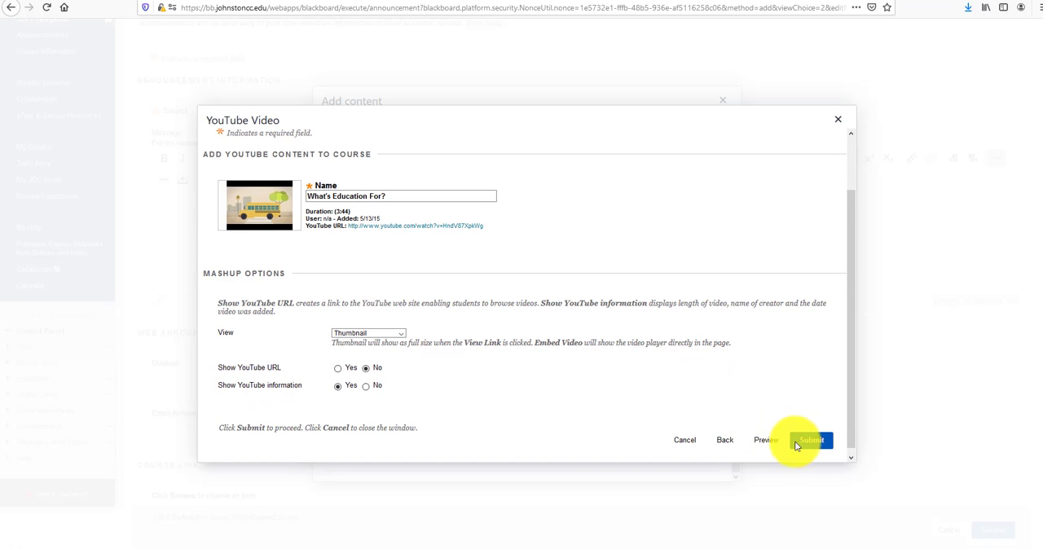
- Insert the chosen video into the message and submit the Test announcement
{"action": "left_click", "coordinate": [810, 440]}
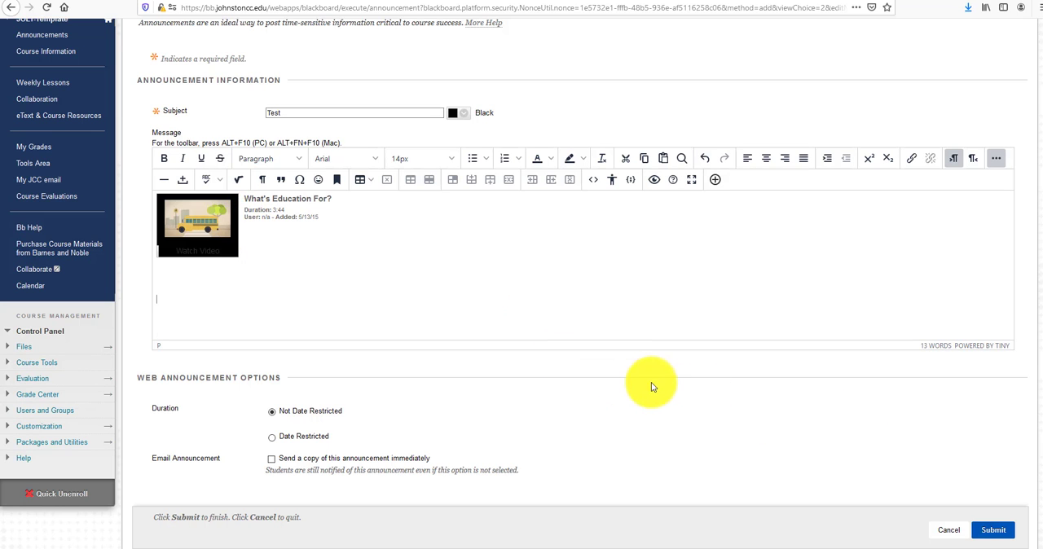
{"action": "scroll", "scroll_direction": "down", "scroll_amount": 3}
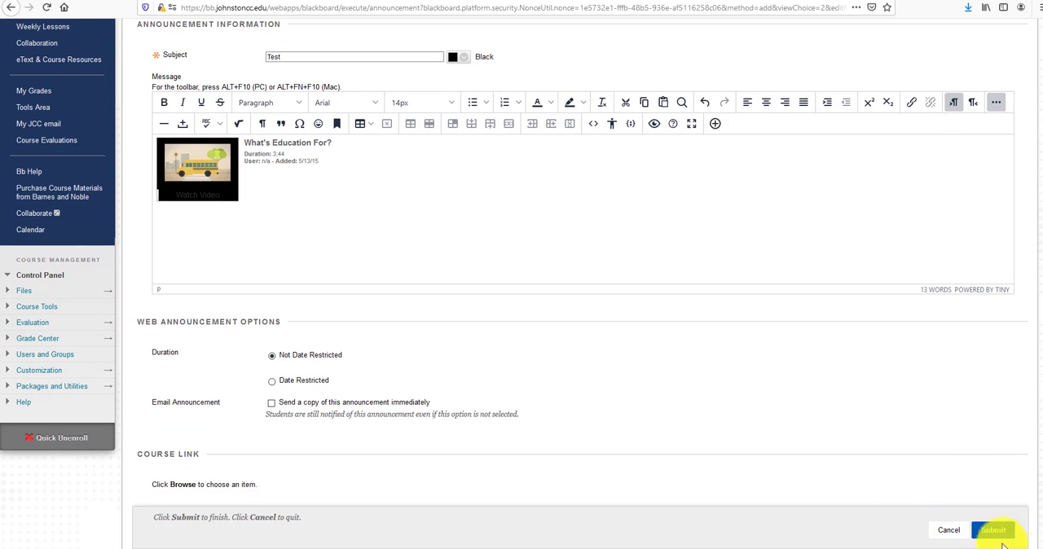
{"action": "left_click", "coordinate": [993, 530]}
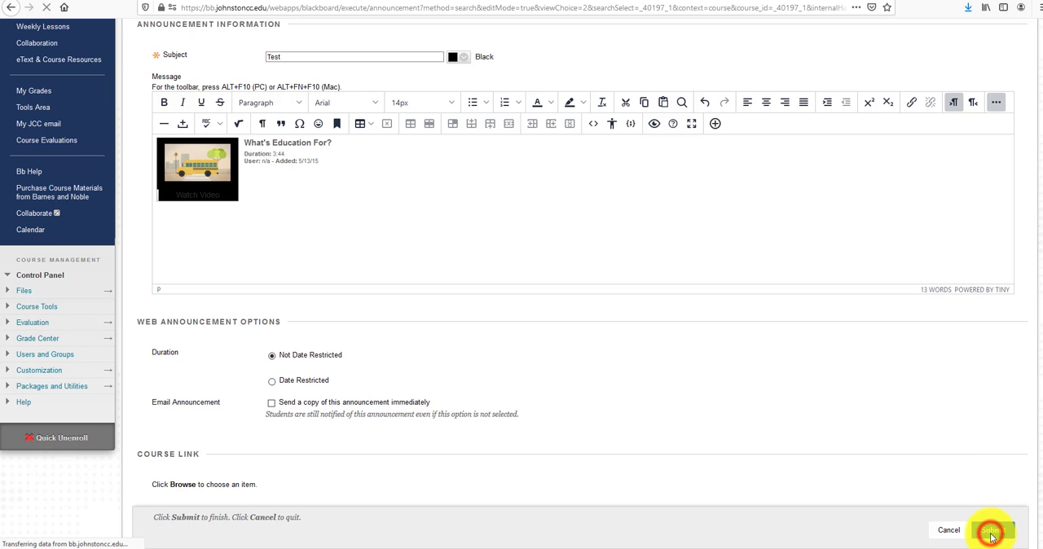
{"action": "left_click", "coordinate": [991, 530]}
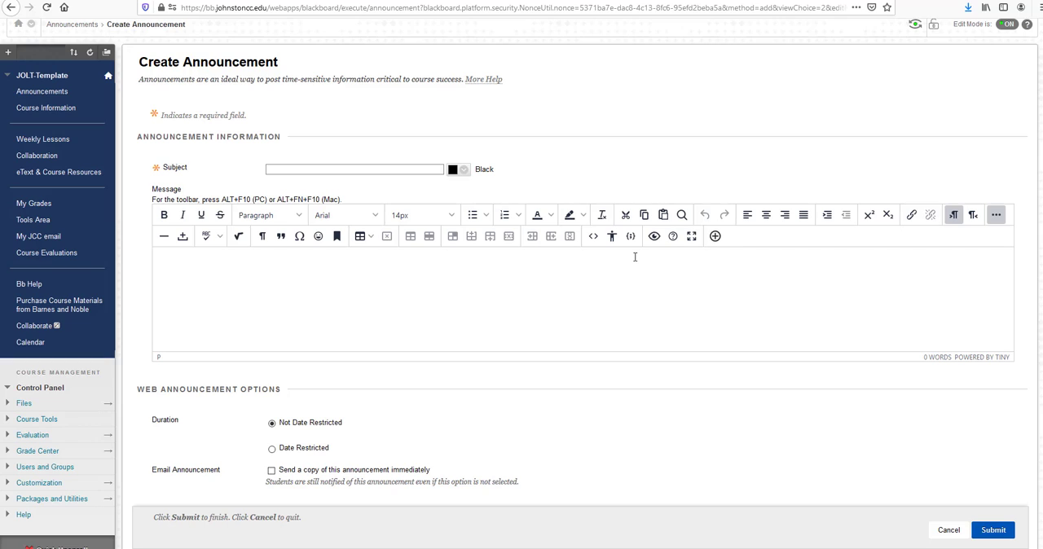
{"action": "mouse_move", "coordinate": [635, 258]}
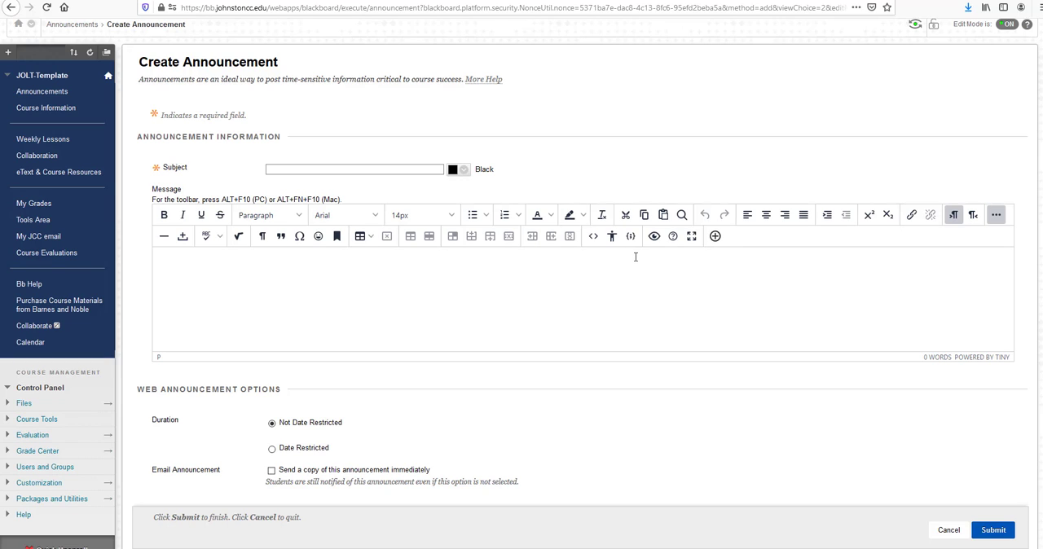
{"action": "mouse_move", "coordinate": [655, 236]}
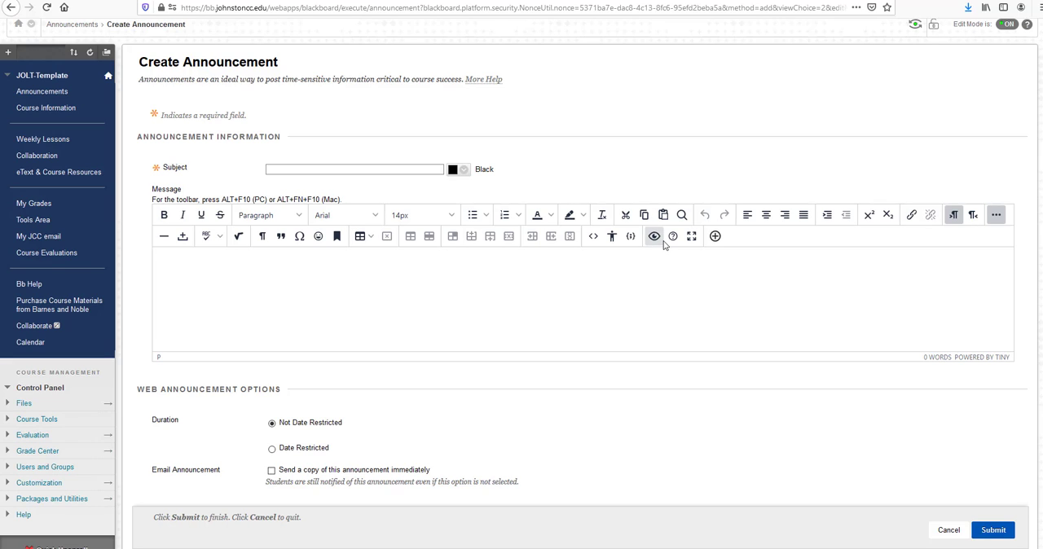
{"action": "mouse_move", "coordinate": [593, 237]}
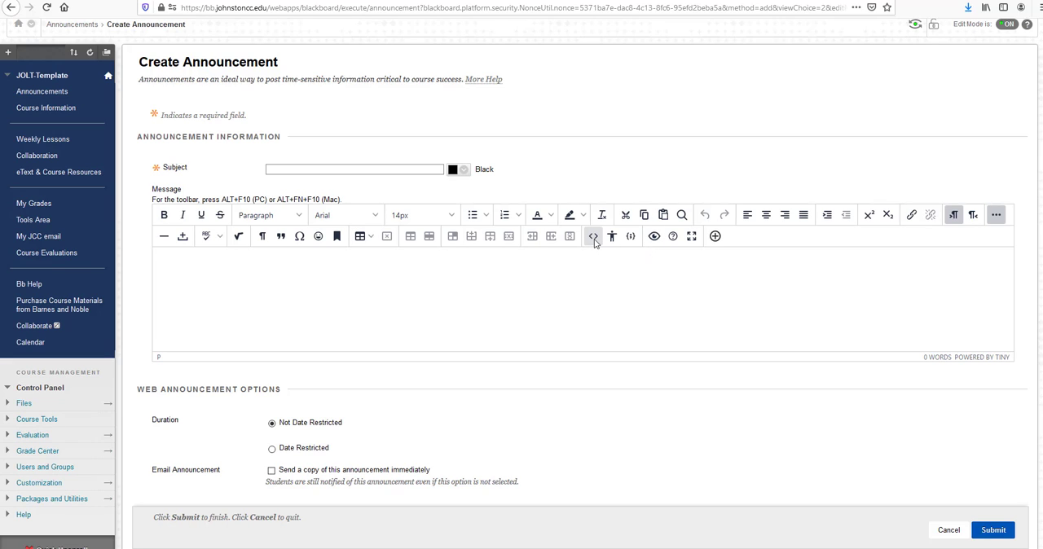
{"action": "mouse_move", "coordinate": [591, 237]}
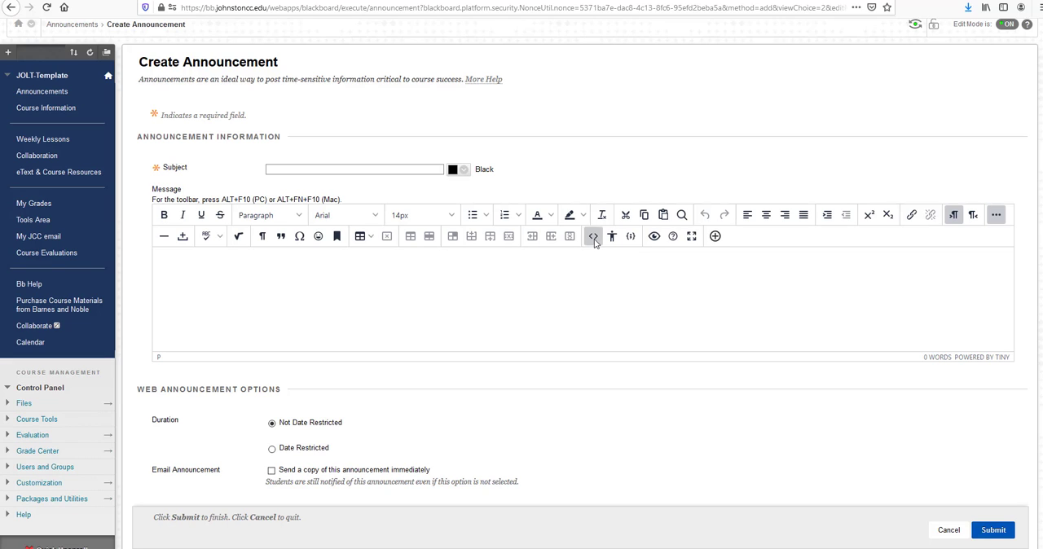
{"action": "left_click", "coordinate": [594, 236]}
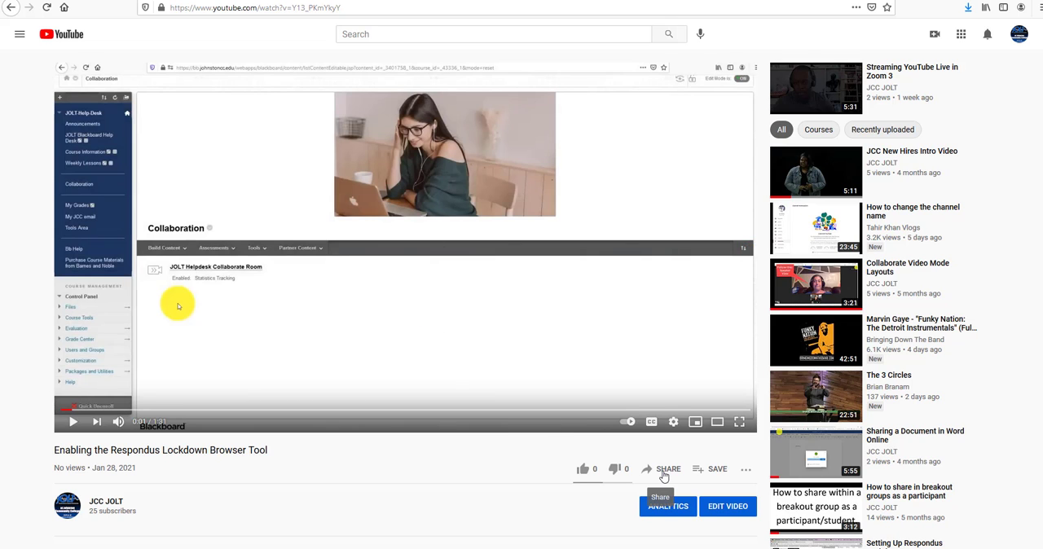
- Copy the YouTube embed code via Share > Embed for the Respondus Lockdown Browser video
{"action": "left_click", "coordinate": [669, 470]}
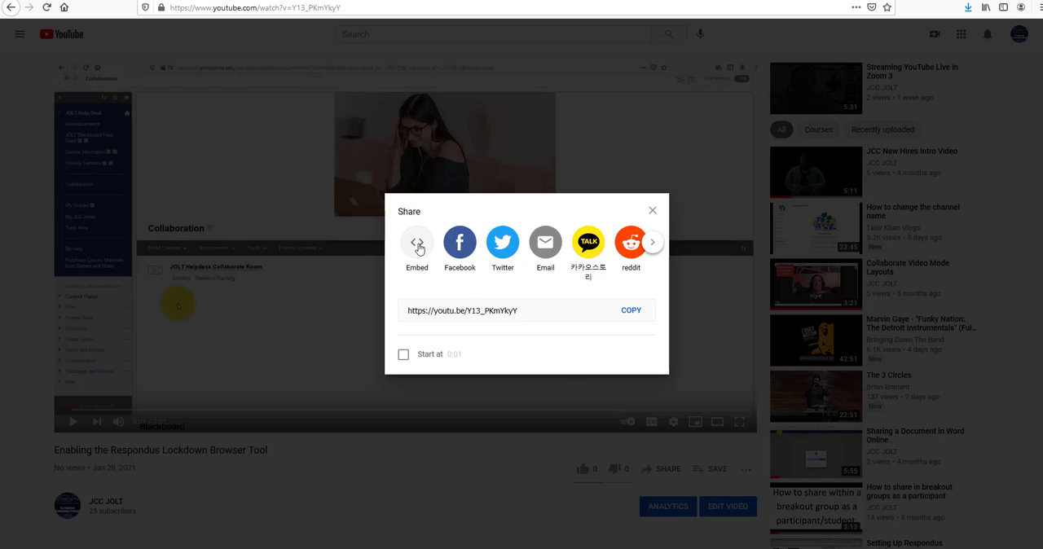
{"action": "mouse_move", "coordinate": [418, 242]}
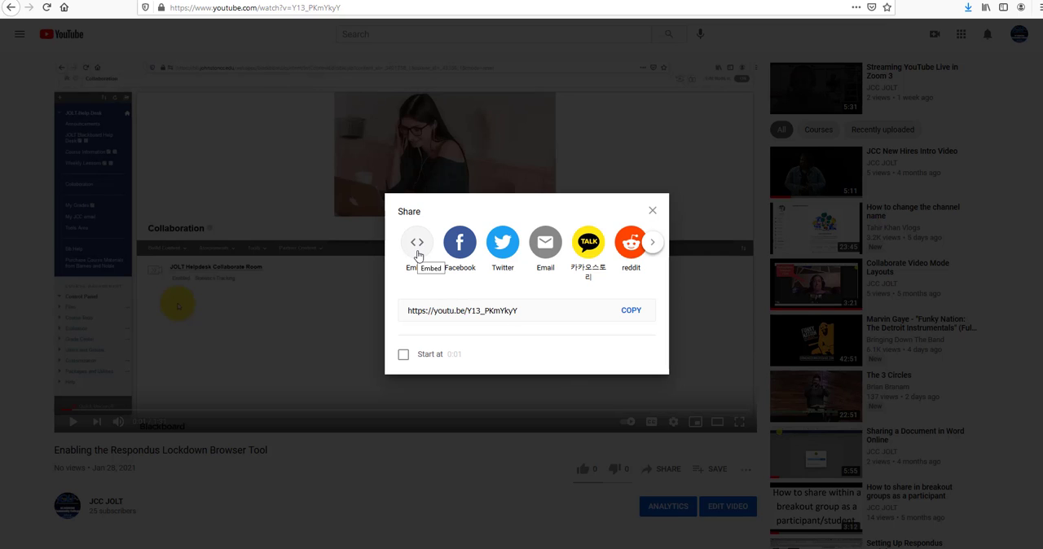
{"action": "left_click", "coordinate": [417, 242]}
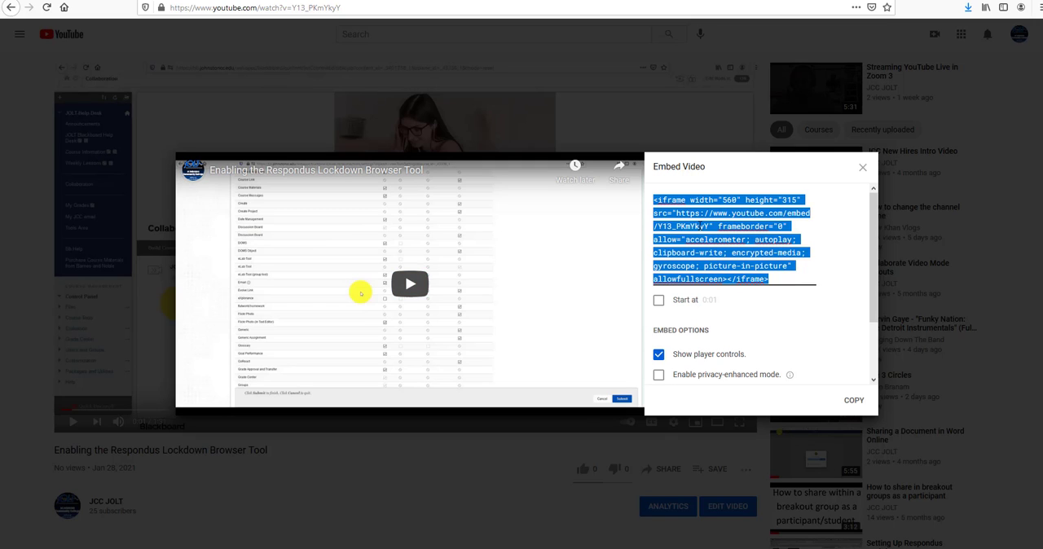
{"action": "left_click", "coordinate": [854, 401]}
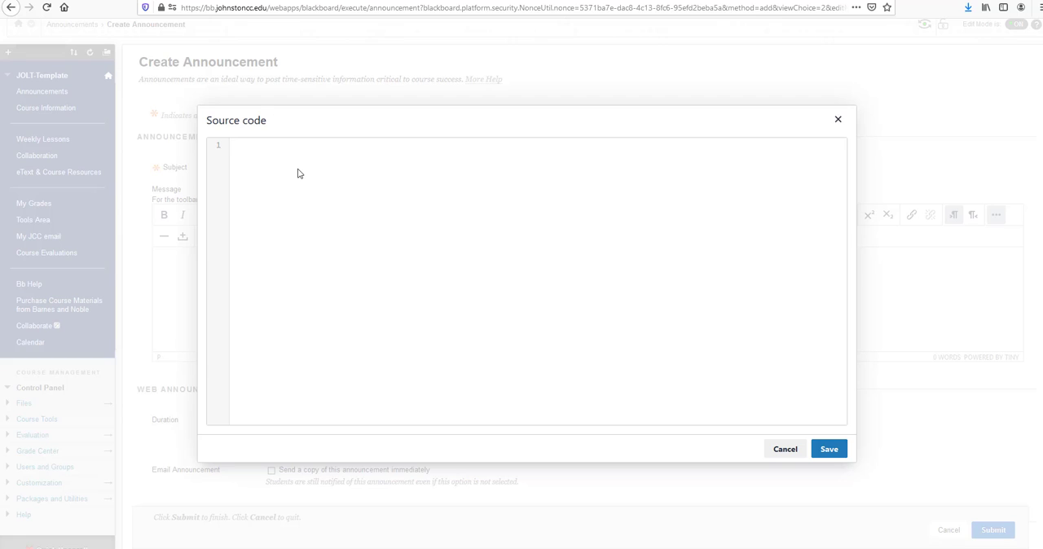
- Paste the iframe embed code into the Source code editor and save it to the message
{"action": "right_click", "coordinate": [298, 173]}
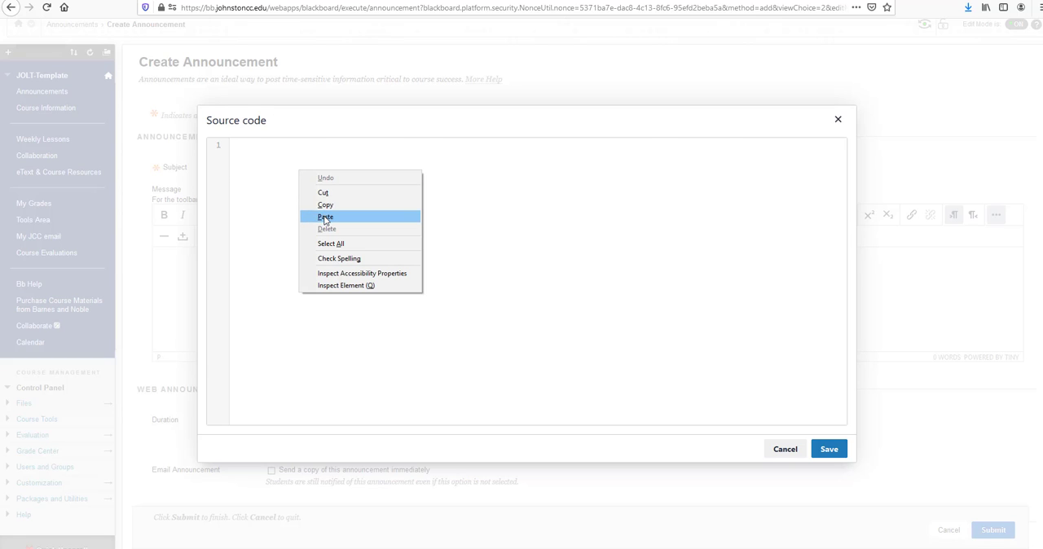
{"action": "left_click", "coordinate": [326, 216]}
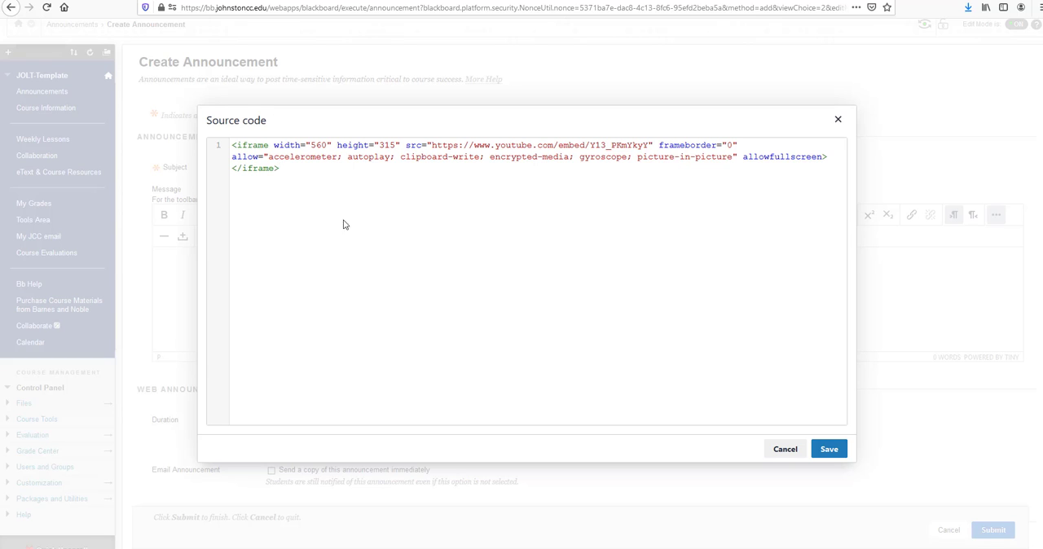
{"action": "left_click", "coordinate": [828, 450]}
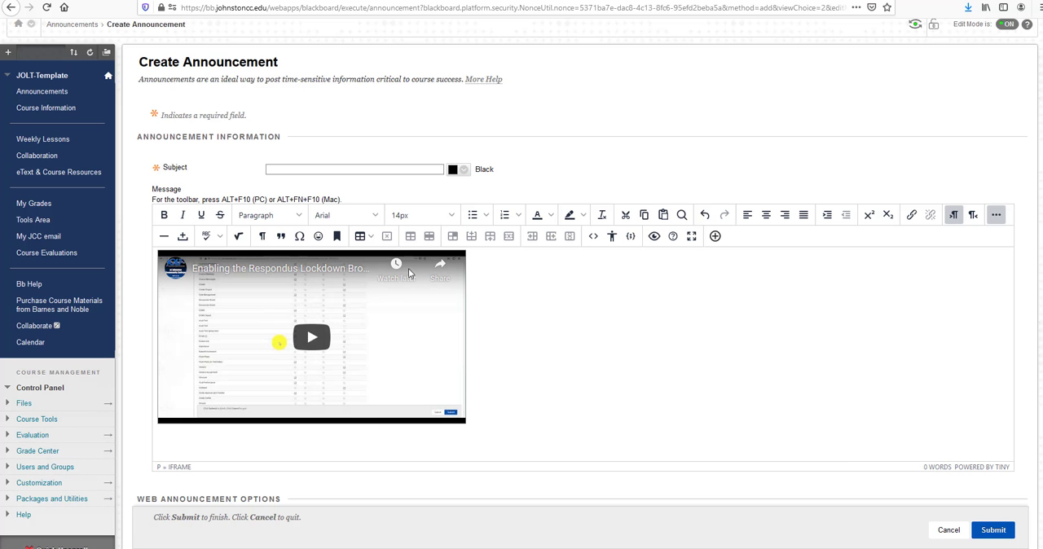
{"action": "mouse_move", "coordinate": [825, 466]}
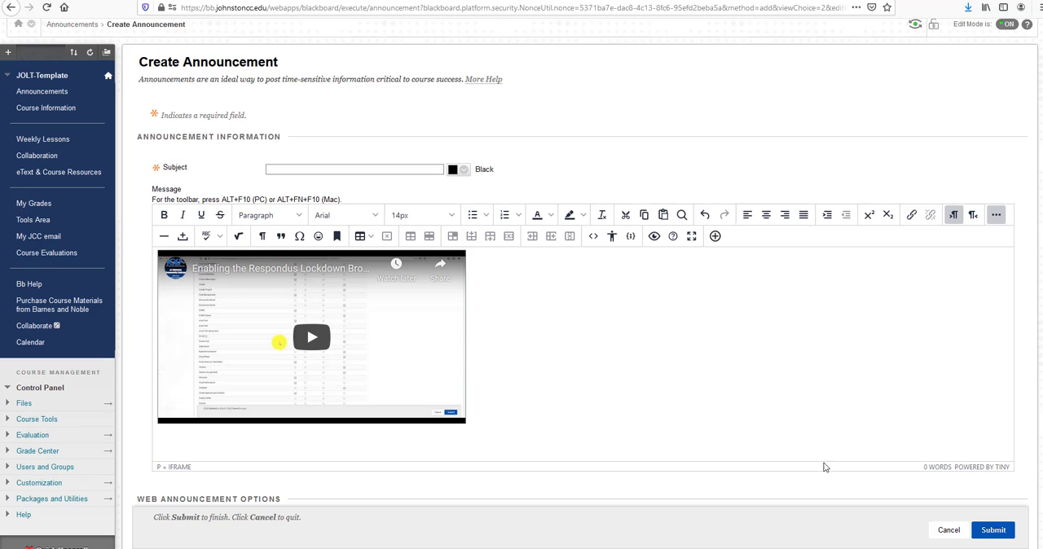
- After the missing-subject alert, enter subject 'Enabling the Respondus Lockdown Browser Tool' and submit
{"action": "left_click", "coordinate": [993, 530]}
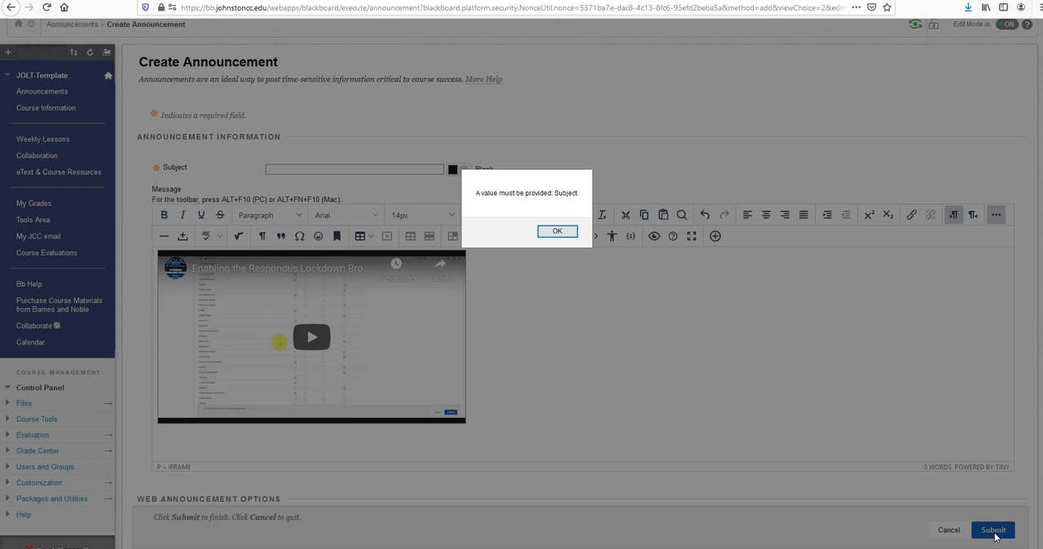
{"action": "left_click", "coordinate": [557, 232]}
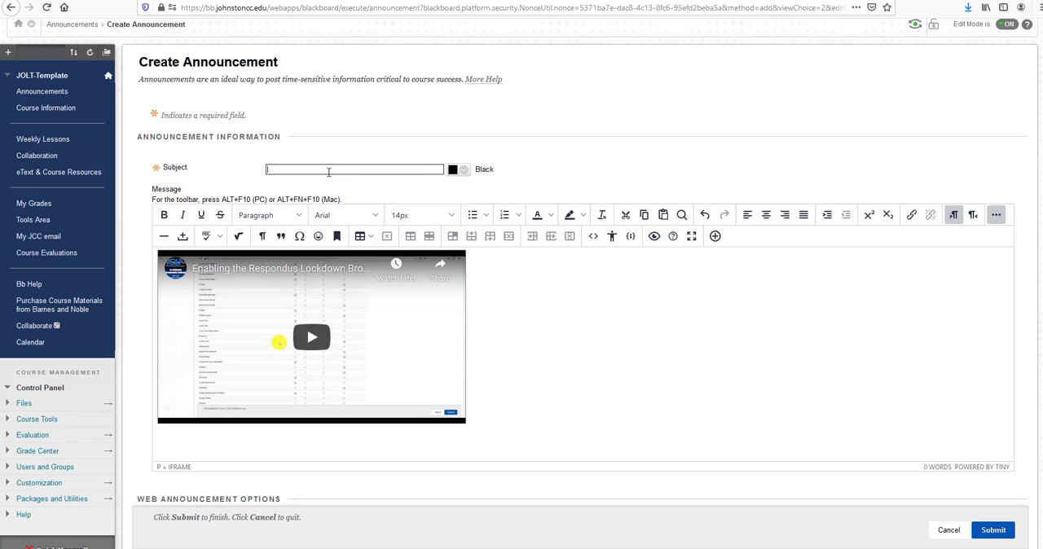
{"action": "left_click", "coordinate": [354, 169]}
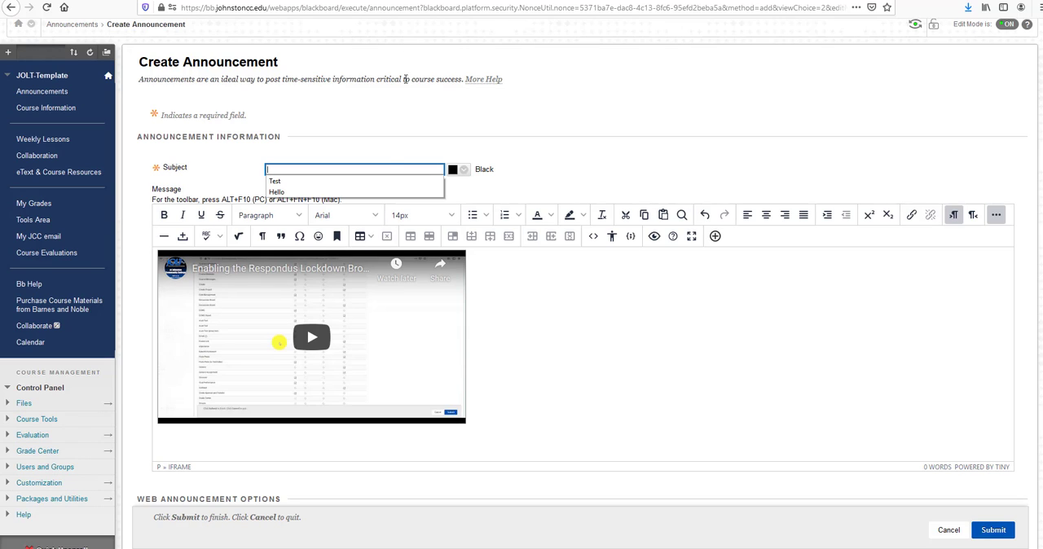
{"action": "left_click", "coordinate": [355, 169]}
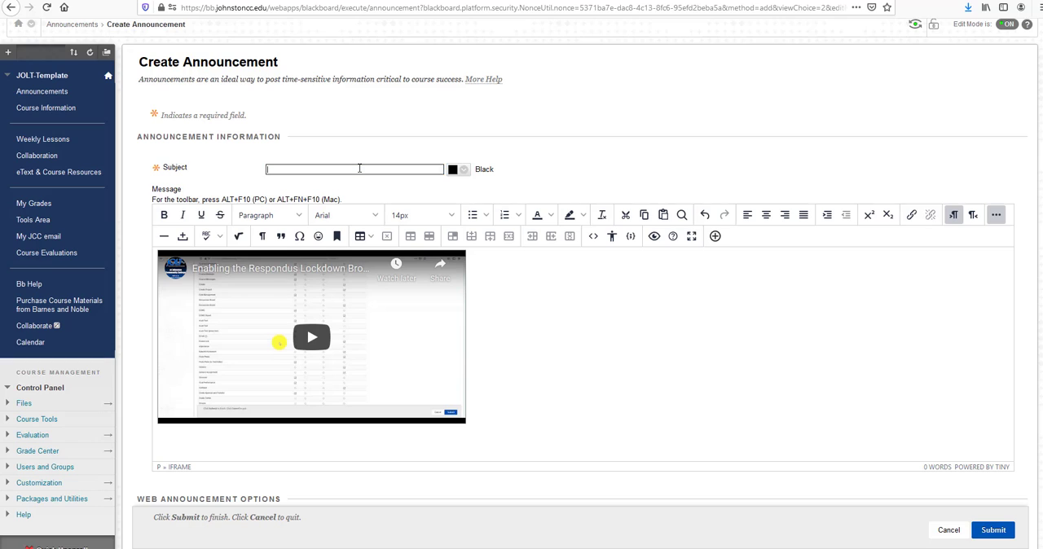
{"action": "type", "text": "Enabling the Respondus"}
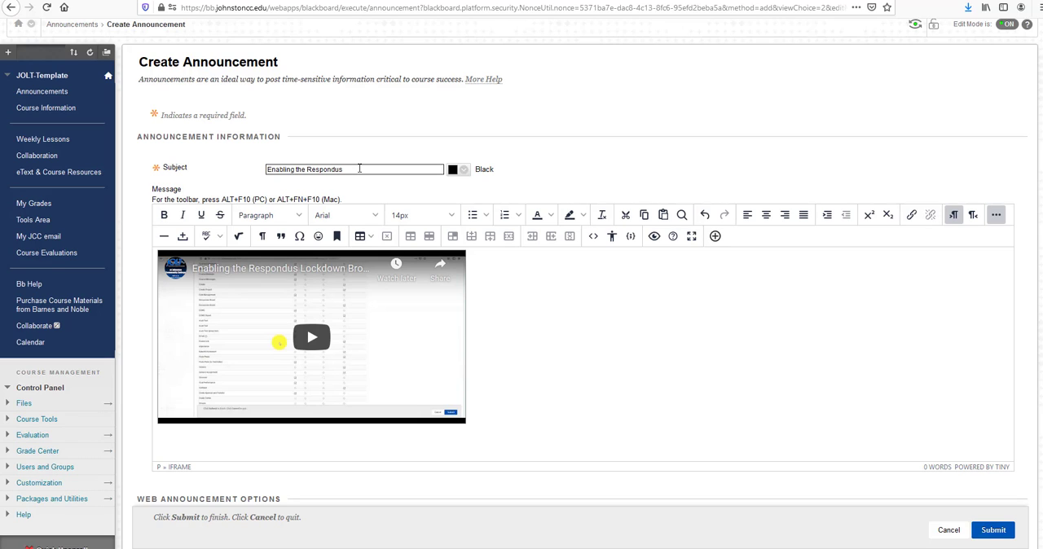
{"action": "type", "text": "Lod"}
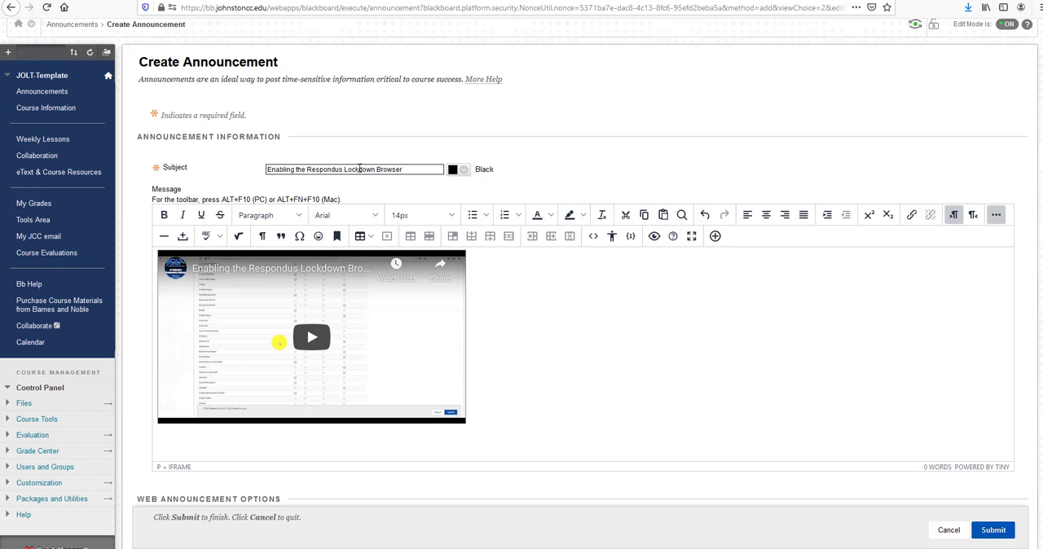
{"action": "type", "text": "T"}
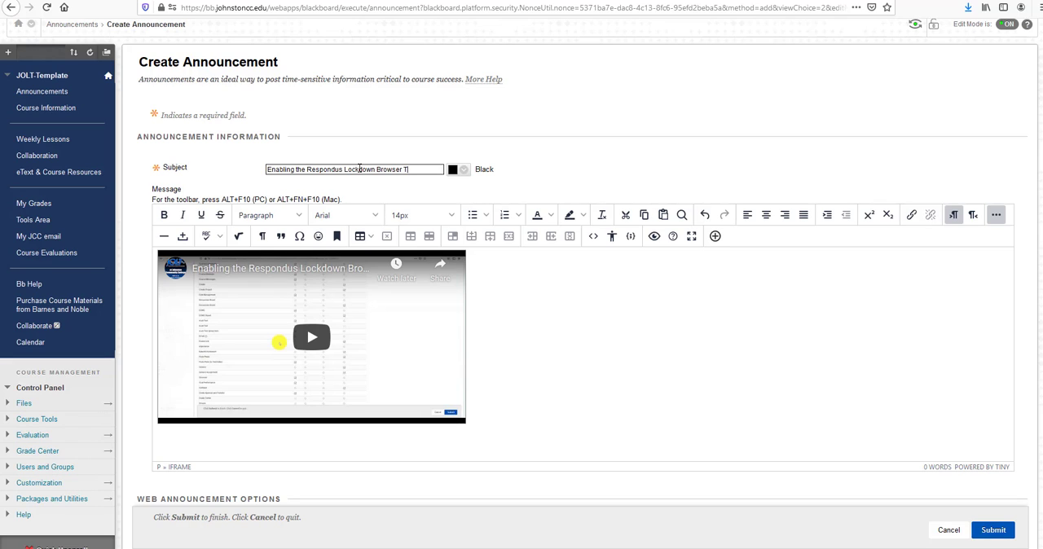
{"action": "type", "text": "ool"}
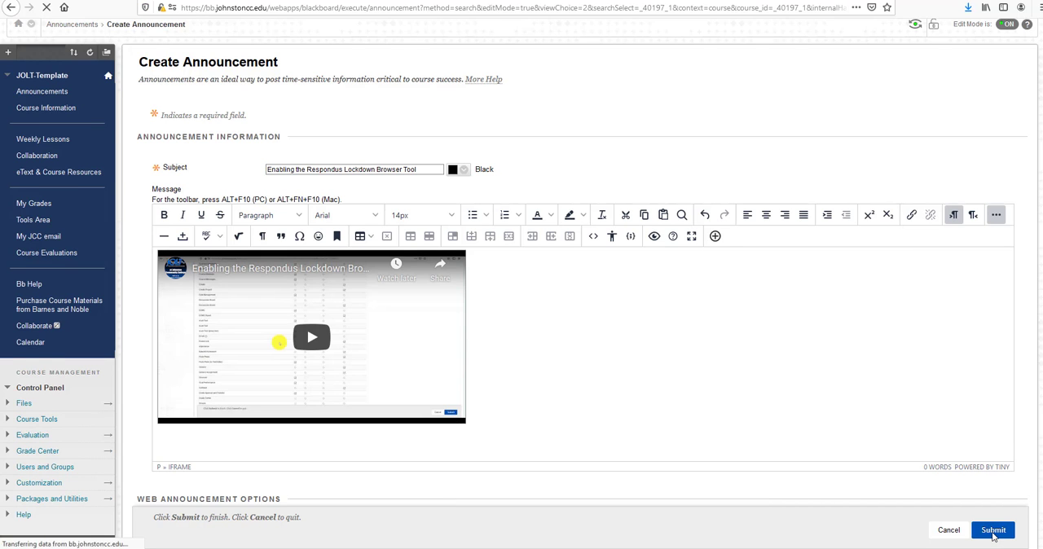
{"action": "left_click", "coordinate": [994, 530]}
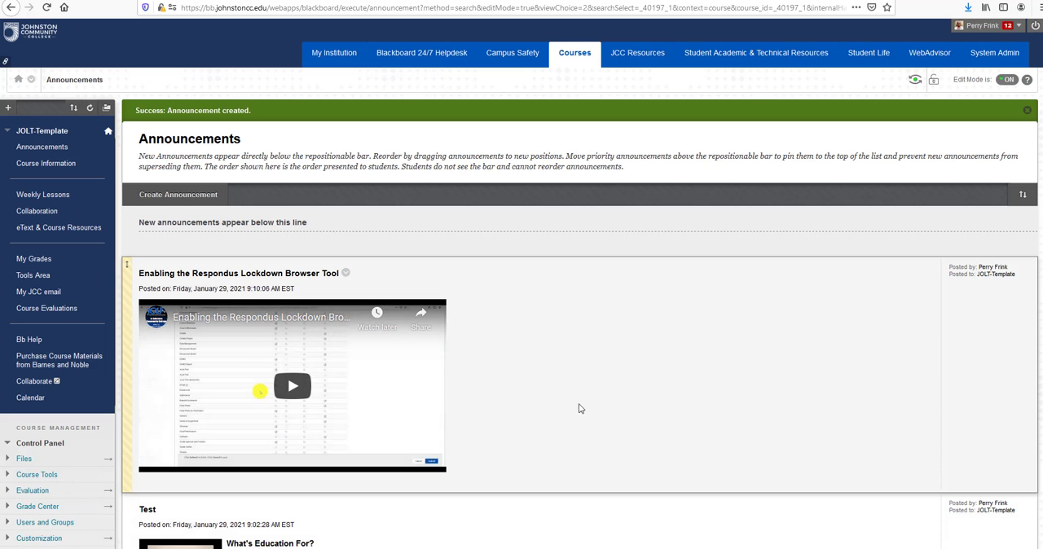
{"action": "mouse_move", "coordinate": [433, 369]}
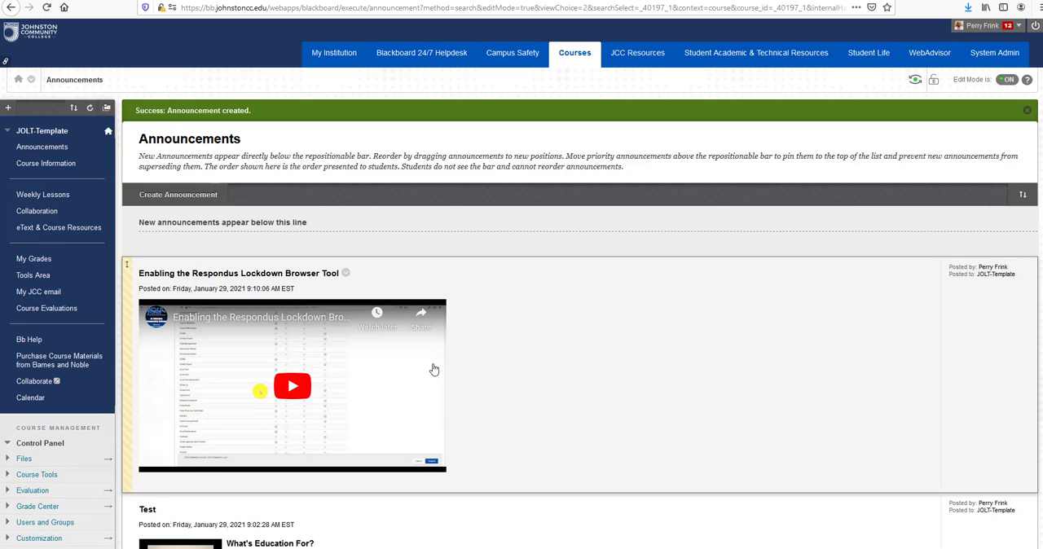